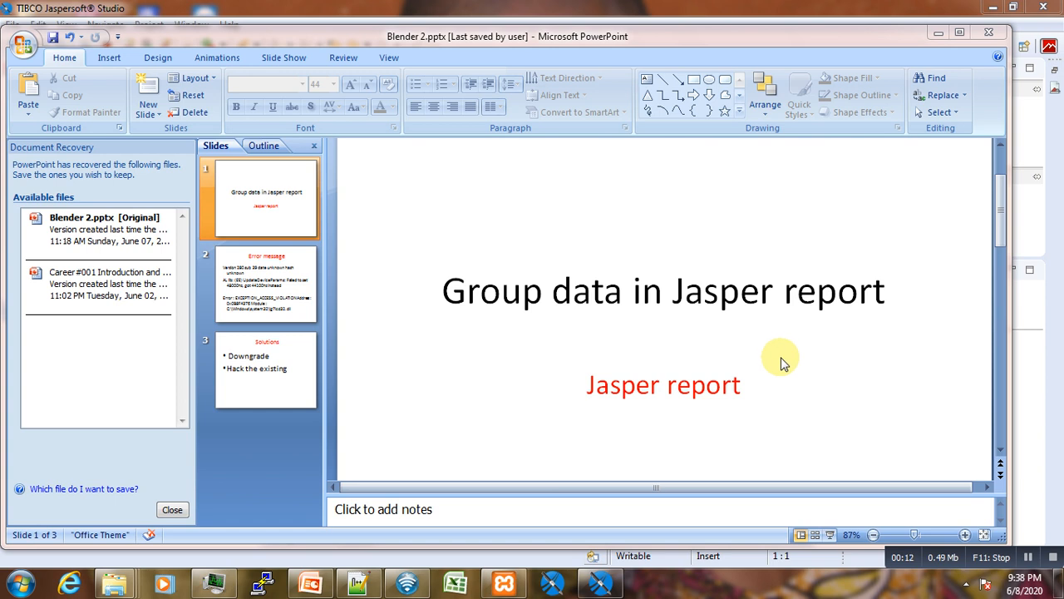
{"action": "mouse_move", "coordinate": [761, 347]}
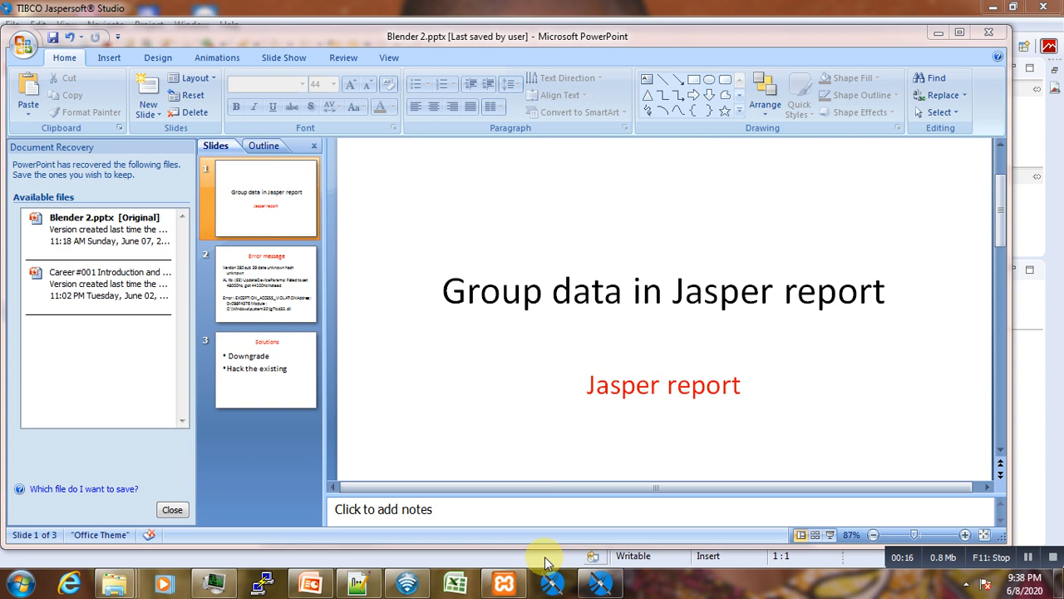
{"action": "mouse_move", "coordinate": [600, 582]}
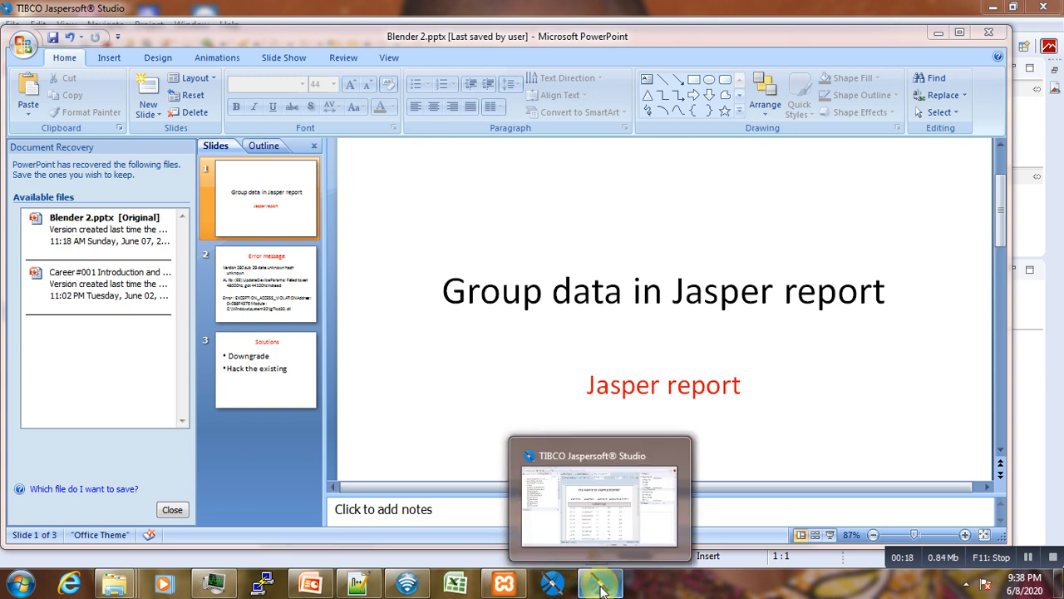
Switch to Jaspersoft Studio and page the Jasper_GroupV1 preview ahead to page 5 of 7.
{"action": "left_click", "coordinate": [601, 582]}
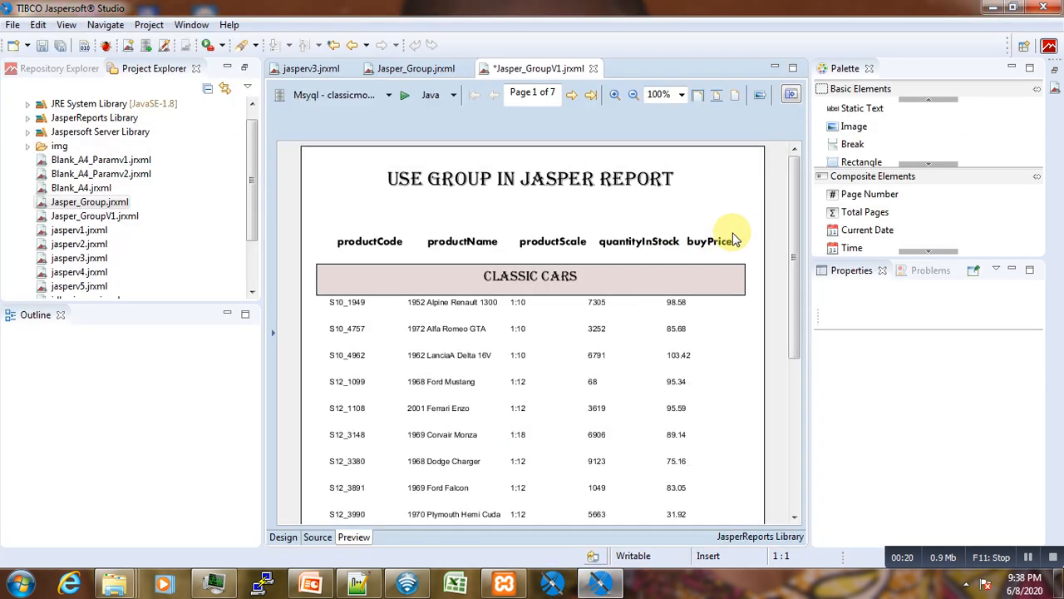
{"action": "scroll", "scroll_direction": "down", "scroll_amount": 3}
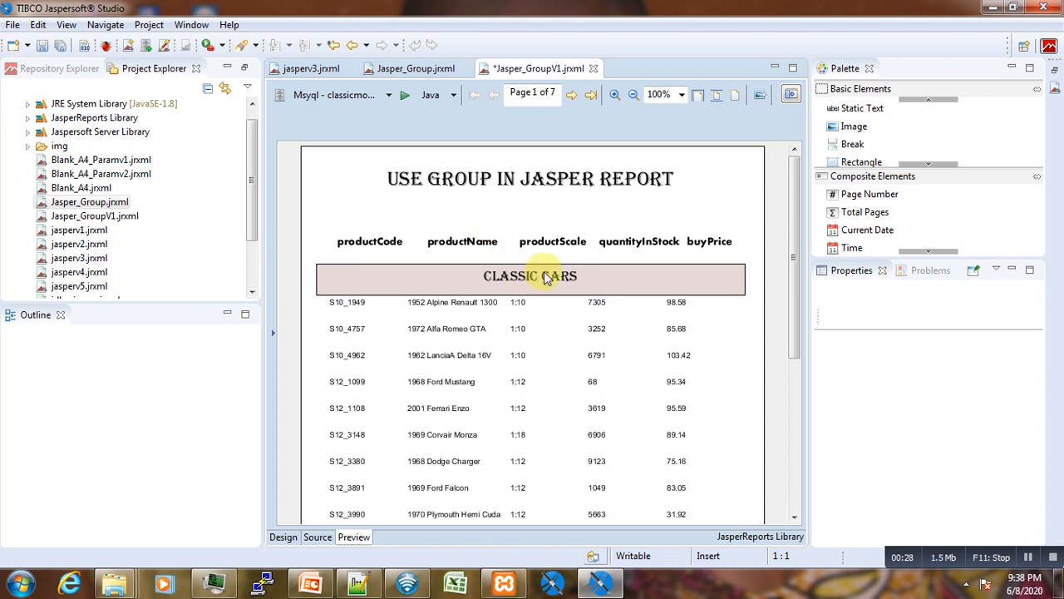
{"action": "mouse_move", "coordinate": [519, 301]}
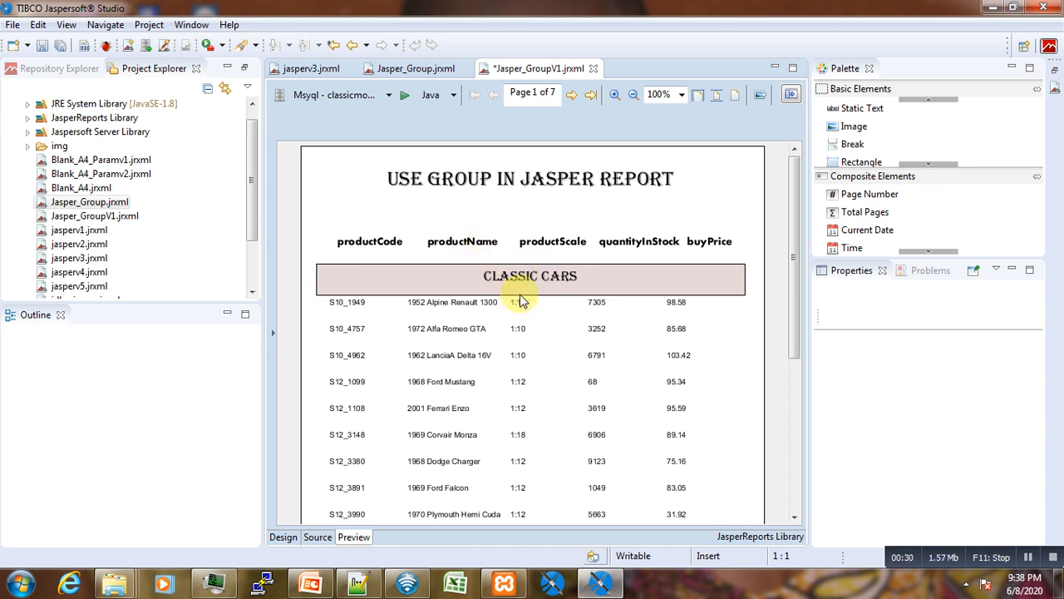
{"action": "mouse_move", "coordinate": [564, 92]}
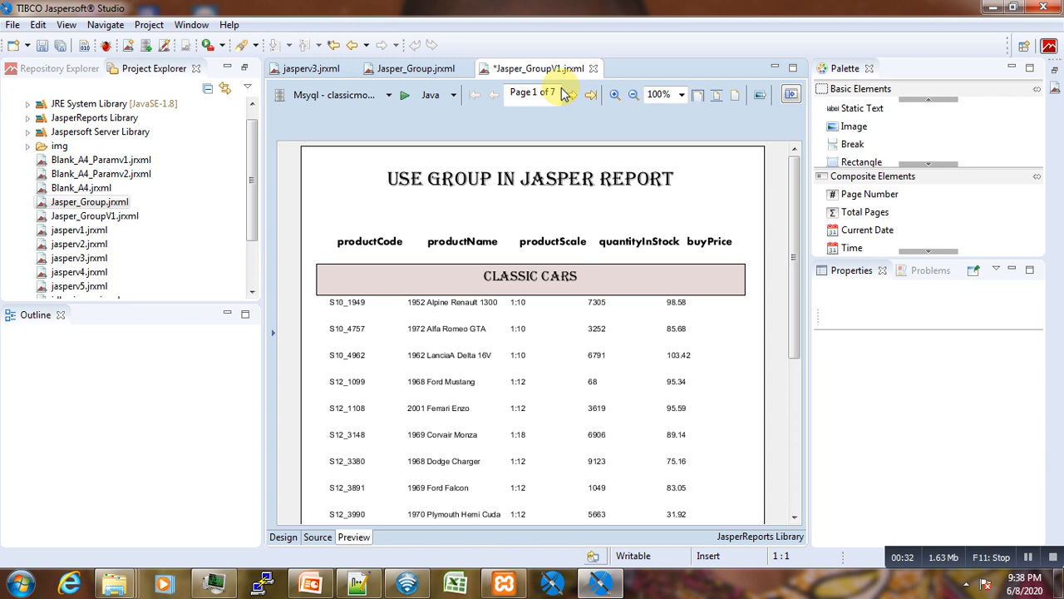
{"action": "left_click", "coordinate": [573, 94]}
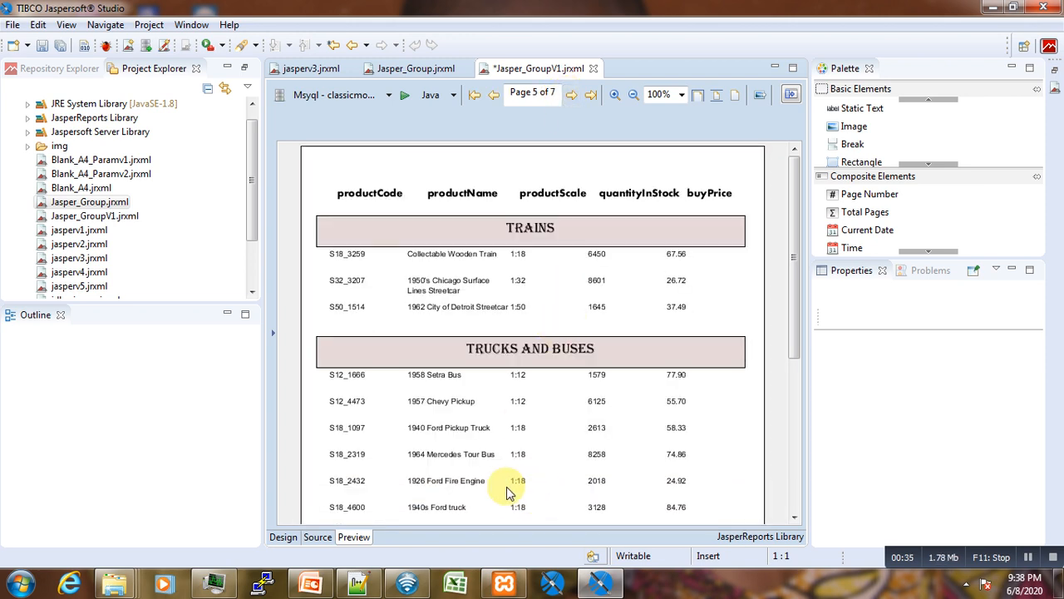
{"action": "mouse_move", "coordinate": [149, 24]}
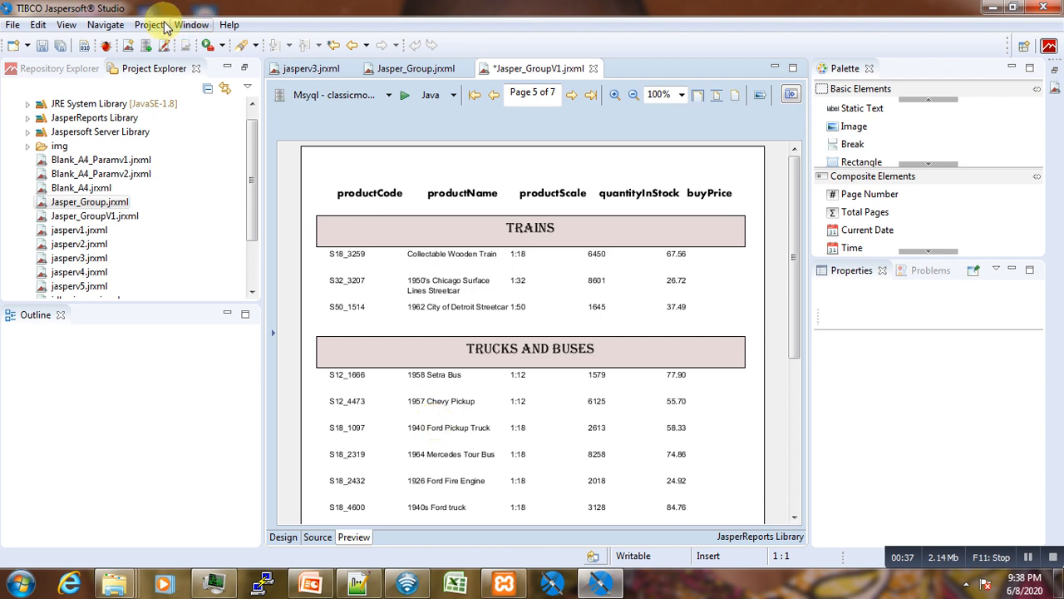
Create a new Jasper Report from the Blank A4 template, named Jasper_Group_v2.jrxml.
{"action": "left_click", "coordinate": [13, 24]}
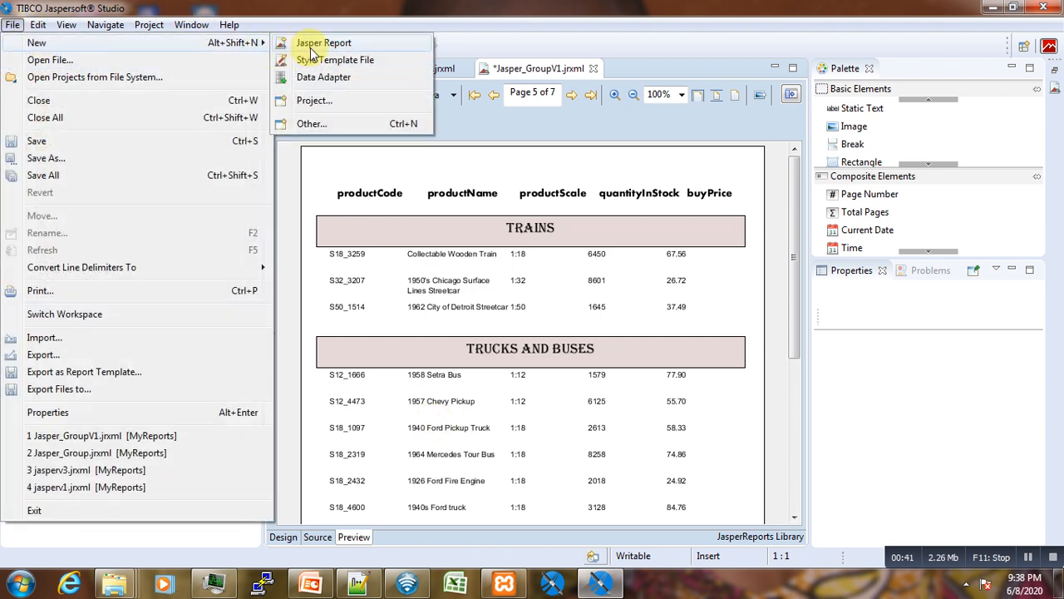
{"action": "left_click", "coordinate": [324, 42]}
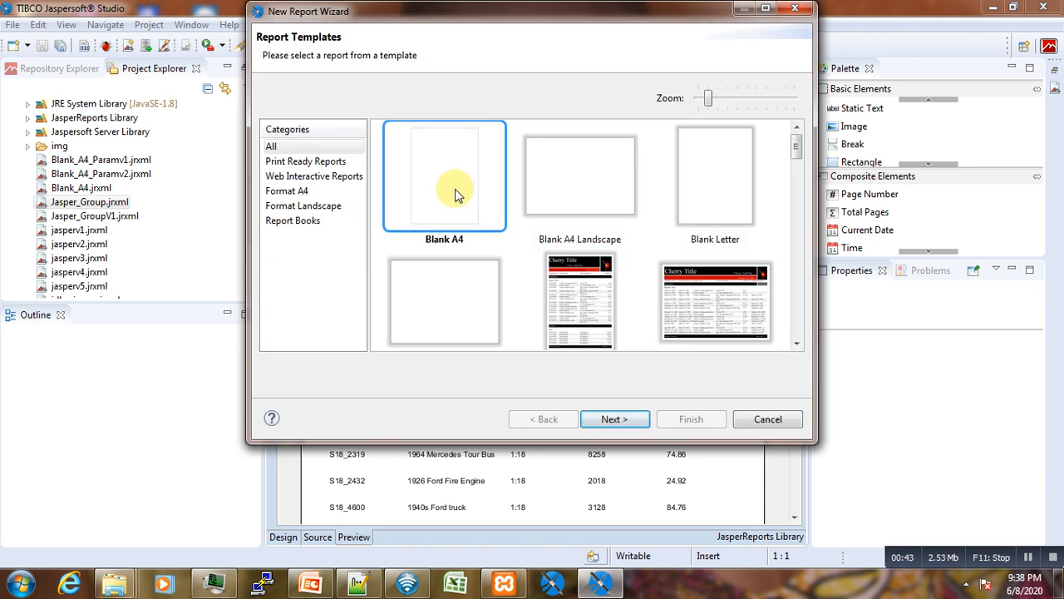
{"action": "left_click", "coordinate": [615, 418]}
{"action": "type", "text": "Jasper_Group_v2.jrxml"}
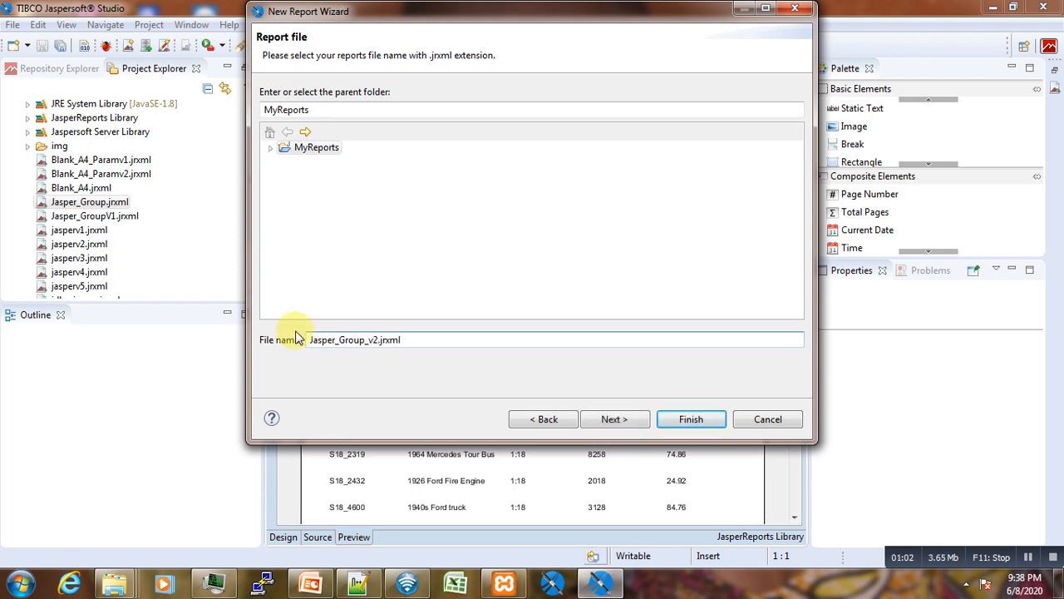
Choose the Msyql classicmodels JDBC connection as the report's data adapter.
{"action": "left_click", "coordinate": [614, 419]}
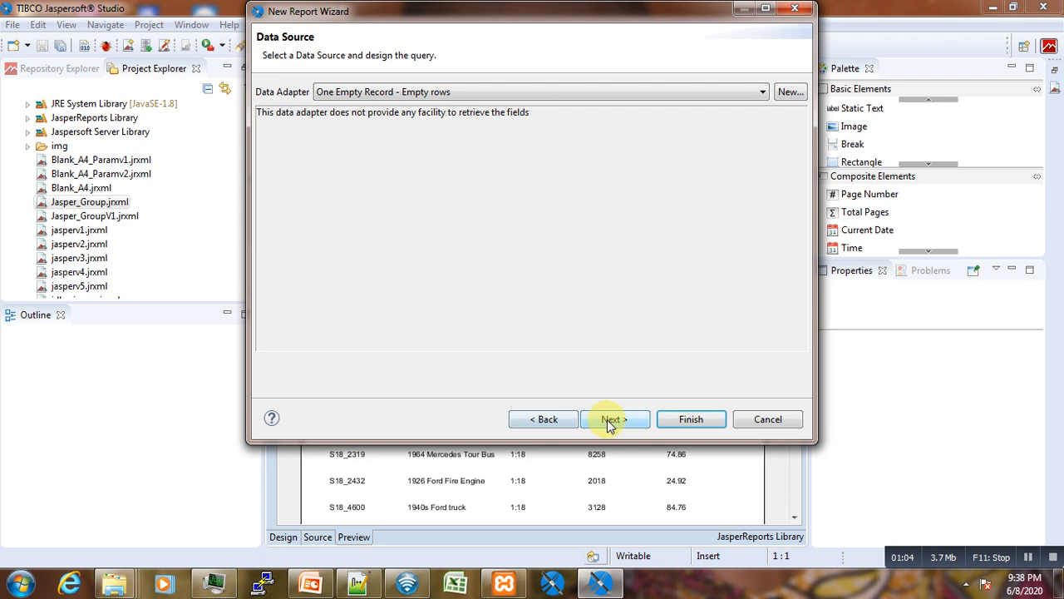
{"action": "left_click", "coordinate": [760, 92]}
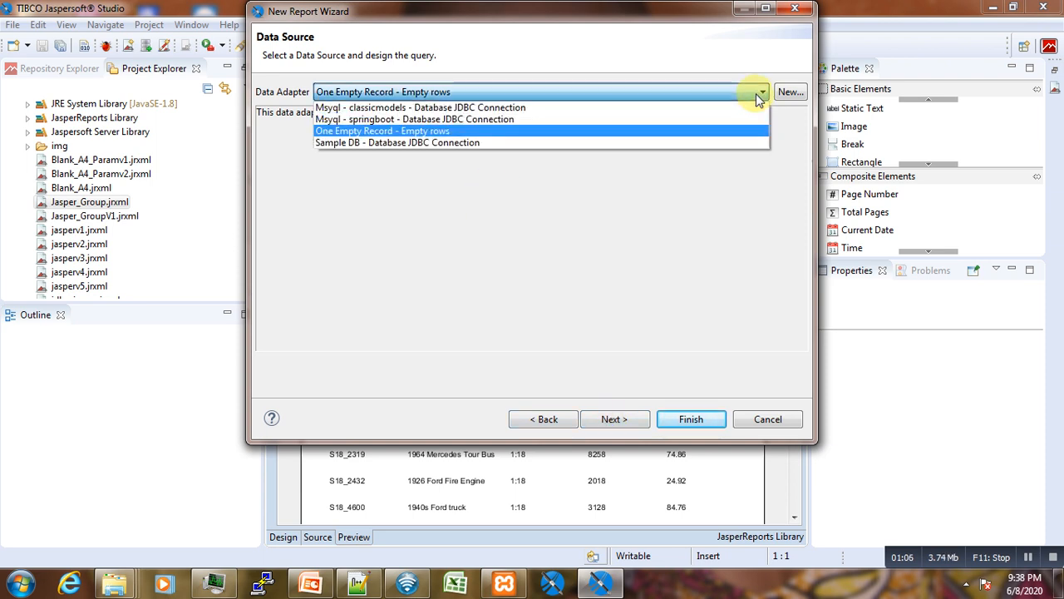
{"action": "left_click", "coordinate": [420, 108]}
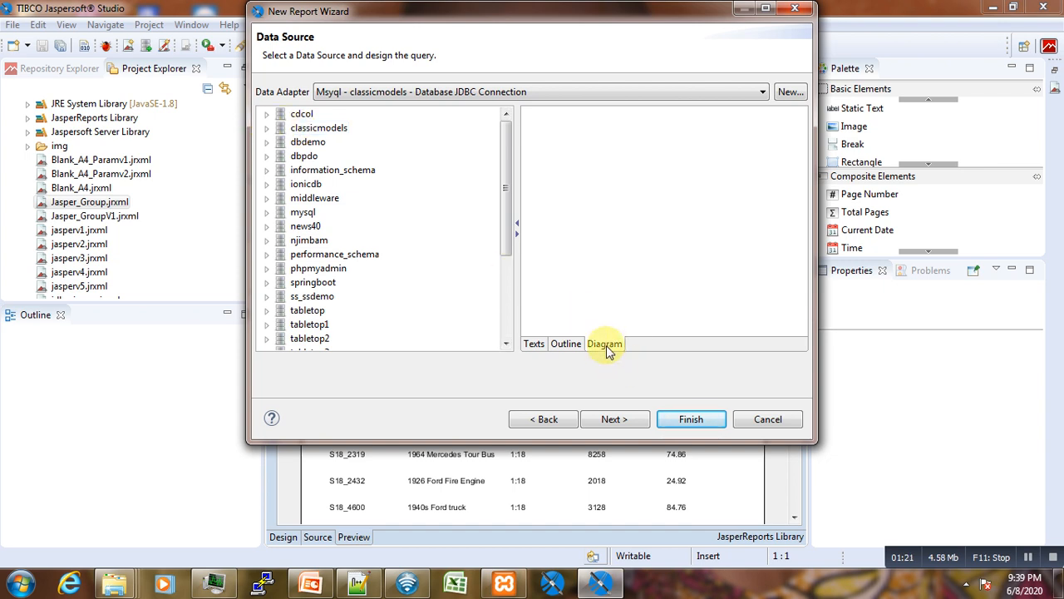
Query seven products columns, productCode through buyPrice, including productVendor, then reach the Fields step.
{"action": "left_click", "coordinate": [267, 127]}
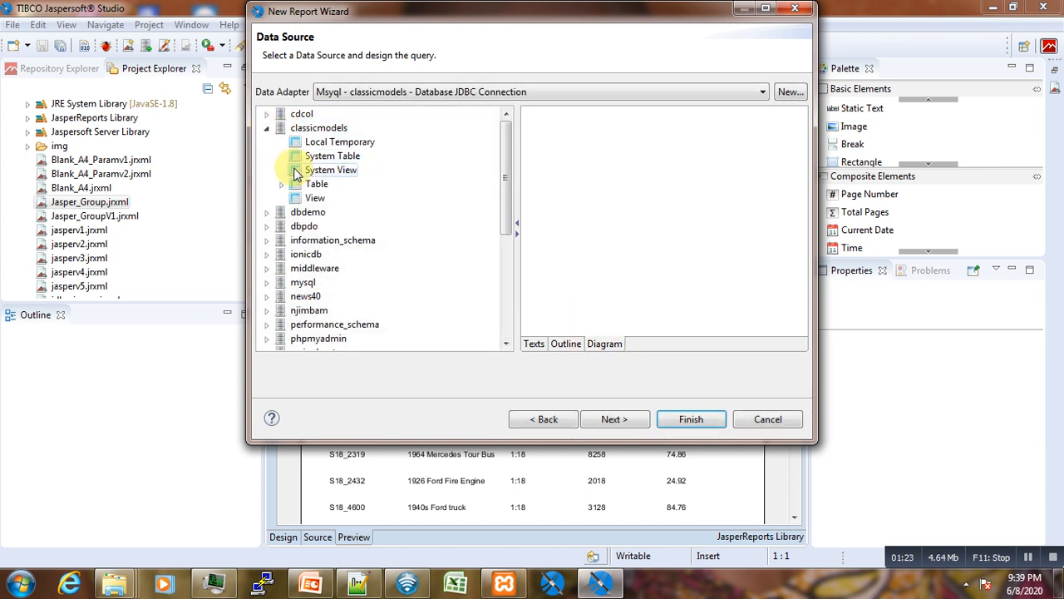
{"action": "left_click", "coordinate": [296, 184]}
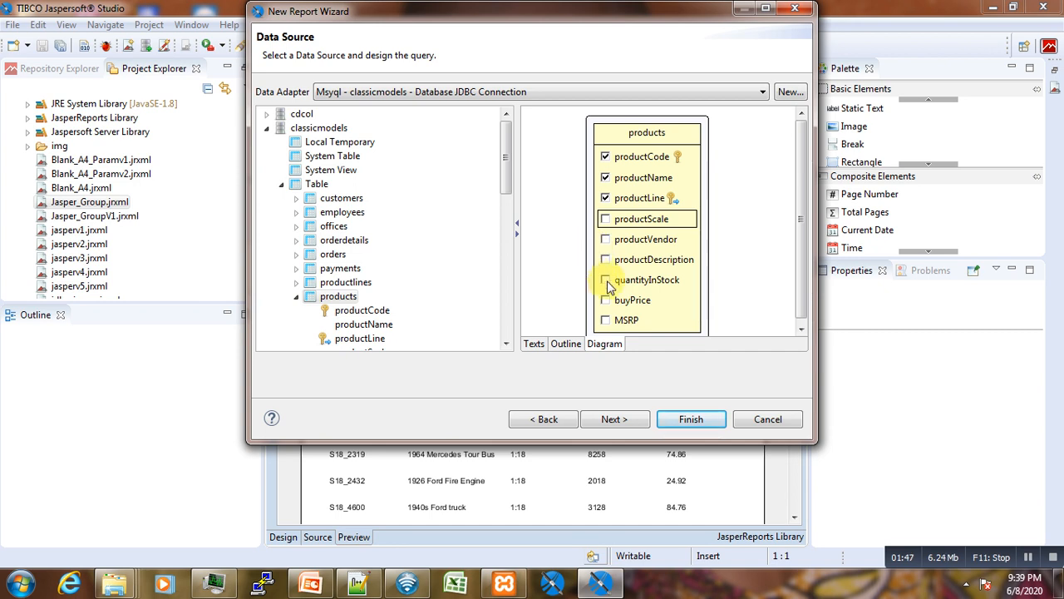
{"action": "left_click", "coordinate": [606, 238]}
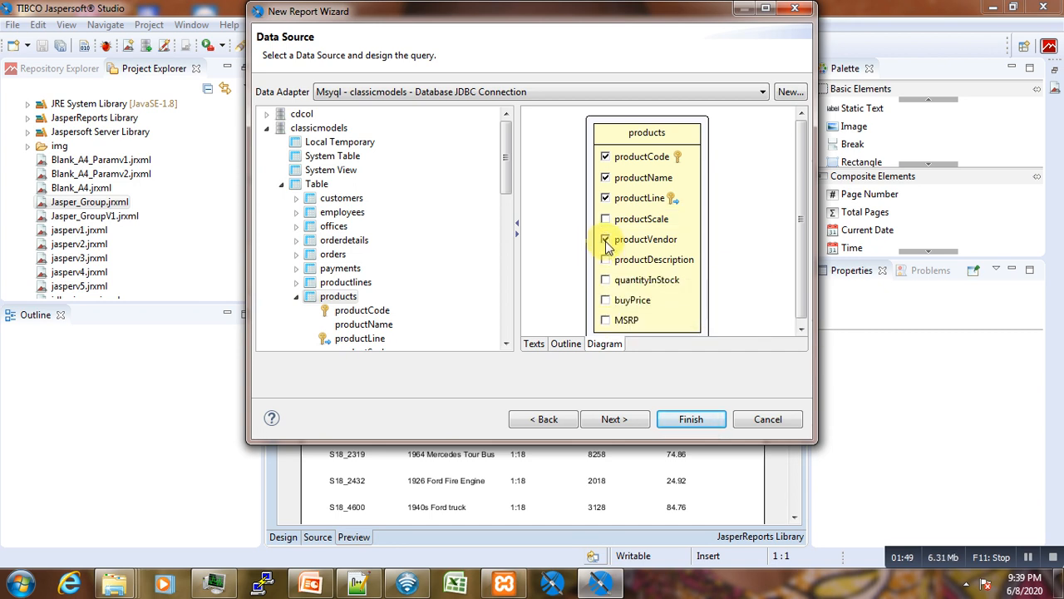
{"action": "left_click", "coordinate": [605, 218]}
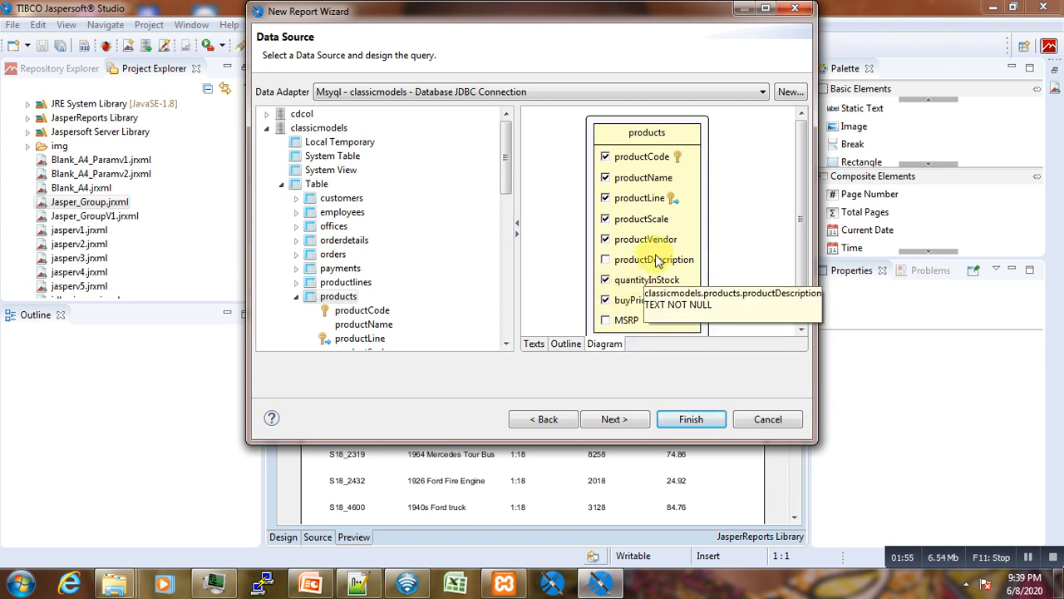
{"action": "left_click", "coordinate": [614, 418]}
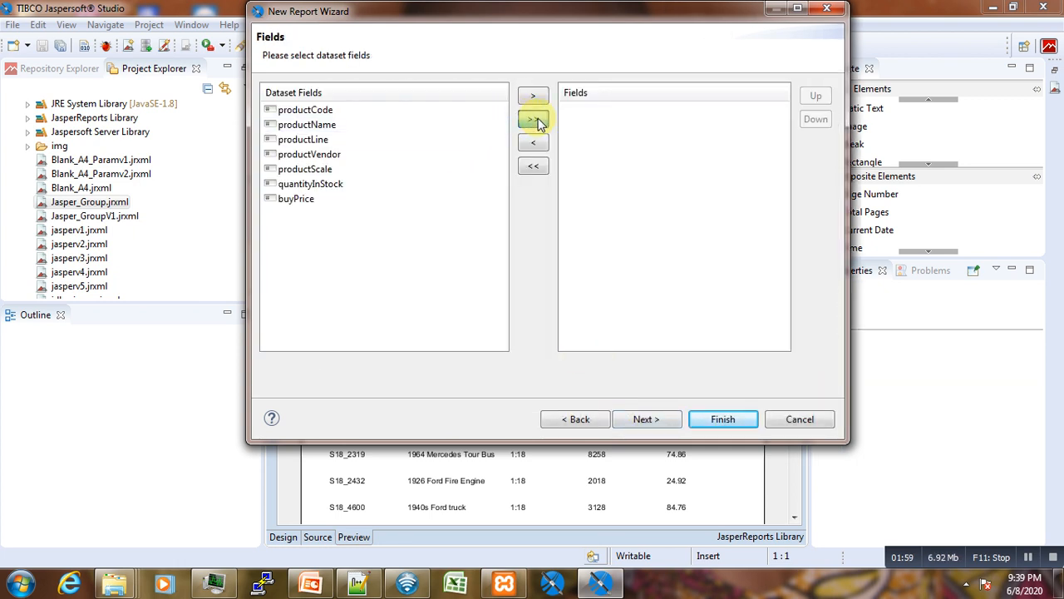
Add all dataset fields, skip Group By, and finish the wizard.
{"action": "left_click", "coordinate": [646, 418]}
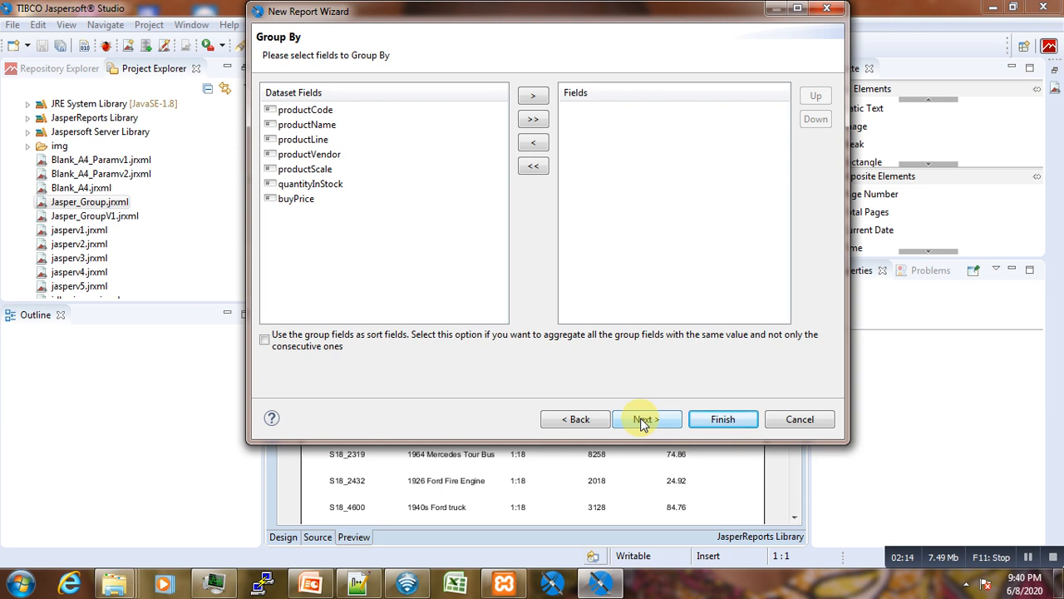
{"action": "left_click", "coordinate": [645, 418]}
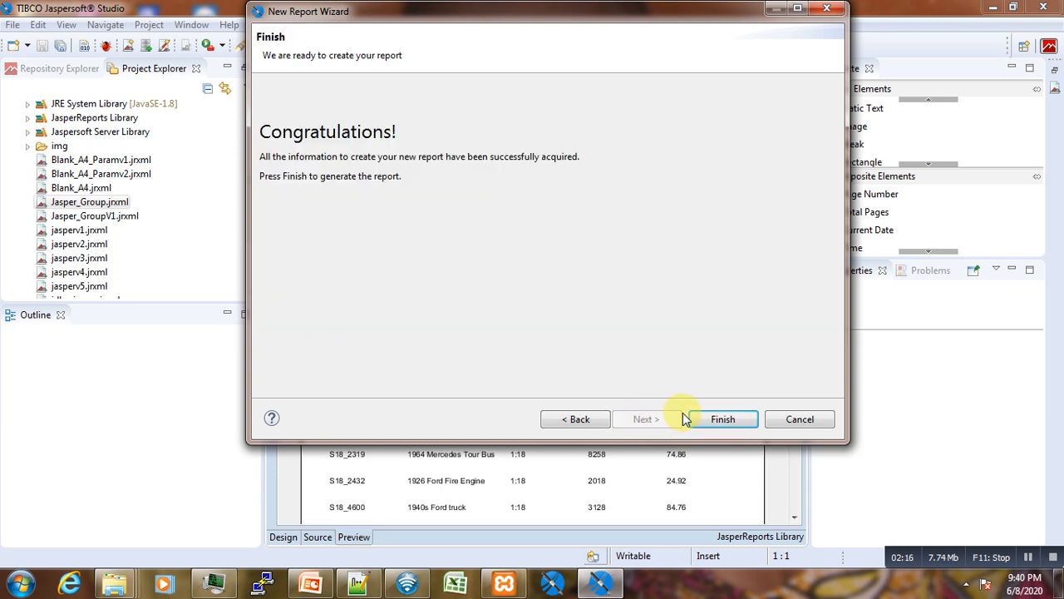
{"action": "left_click", "coordinate": [723, 418]}
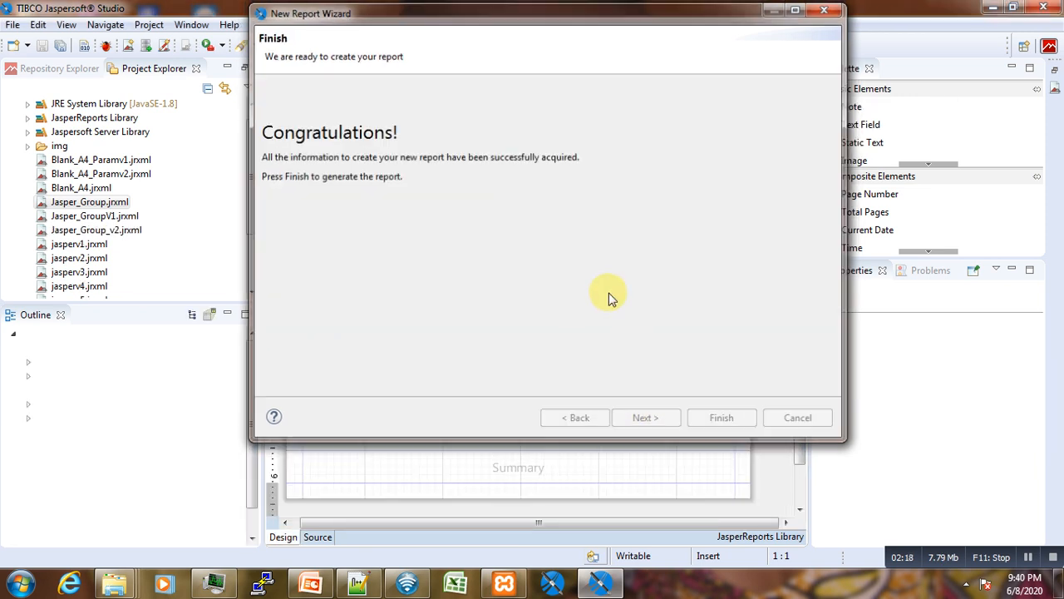
Stretch a Static Text element across the full width of the Title band.
{"action": "left_click", "coordinate": [721, 418]}
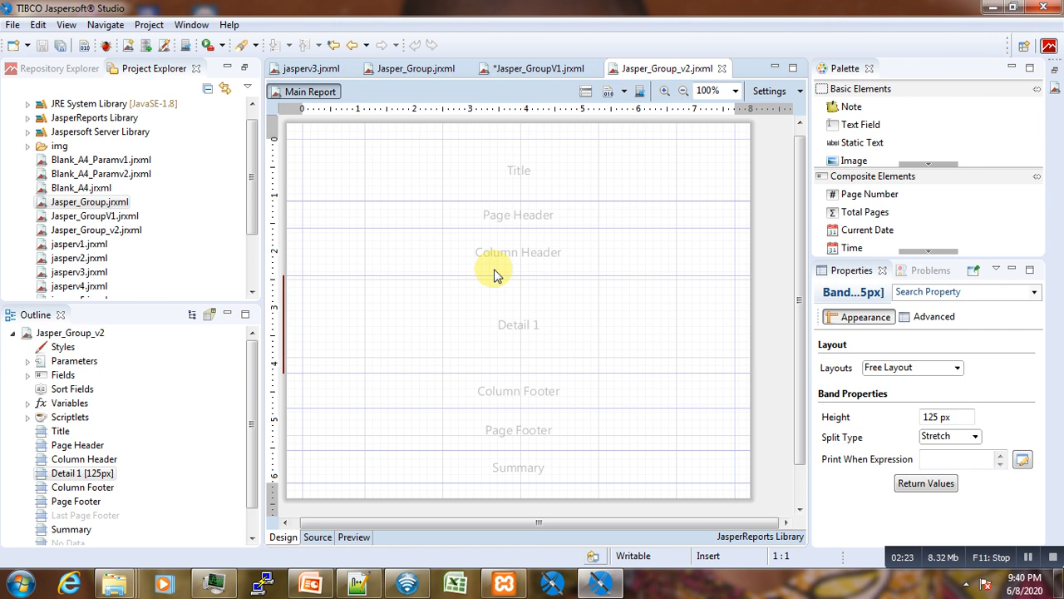
{"action": "mouse_move", "coordinate": [682, 212]}
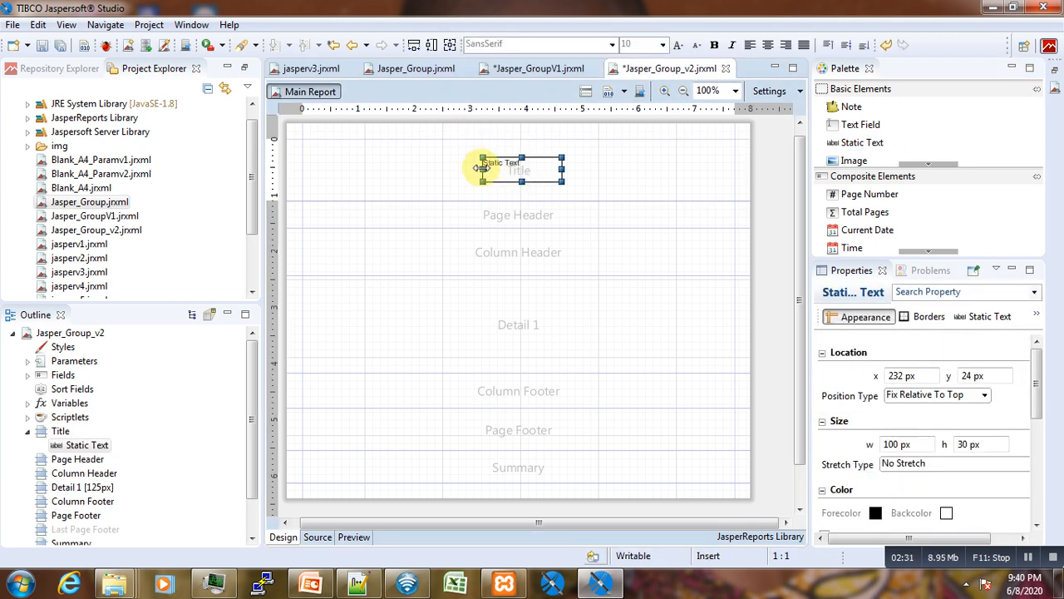
{"action": "left_click_drag", "start_coordinate": [482, 168], "coordinate": [308, 169]}
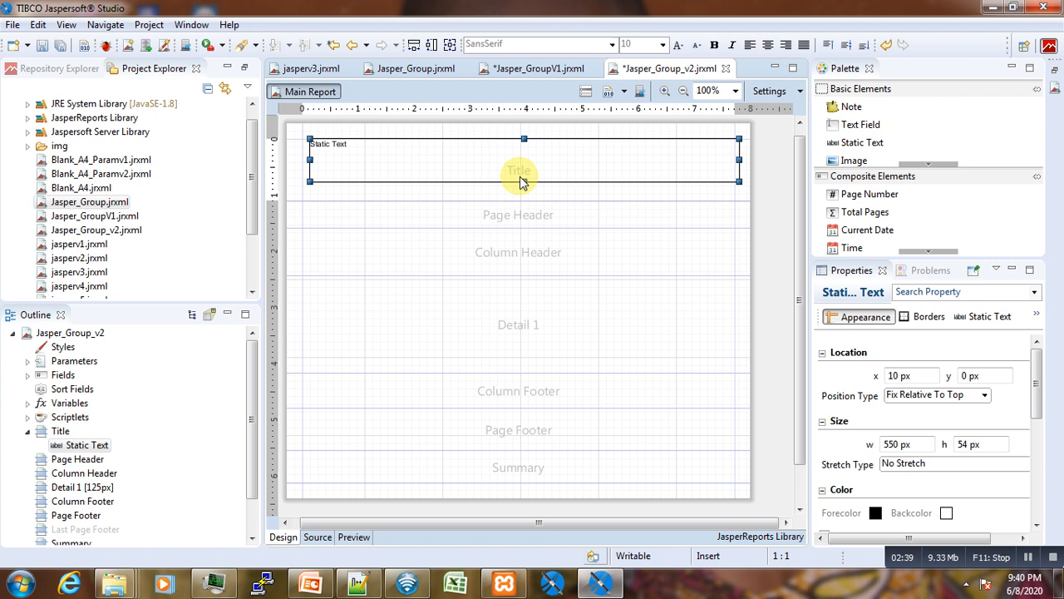
{"action": "left_click", "coordinate": [518, 214]}
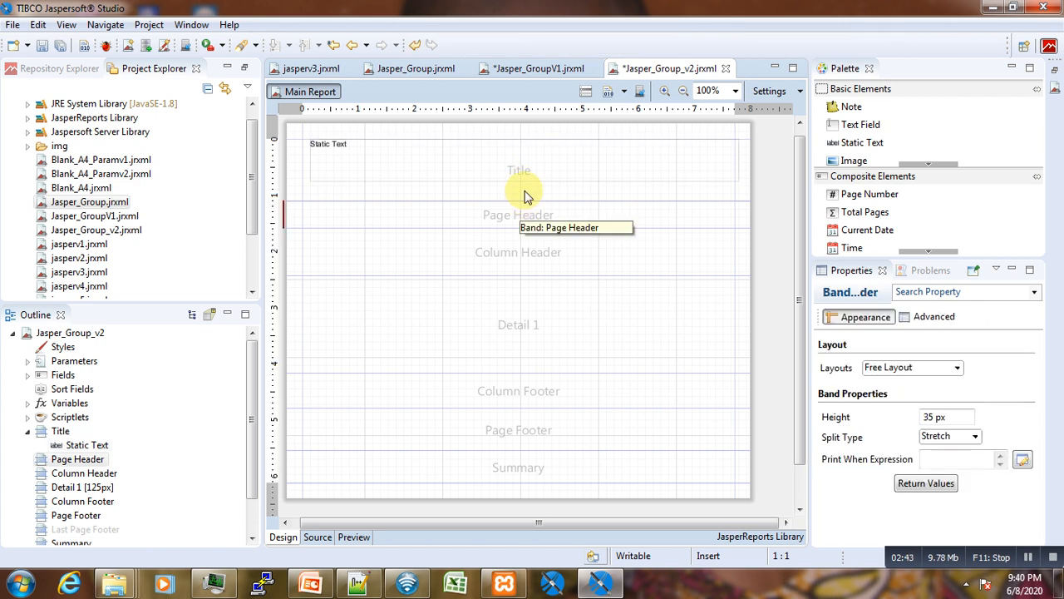
Shorten the Title band and change the static text to 'Group in Jasper Report'.
{"action": "left_click_drag", "start_coordinate": [518, 195], "coordinate": [518, 202]}
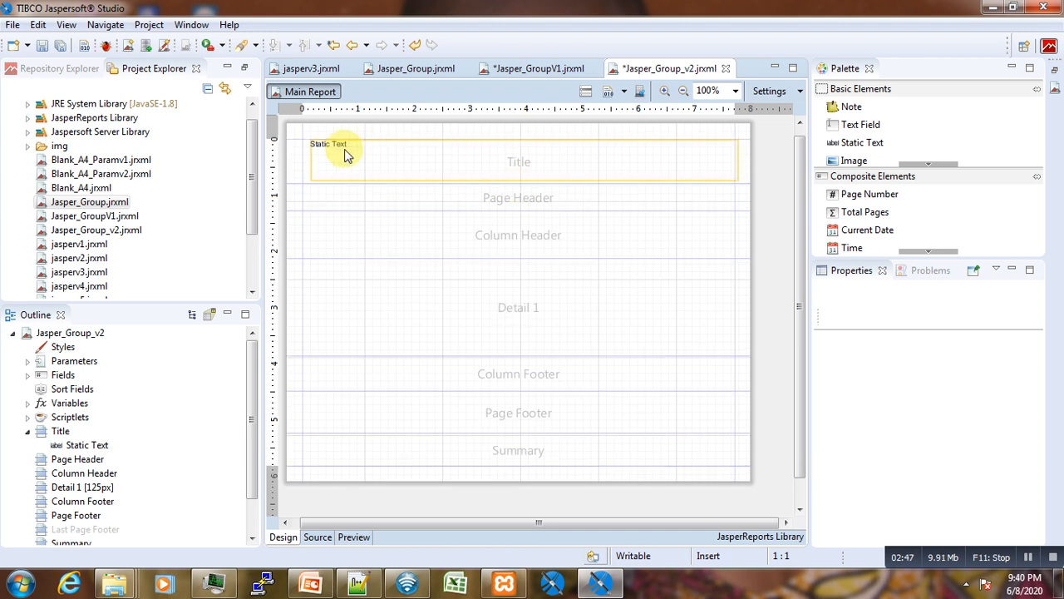
{"action": "left_click", "coordinate": [349, 158]}
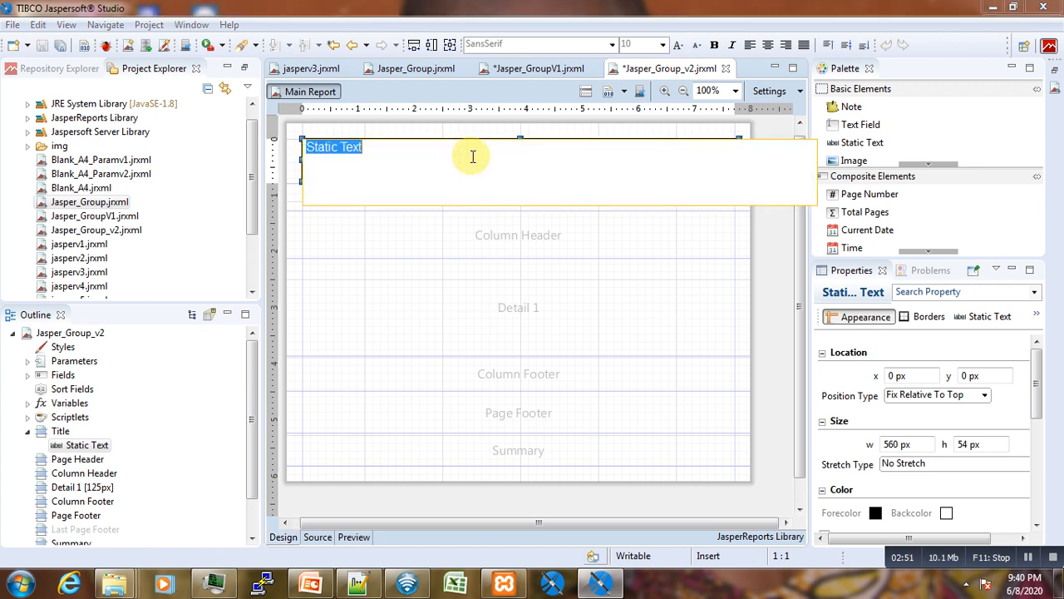
{"action": "type", "text": "Gr"}
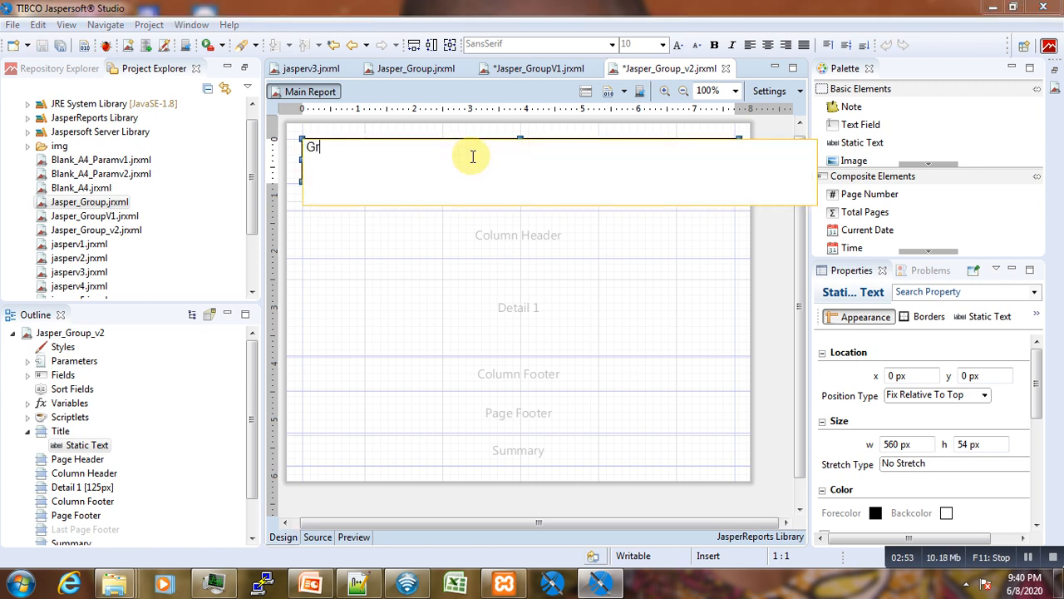
{"action": "key", "text": "BackSpace"}
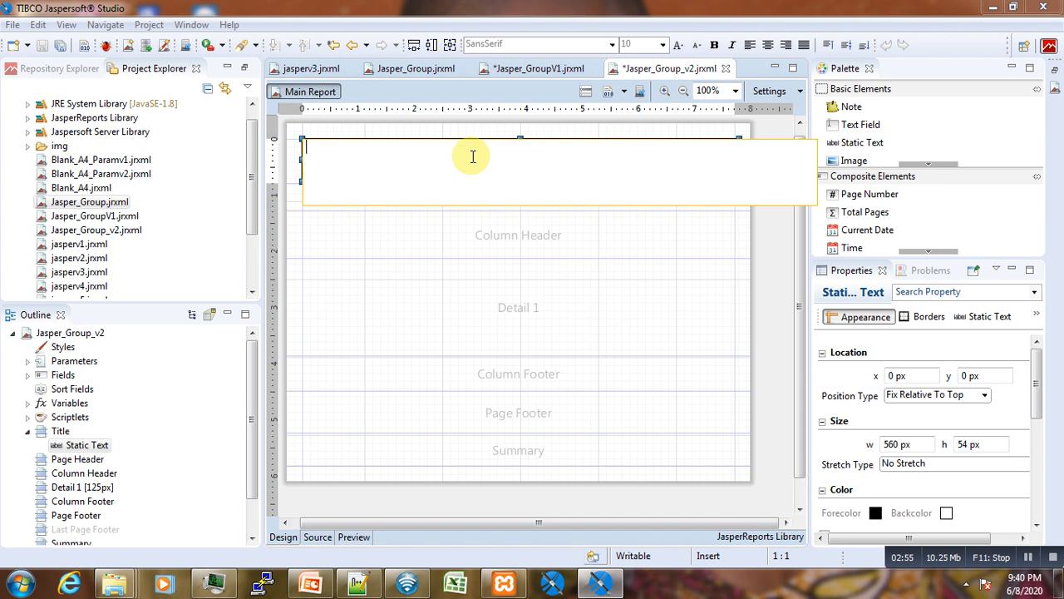
{"action": "type", "text": "Gr"}
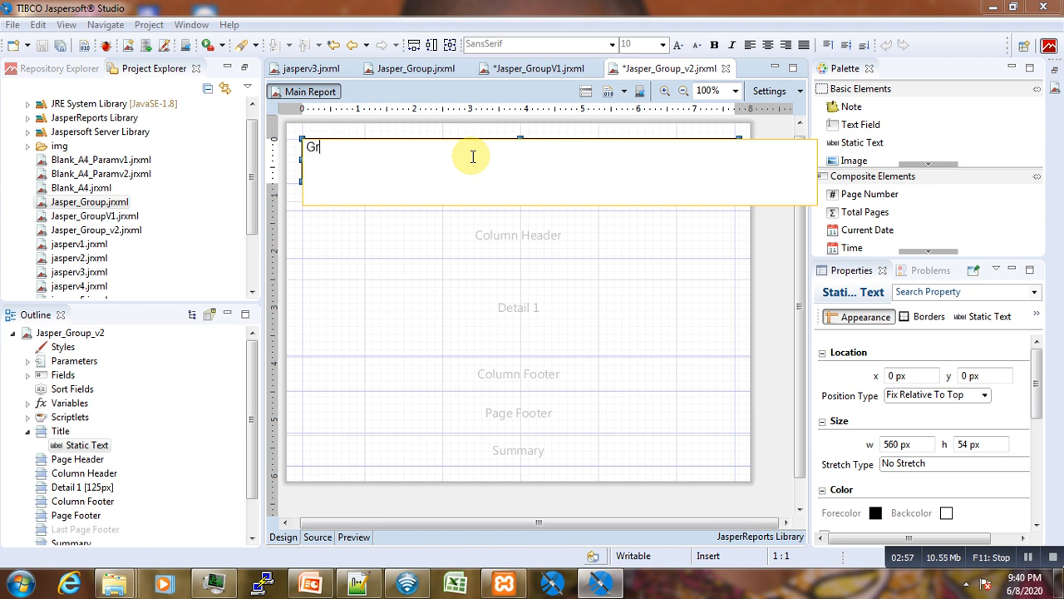
{"action": "type", "text": "oup in"}
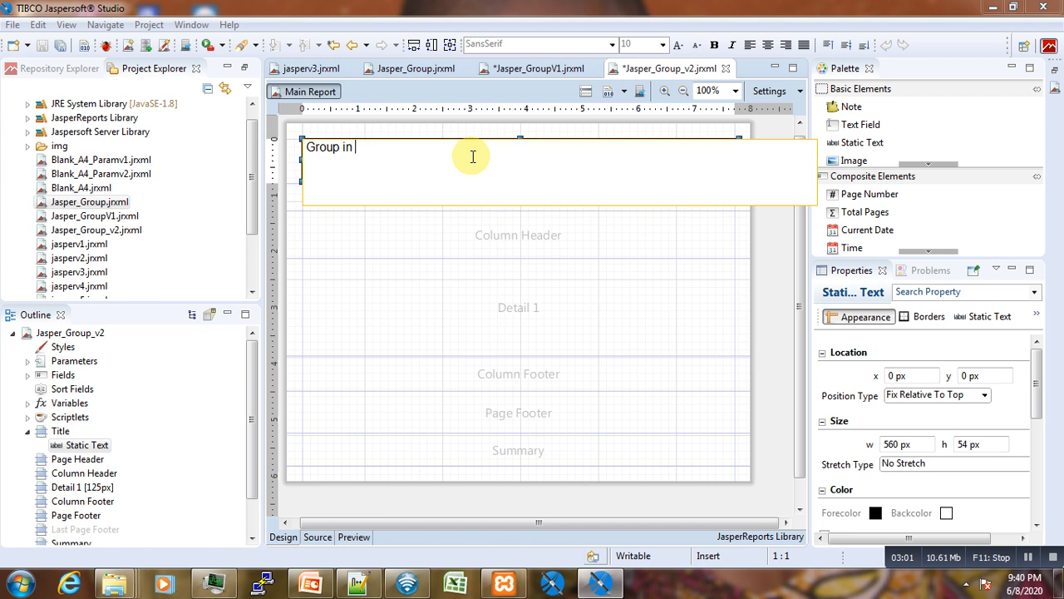
{"action": "type", "text": "Jasper"}
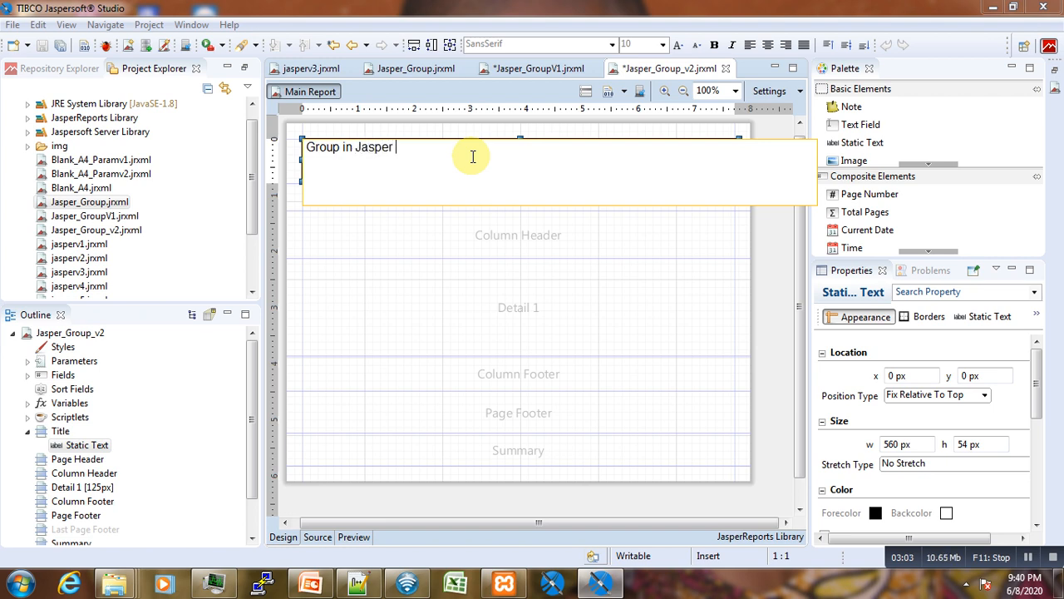
{"action": "type", "text": "Report"}
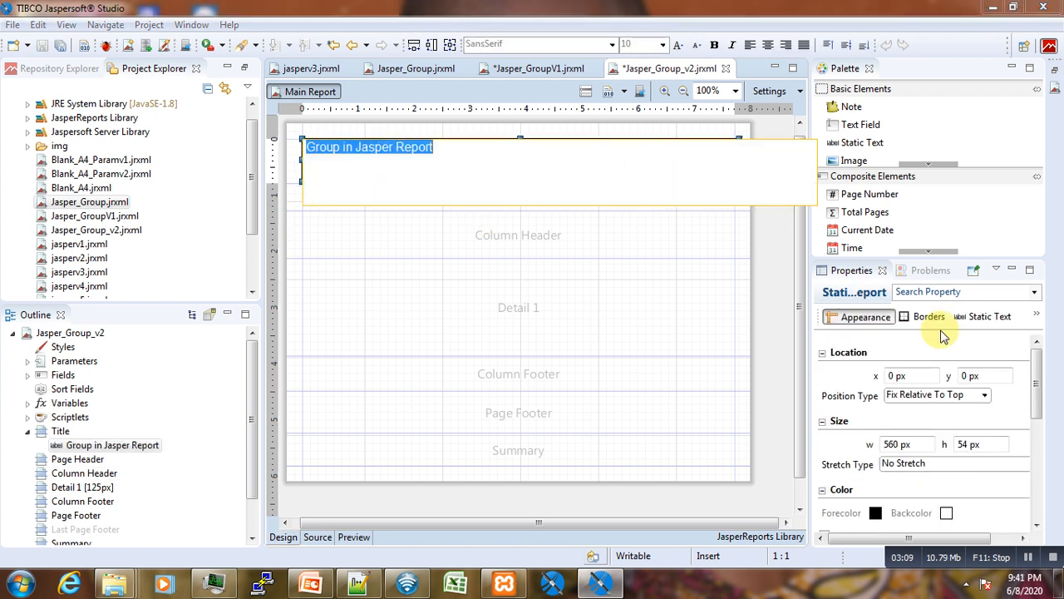
Set a large font size for the title in its text properties.
{"action": "left_click", "coordinate": [989, 316]}
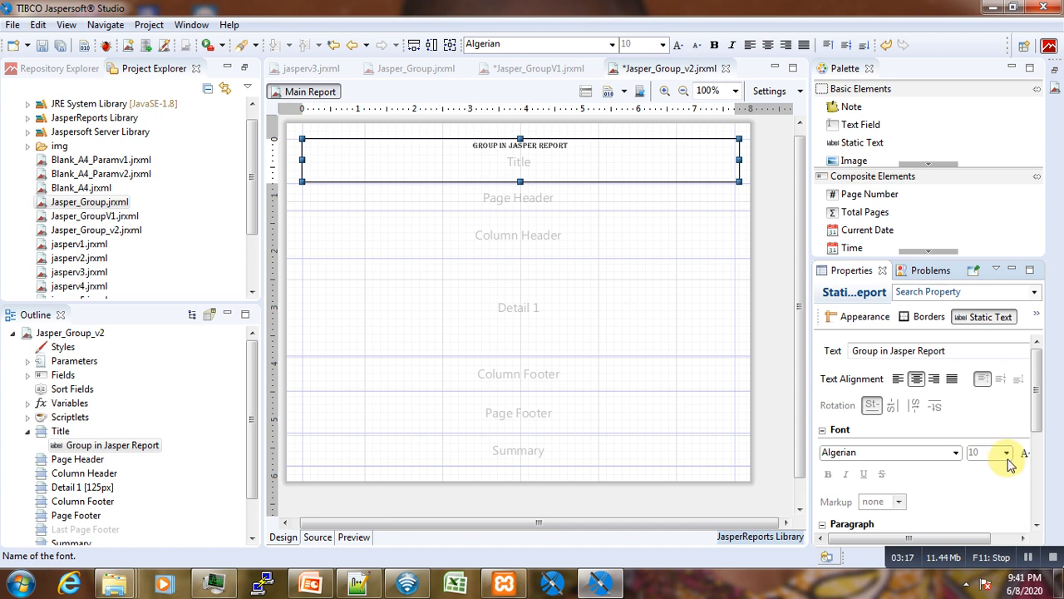
{"action": "left_click", "coordinate": [1005, 452]}
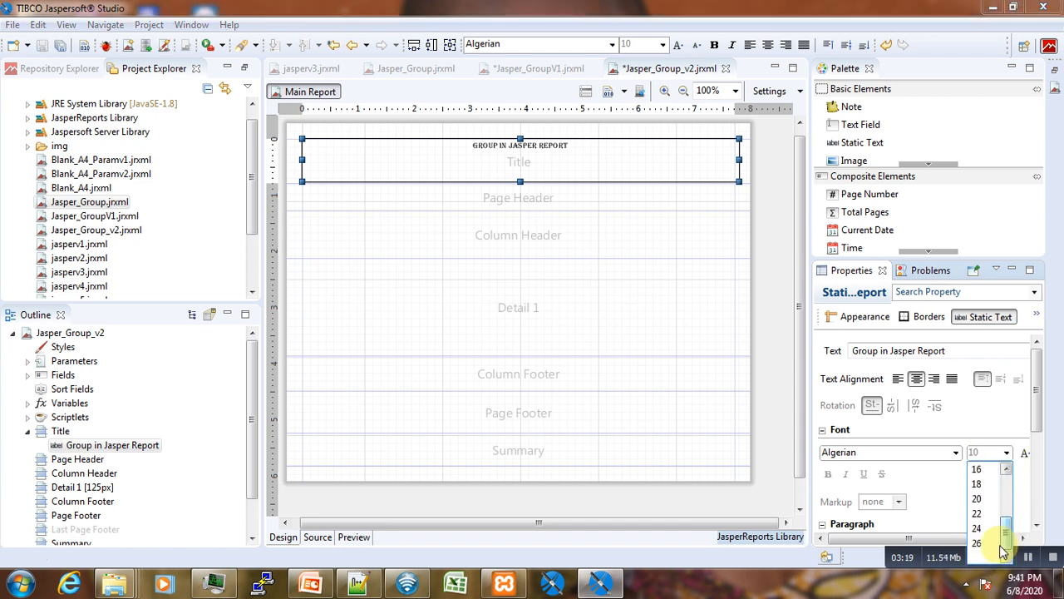
{"action": "left_click", "coordinate": [977, 543]}
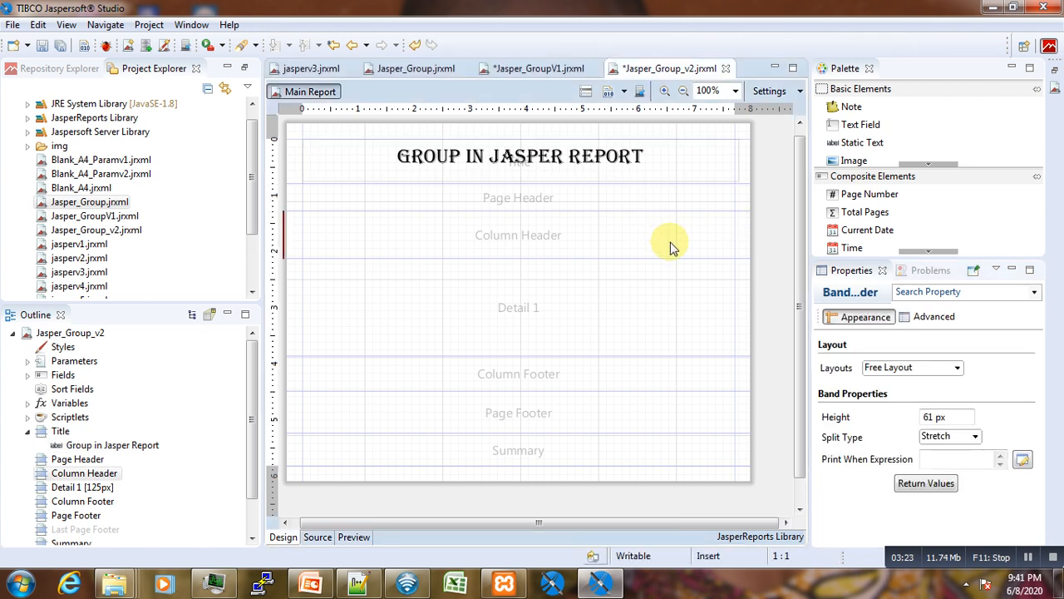
{"action": "mouse_move", "coordinate": [557, 228]}
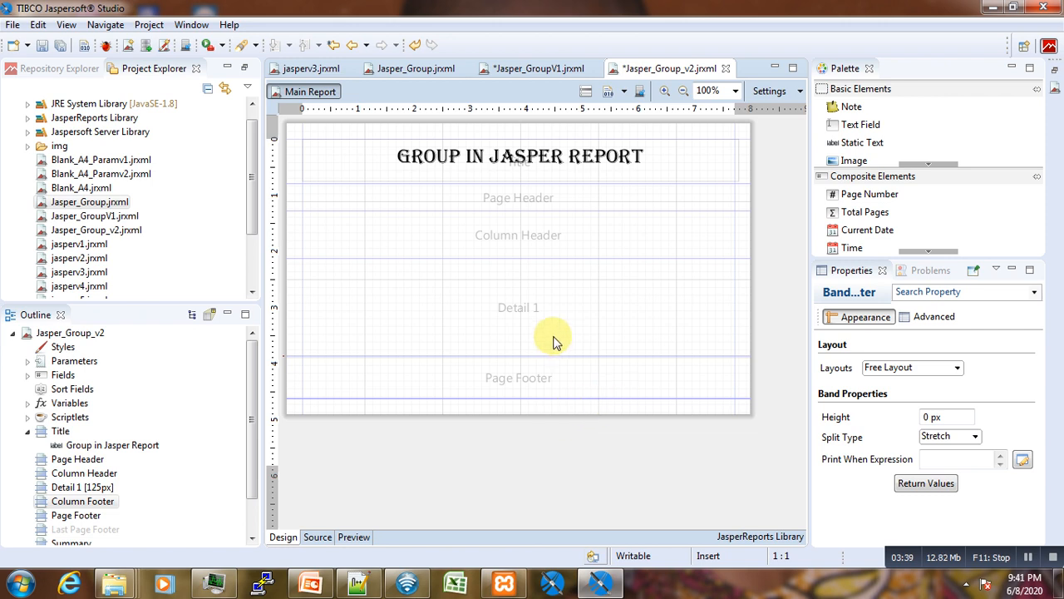
{"action": "mouse_move", "coordinate": [386, 223]}
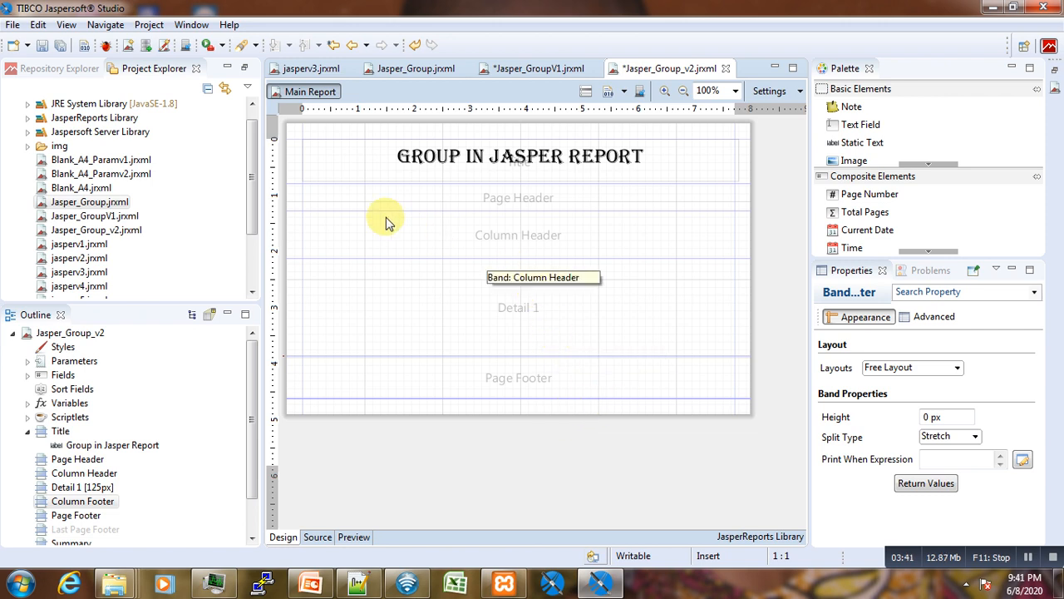
{"action": "mouse_move", "coordinate": [466, 279]}
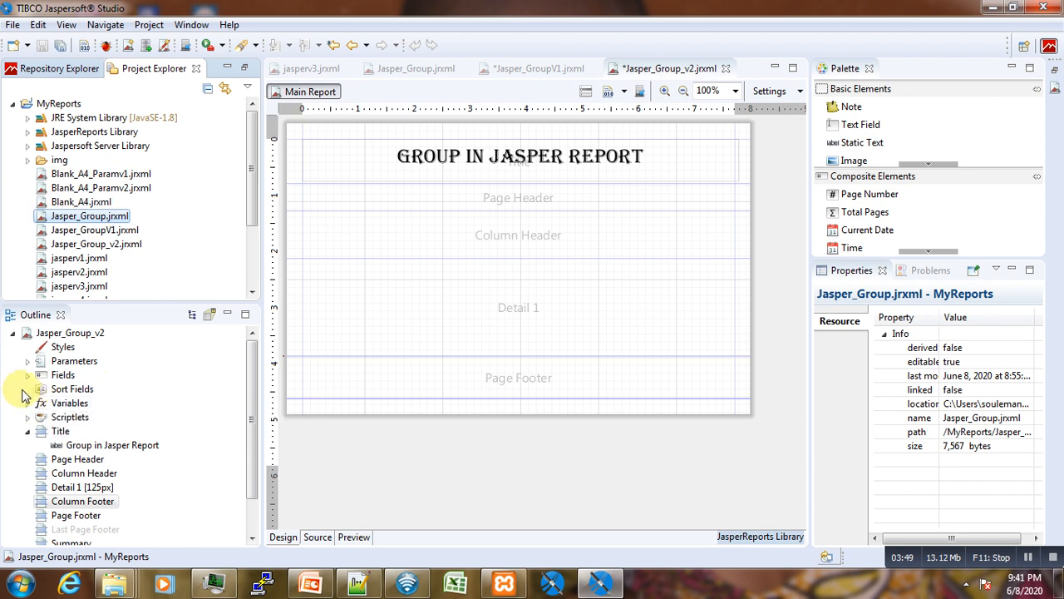
Expand Fields in the Outline to list the report's product fields.
{"action": "left_click", "coordinate": [28, 375]}
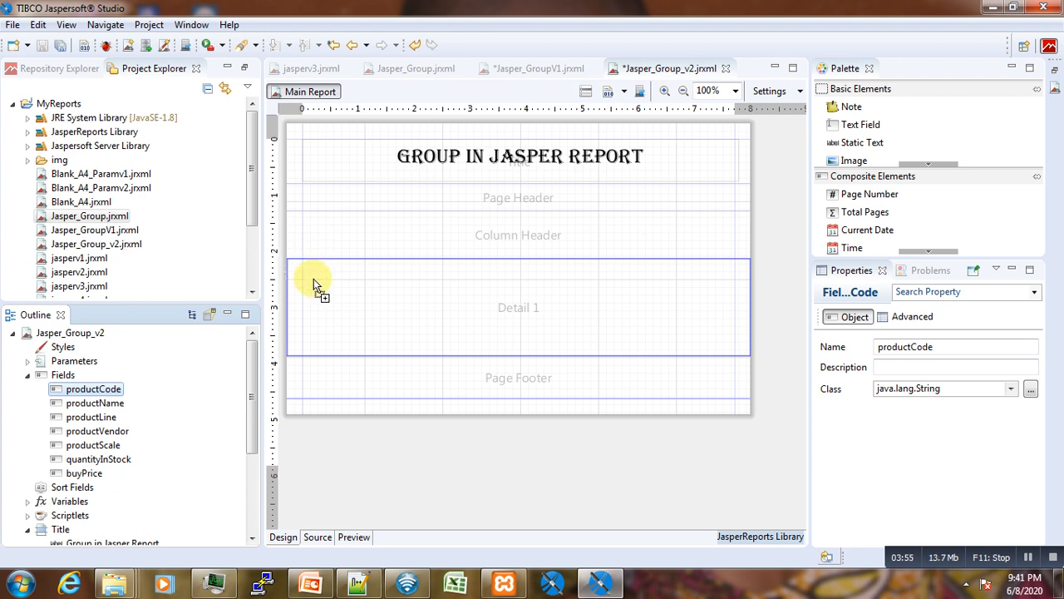
{"action": "mouse_move", "coordinate": [315, 283]}
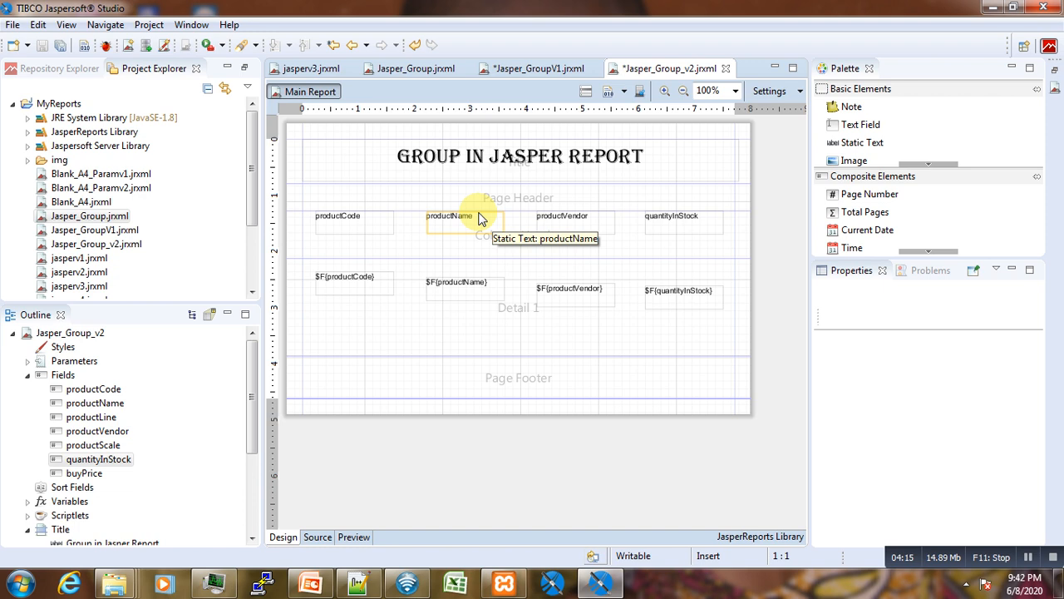
Select the productVendor and quantityInStock headings and fields and shift them left.
{"action": "left_click", "coordinate": [561, 221]}
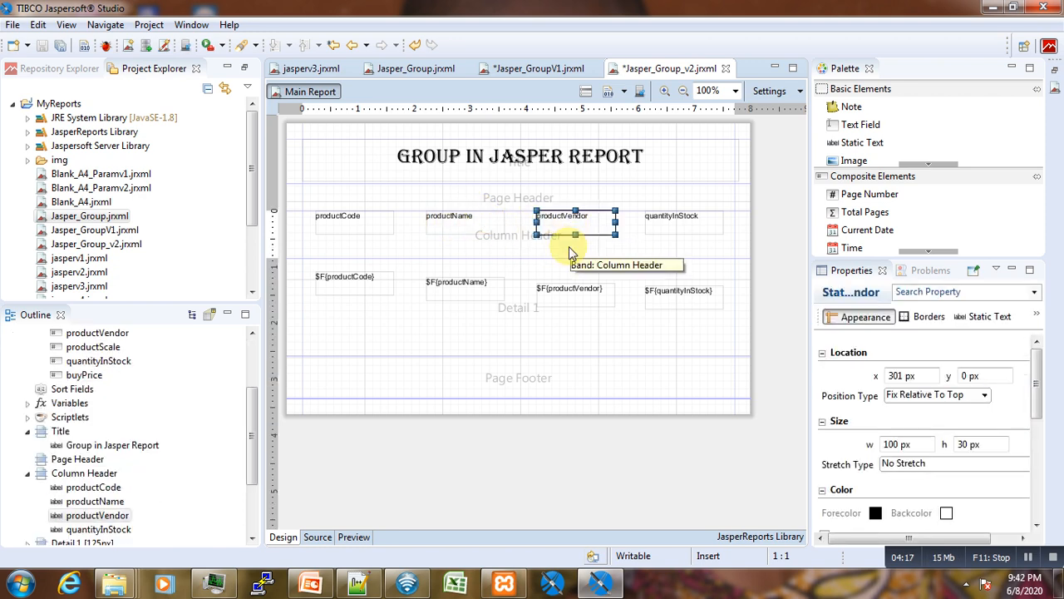
{"action": "left_click", "coordinate": [570, 291]}
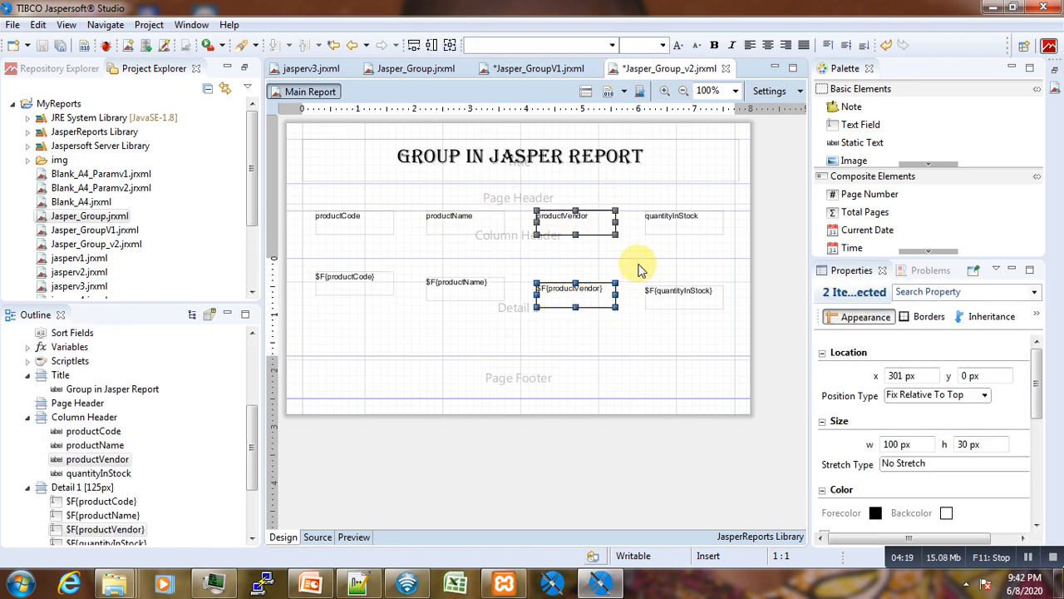
{"action": "left_click", "coordinate": [683, 290]}
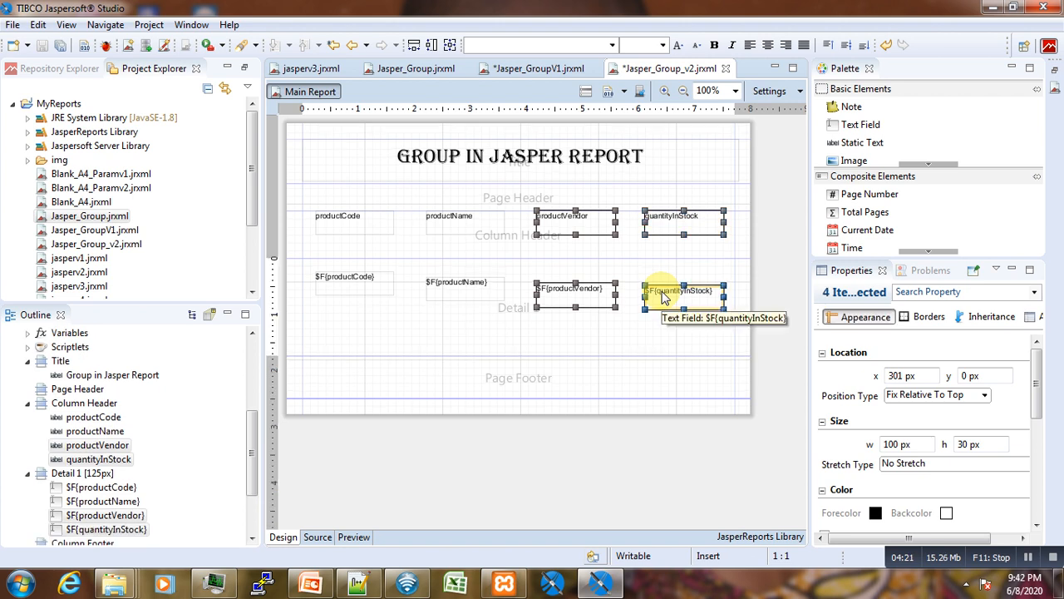
{"action": "left_click_drag", "start_coordinate": [681, 291], "coordinate": [676, 291]}
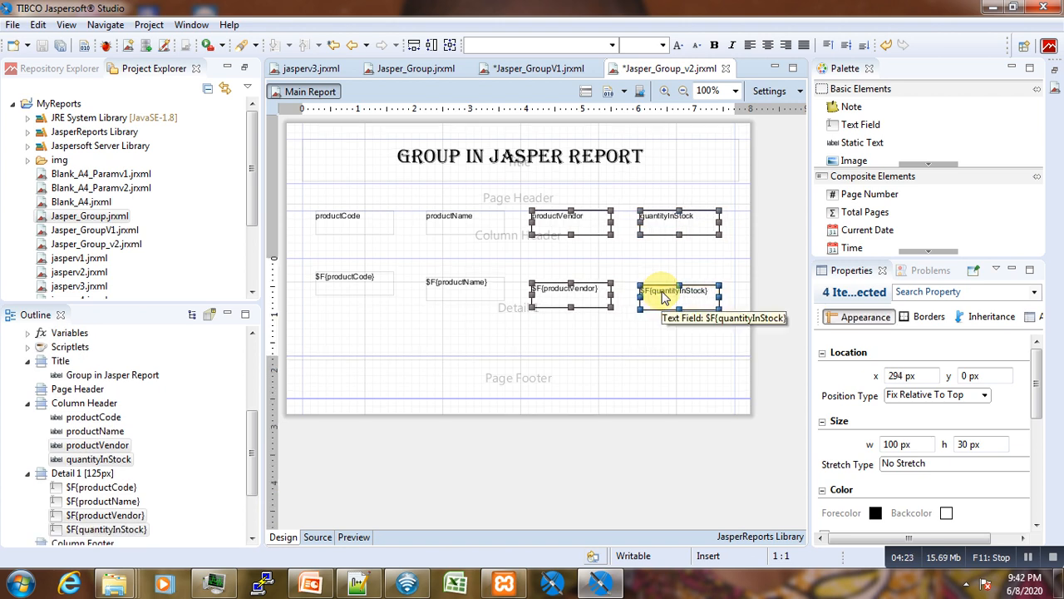
{"action": "left_click_drag", "start_coordinate": [674, 291], "coordinate": [647, 290]}
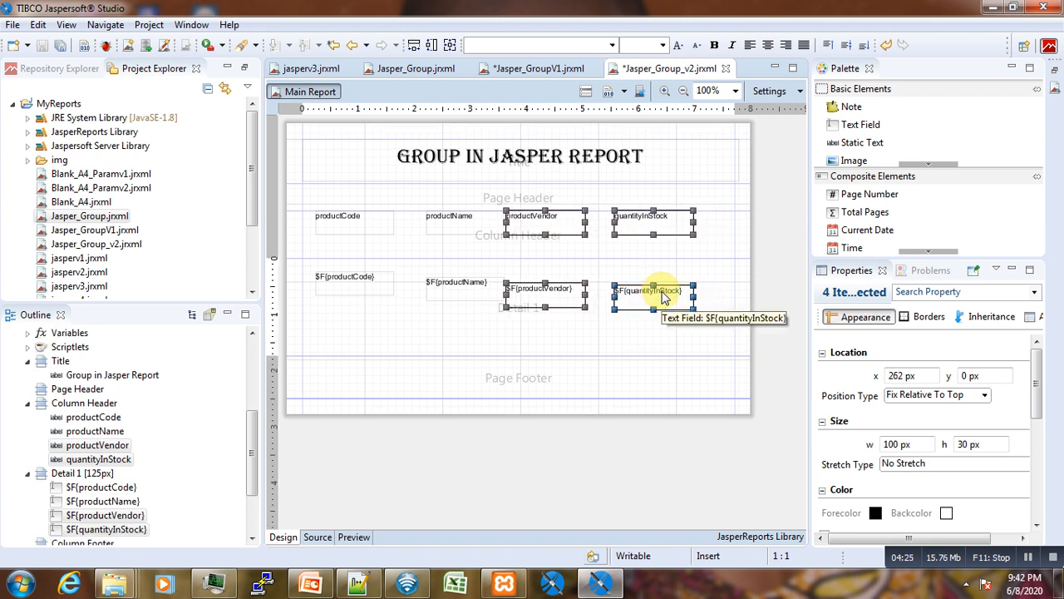
{"action": "left_click", "coordinate": [627, 345]}
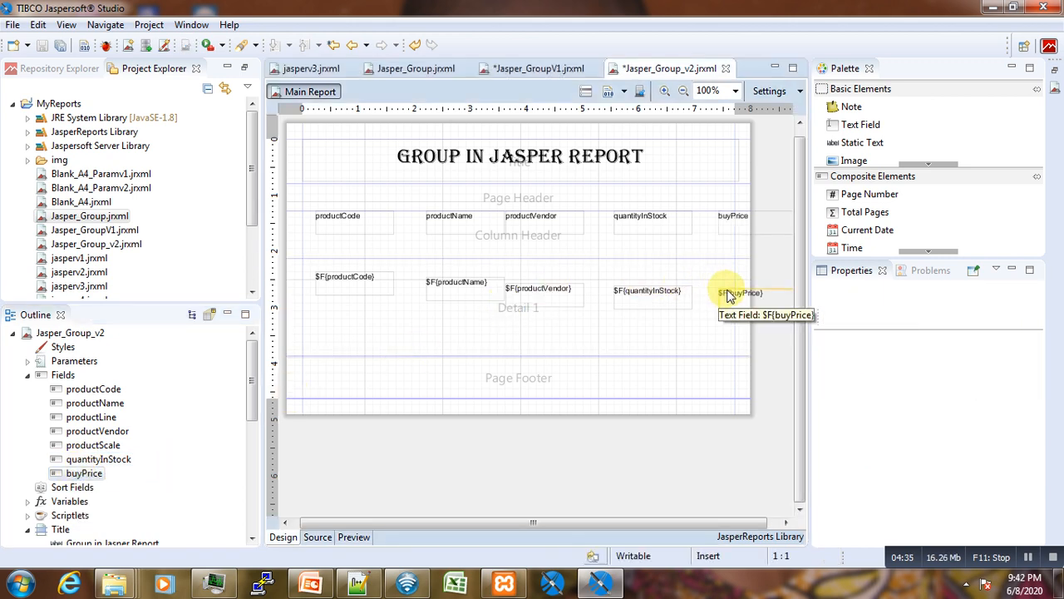
Select the quantityInStock column, then the buyPrice heading and field.
{"action": "left_click", "coordinate": [735, 292]}
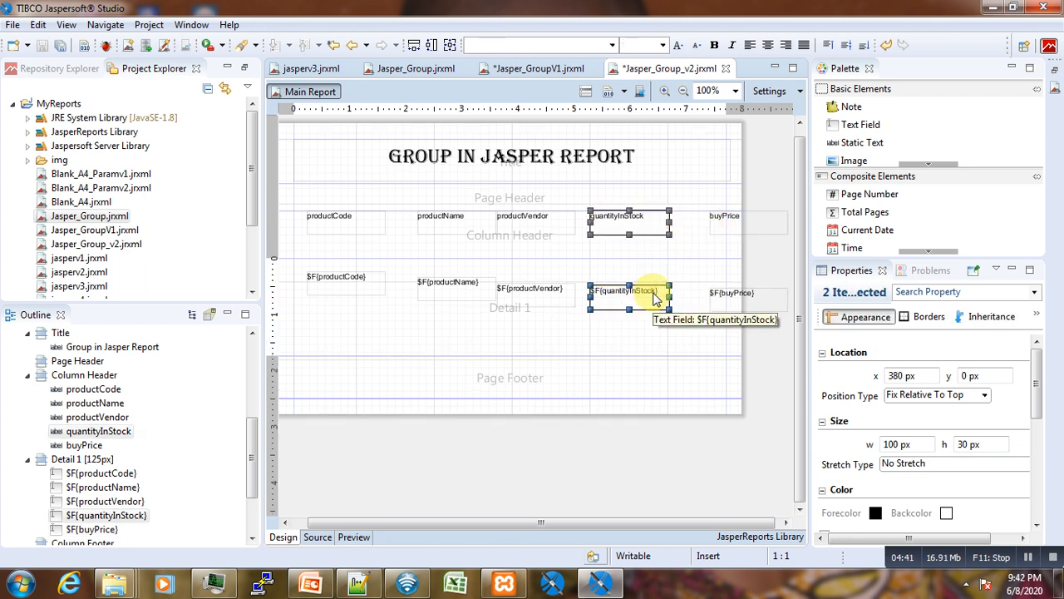
{"action": "left_click", "coordinate": [727, 216]}
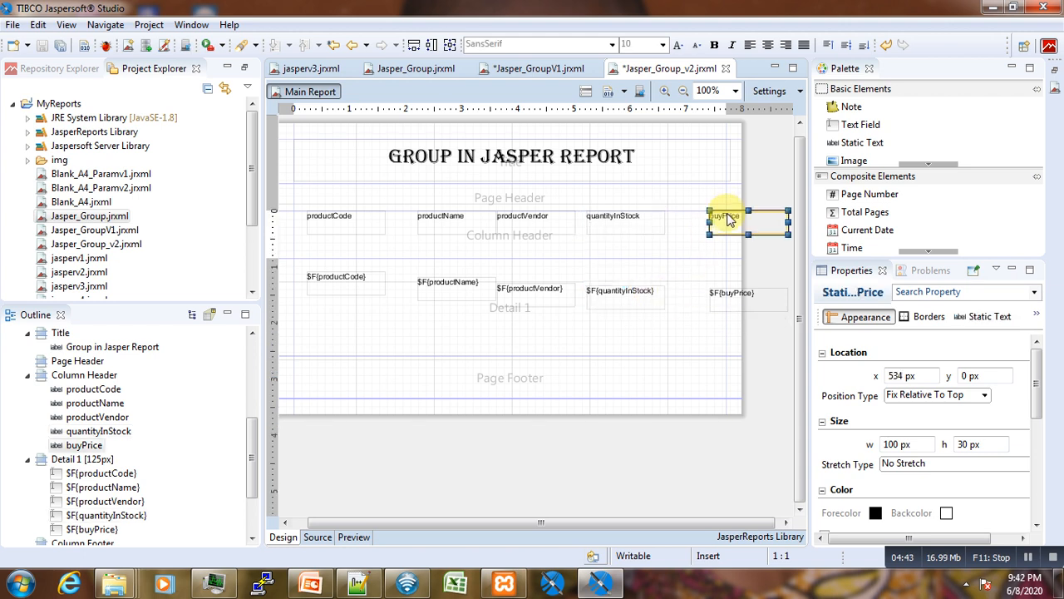
{"action": "left_click", "coordinate": [730, 293]}
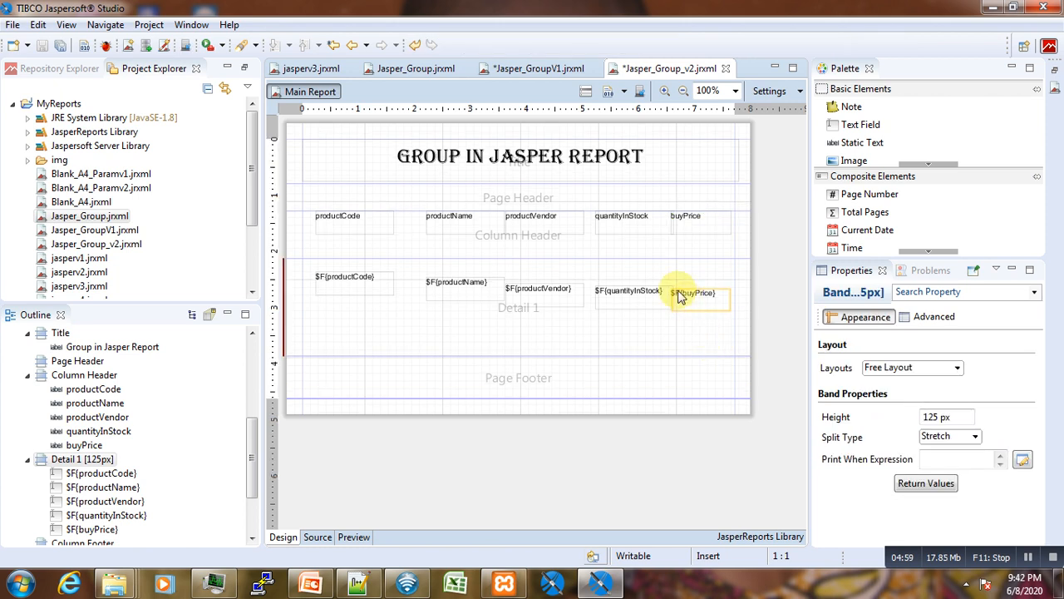
Align the quantityInStock, productName and productVendor headings with their detail fields.
{"action": "left_click", "coordinate": [692, 293]}
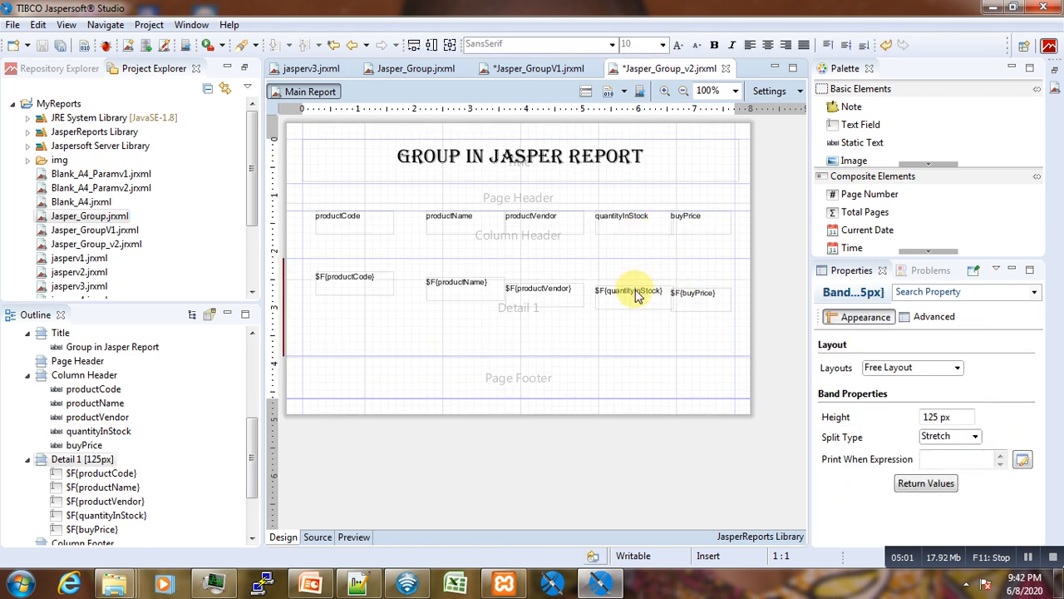
{"action": "left_click", "coordinate": [622, 220]}
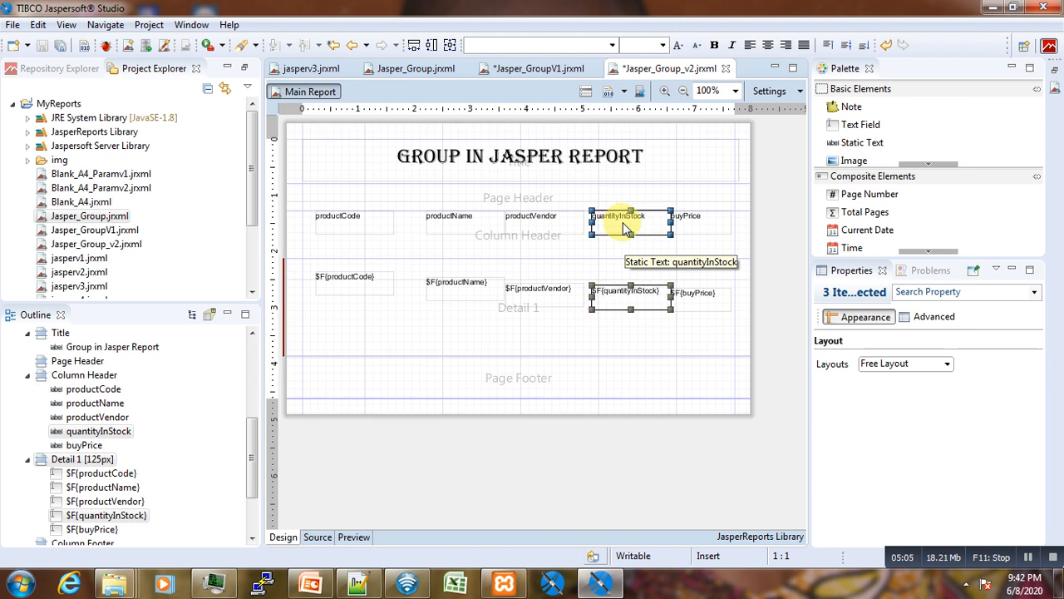
{"action": "left_click", "coordinate": [559, 341]}
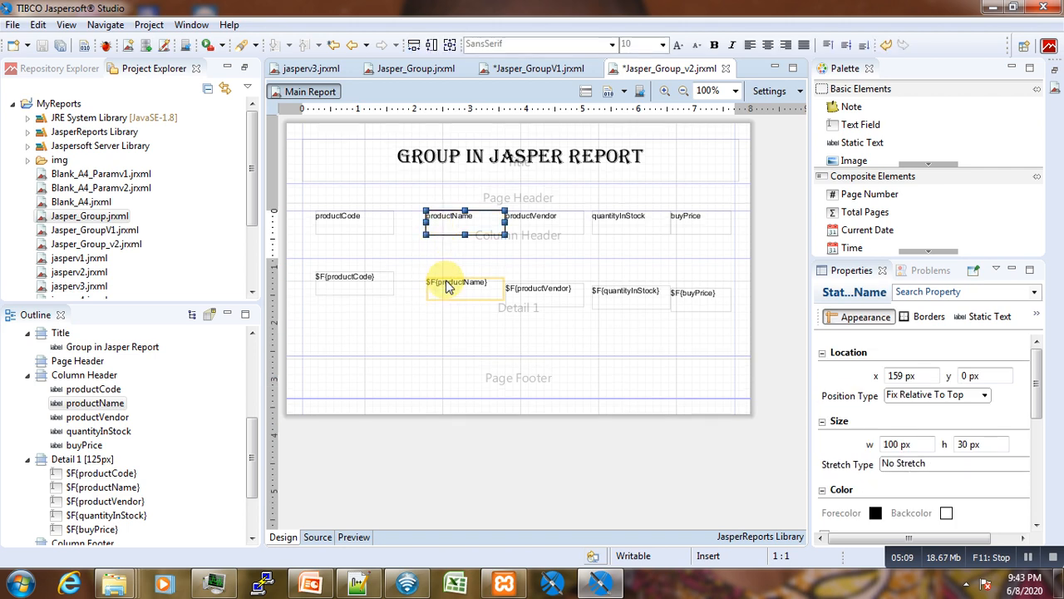
{"action": "left_click", "coordinate": [449, 215]}
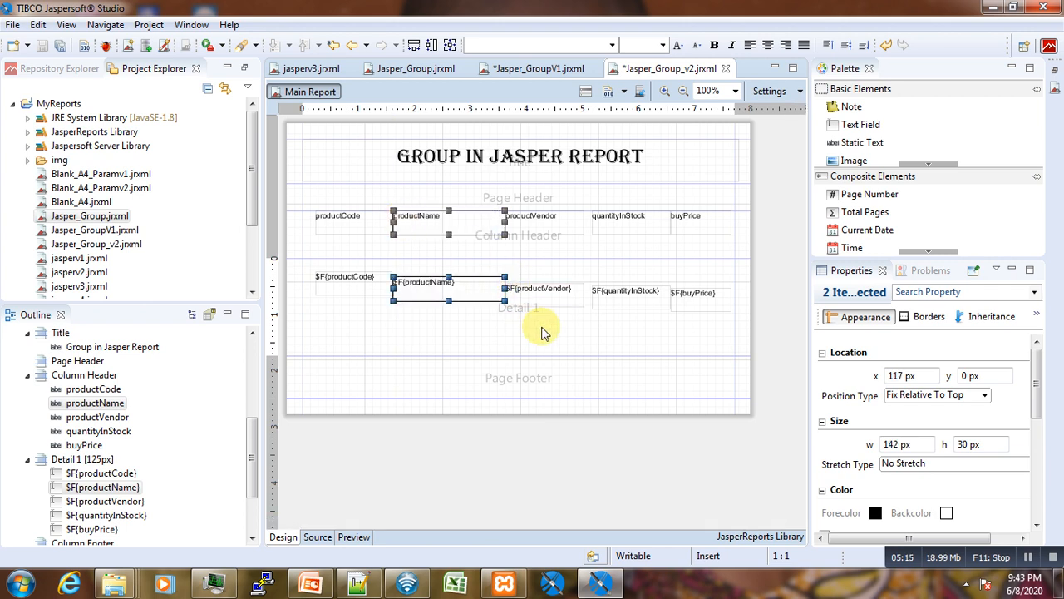
{"action": "left_click", "coordinate": [573, 229]}
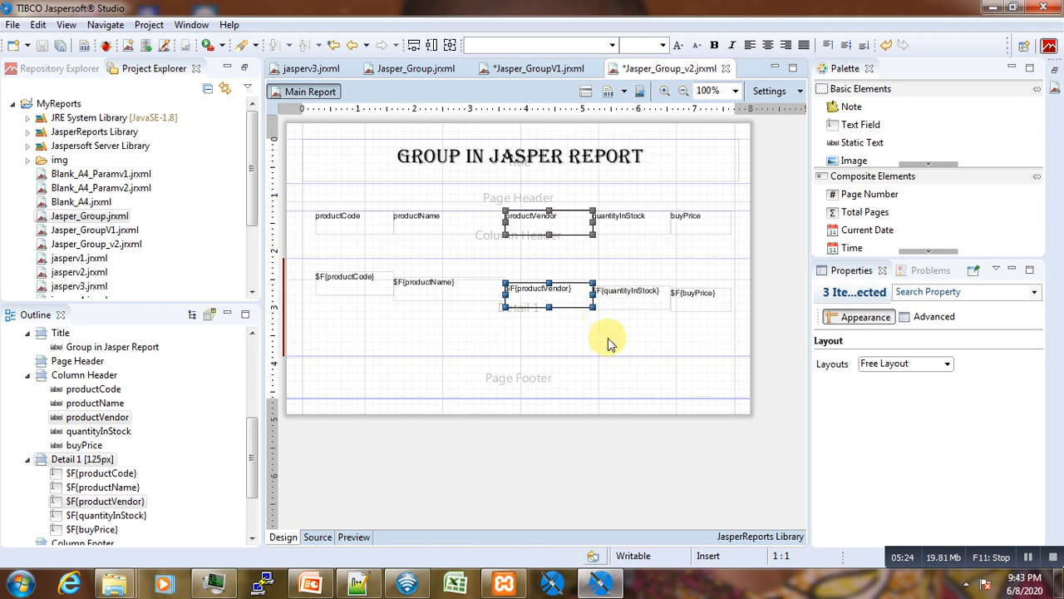
{"action": "left_click", "coordinate": [628, 292]}
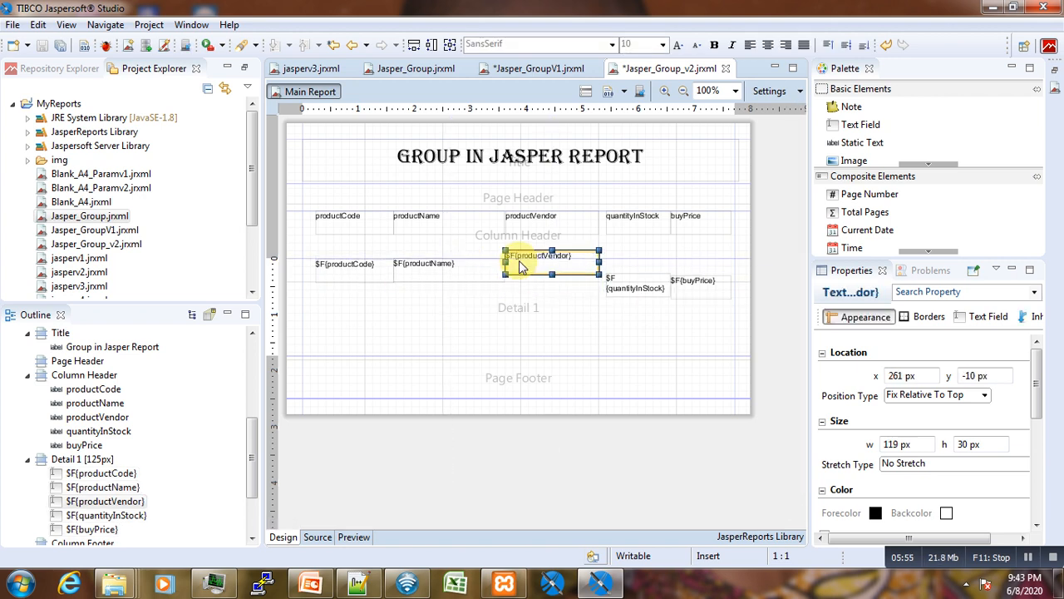
Widen the productVendor header and field to 129 px, then select the Detail 1 band.
{"action": "left_click_drag", "start_coordinate": [536, 255], "coordinate": [537, 266]}
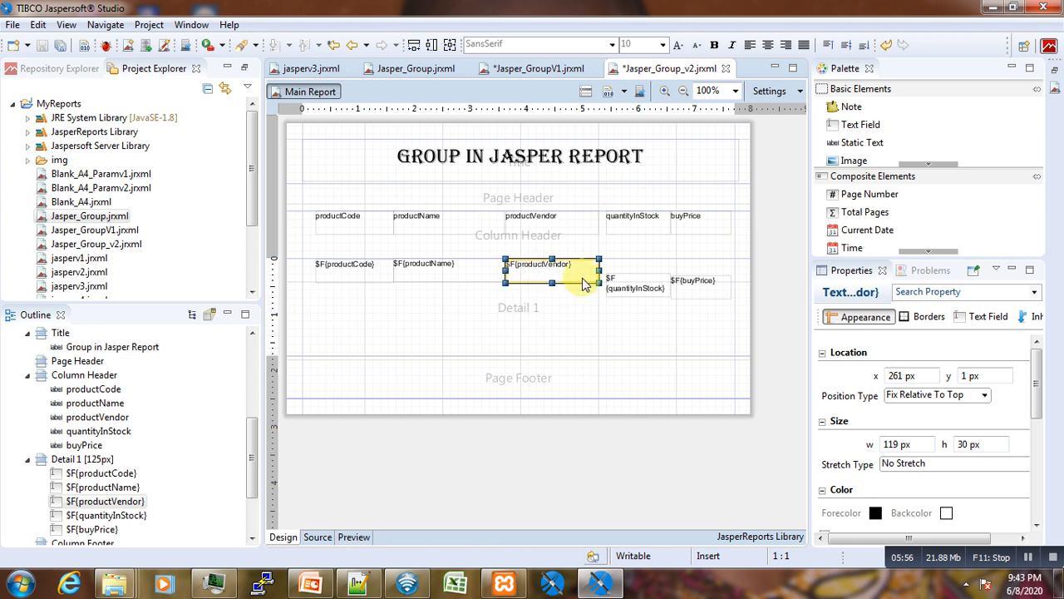
{"action": "left_click_drag", "start_coordinate": [537, 264], "coordinate": [634, 273]}
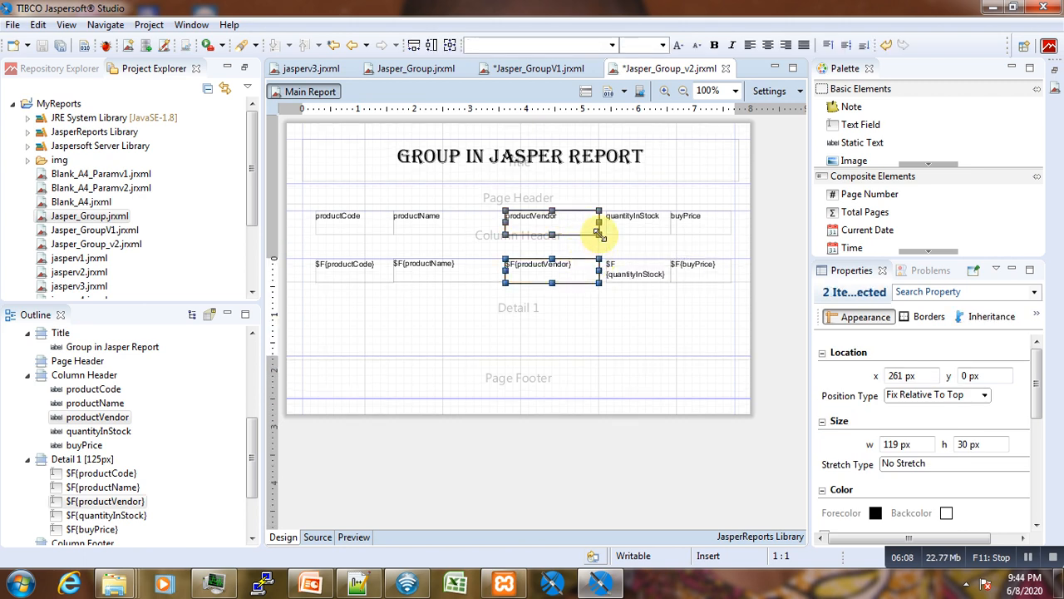
{"action": "left_click", "coordinate": [632, 216]}
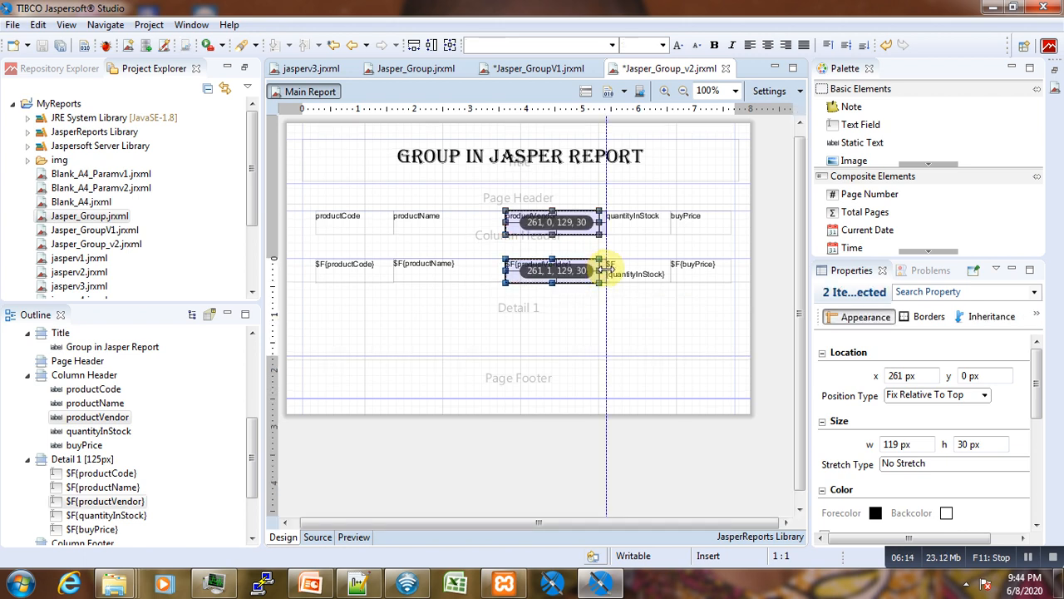
{"action": "left_click", "coordinate": [586, 312]}
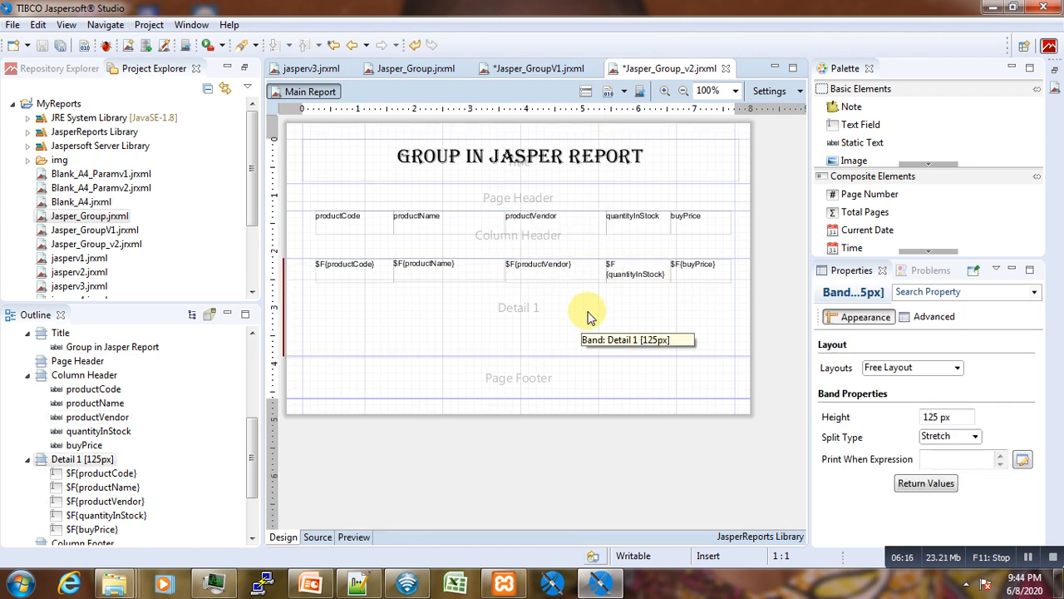
{"action": "mouse_move", "coordinate": [513, 352]}
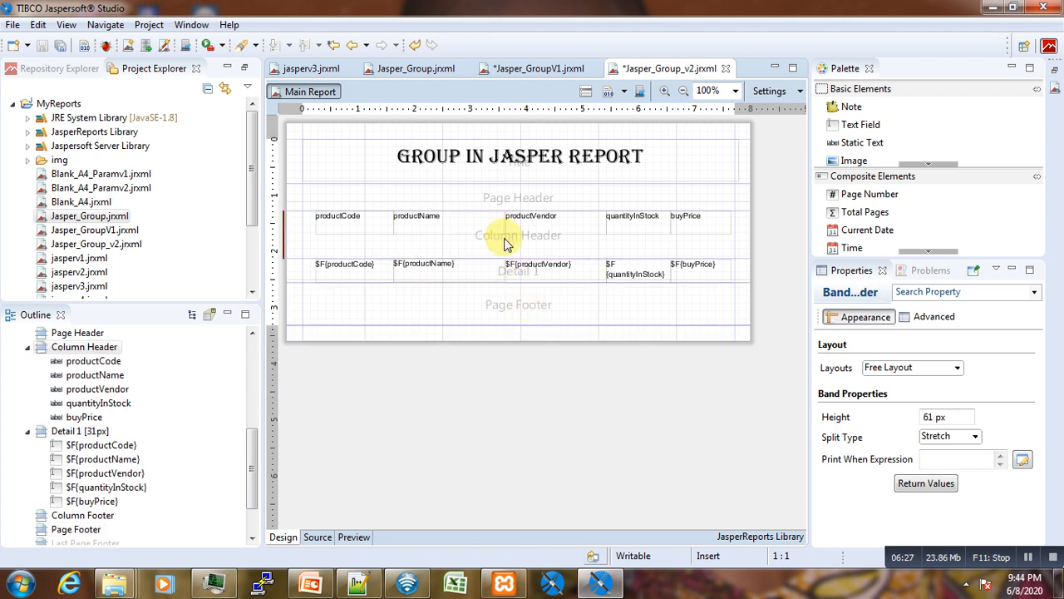
Select the column header labels and check their Advanced and Appearance properties.
{"action": "left_click", "coordinate": [337, 216]}
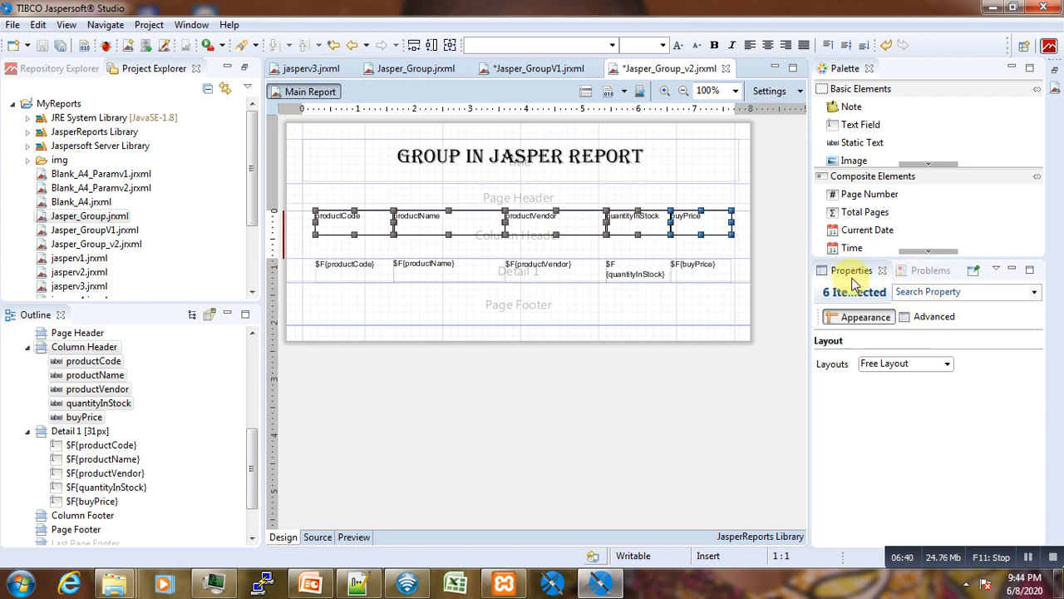
{"action": "left_click", "coordinate": [934, 333]}
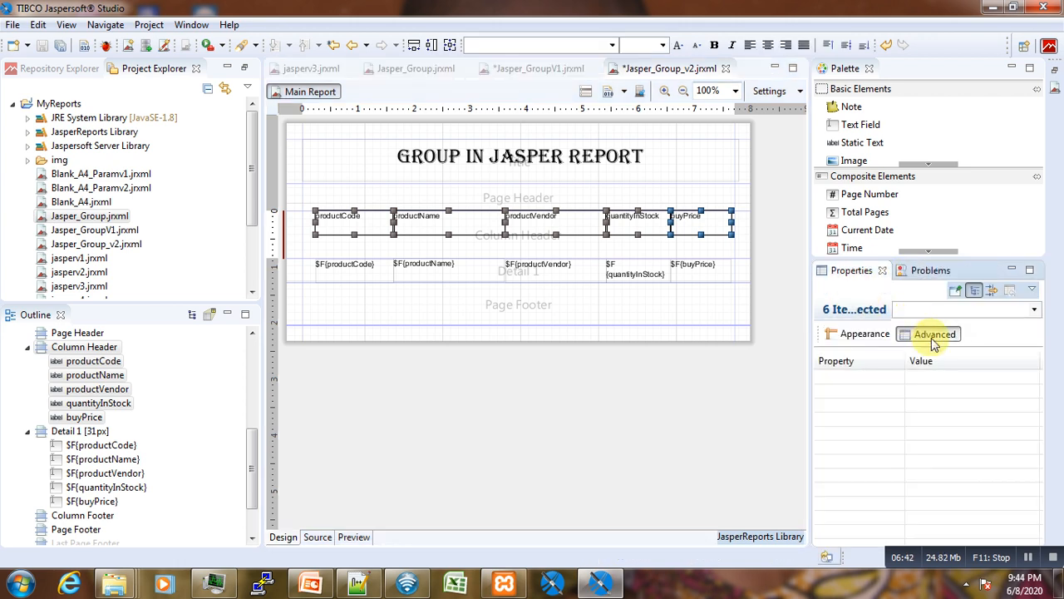
{"action": "left_click", "coordinate": [865, 334]}
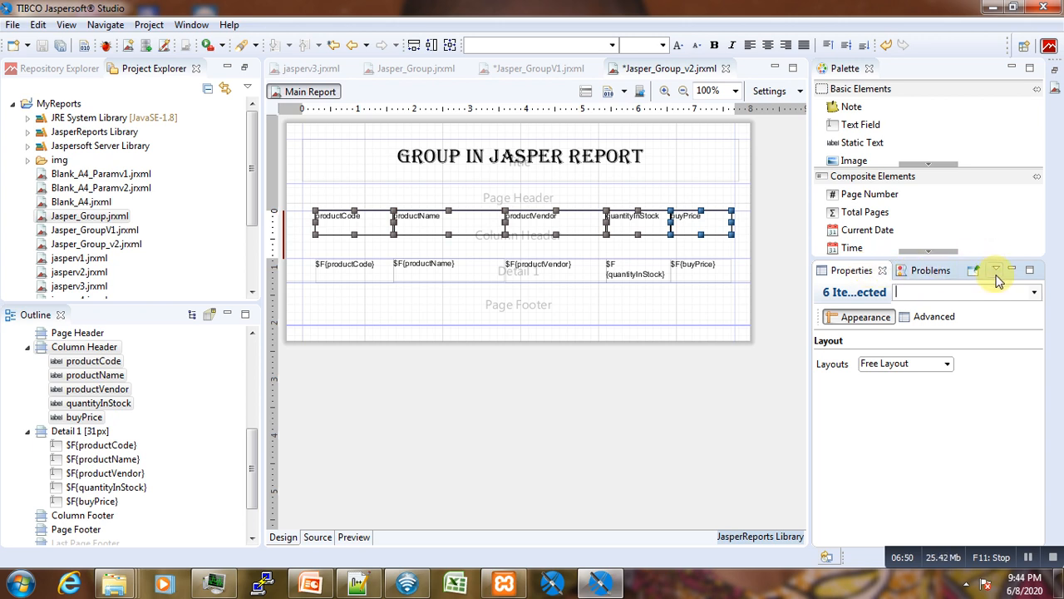
{"action": "left_click", "coordinate": [996, 269]}
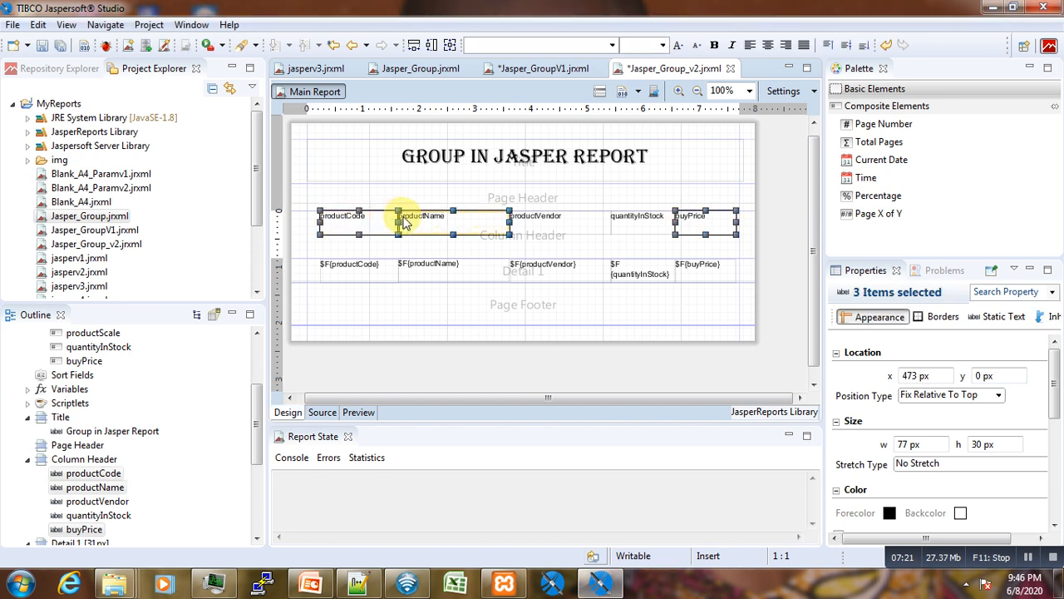
{"action": "left_click", "coordinate": [698, 223]}
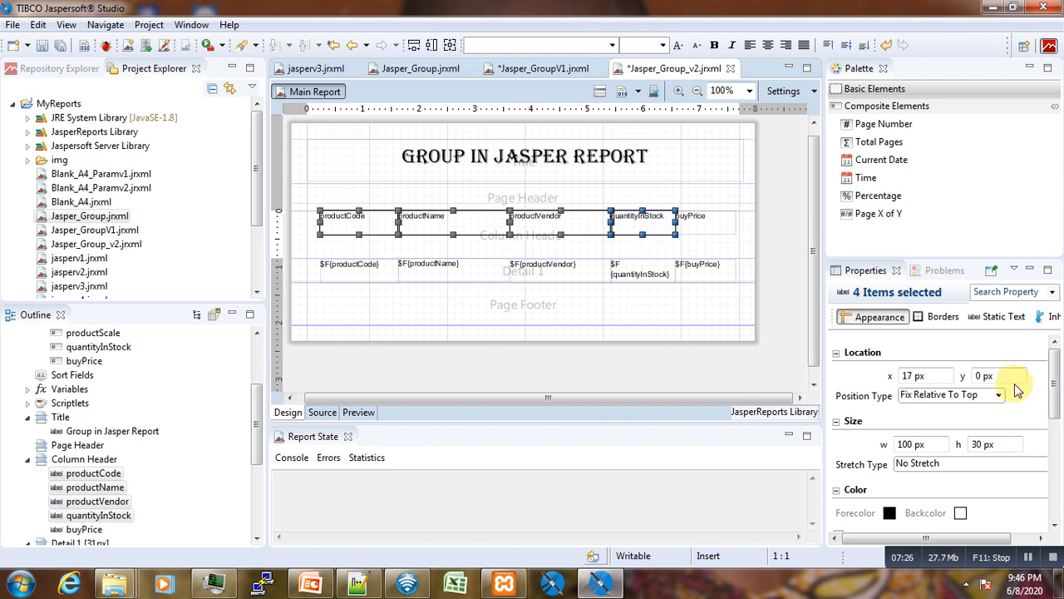
Try Algerian, then give the five header labels Arial Black with centre alignment.
{"action": "scroll", "scroll_direction": "down", "scroll_amount": 3}
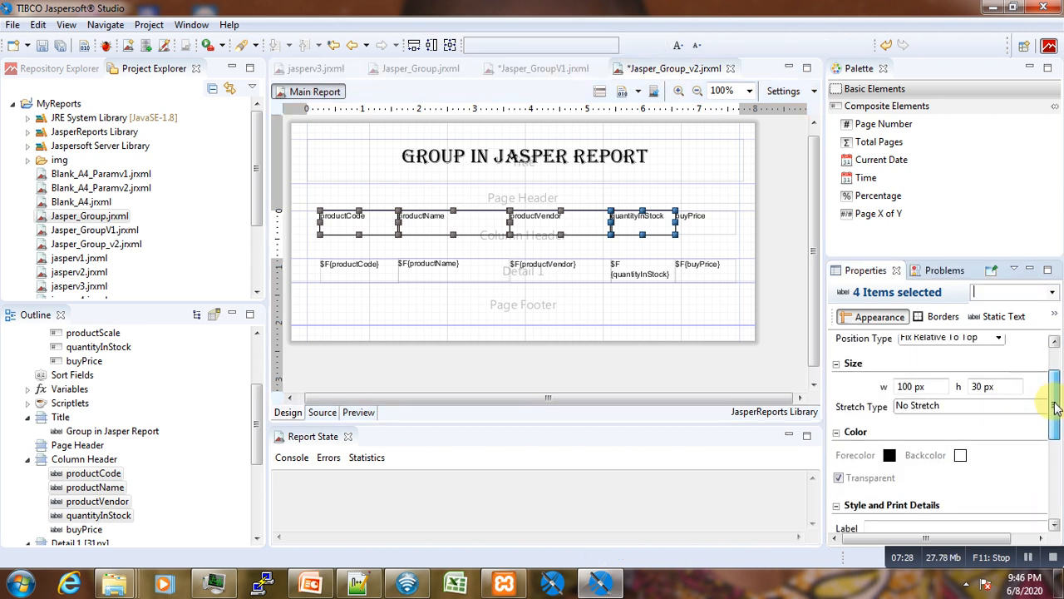
{"action": "scroll", "scroll_direction": "down", "scroll_amount": 3}
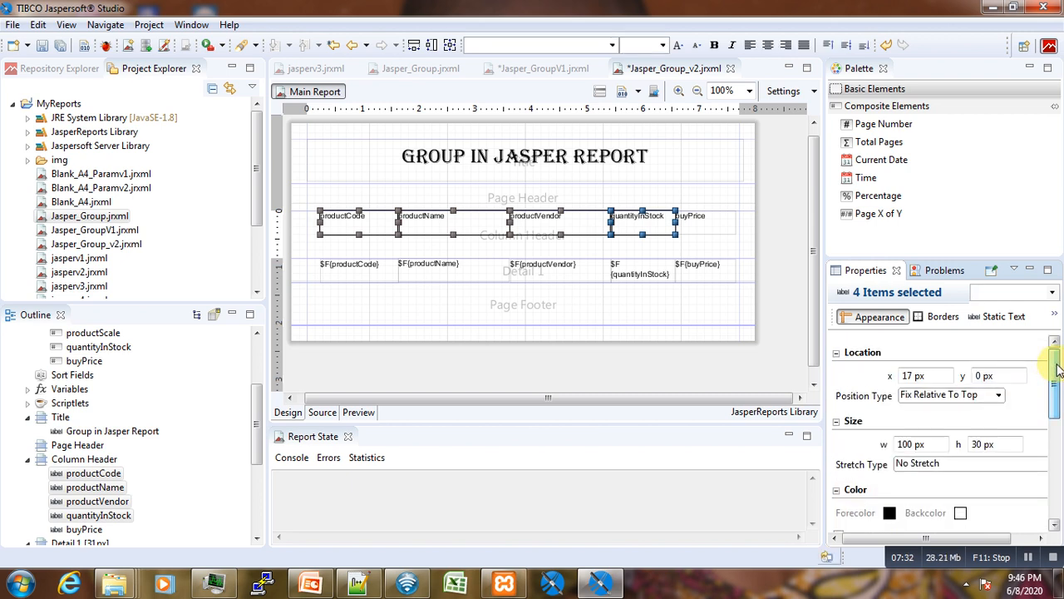
{"action": "left_click", "coordinate": [1003, 316]}
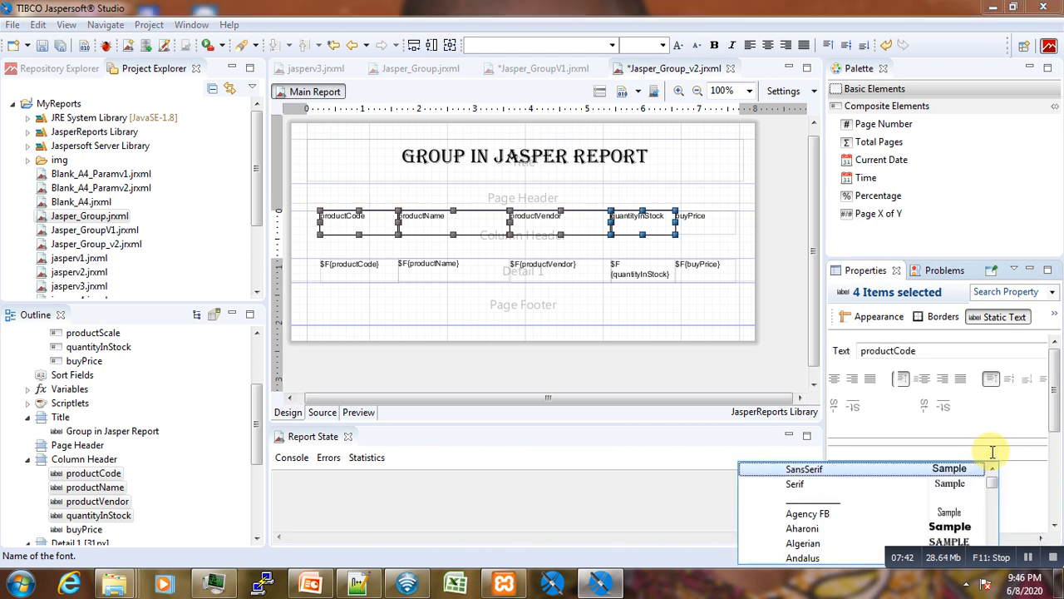
{"action": "left_click", "coordinate": [802, 528]}
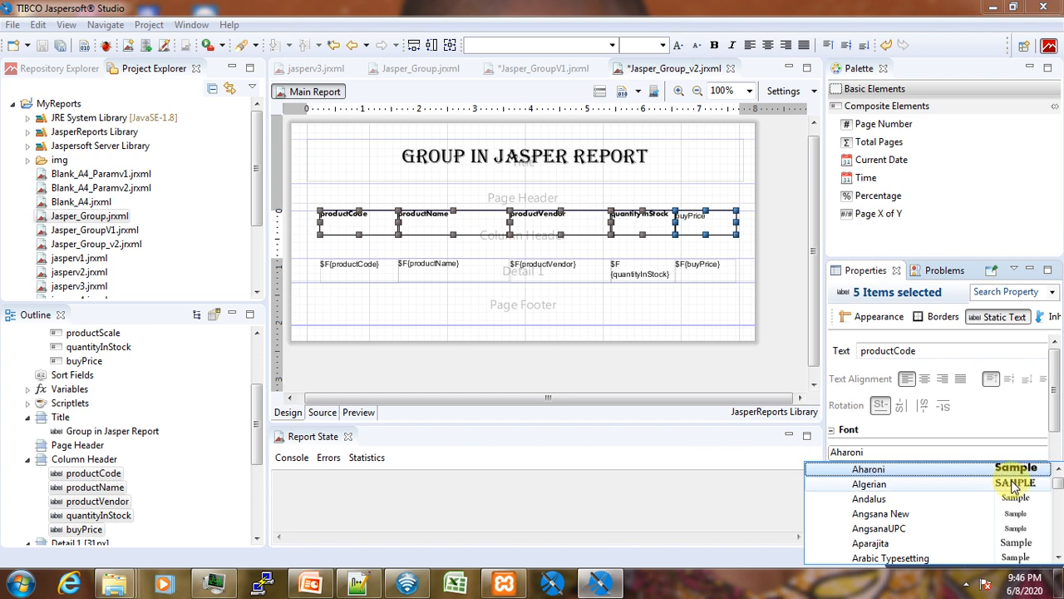
{"action": "left_click", "coordinate": [869, 498]}
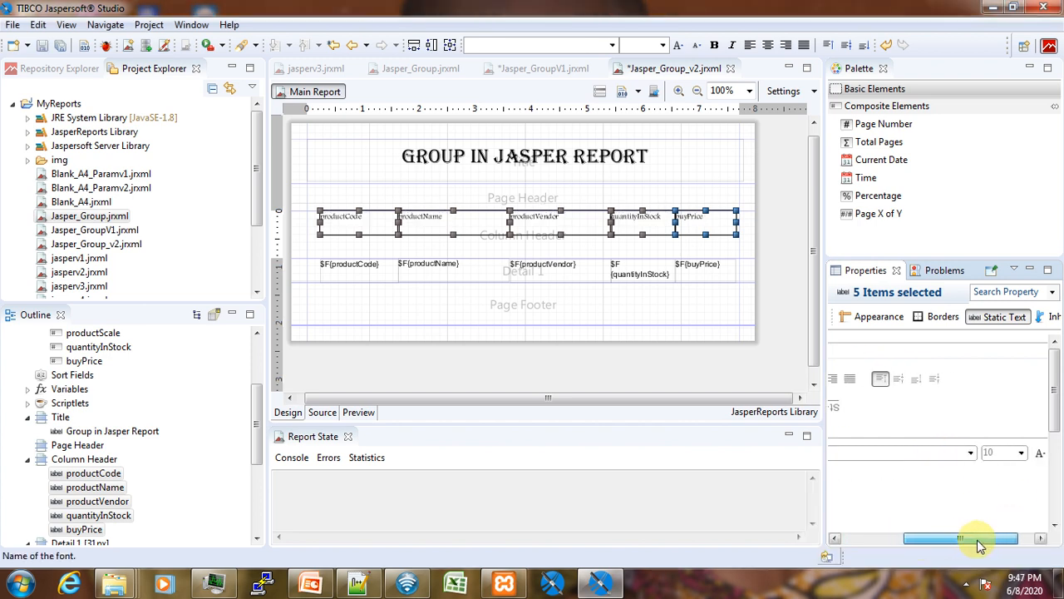
{"action": "left_click", "coordinate": [970, 451]}
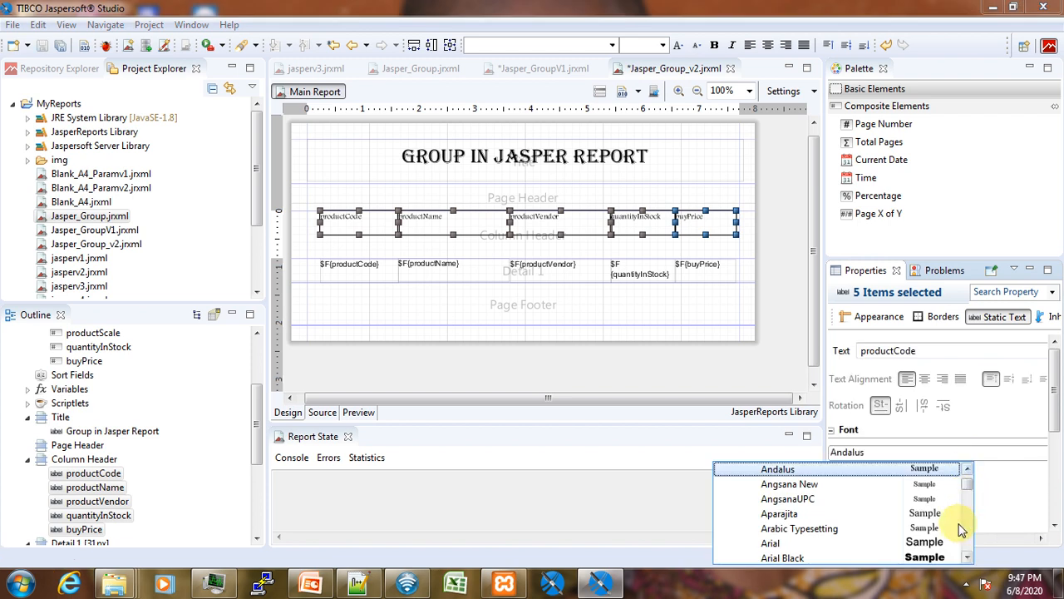
{"action": "left_click", "coordinate": [782, 557]}
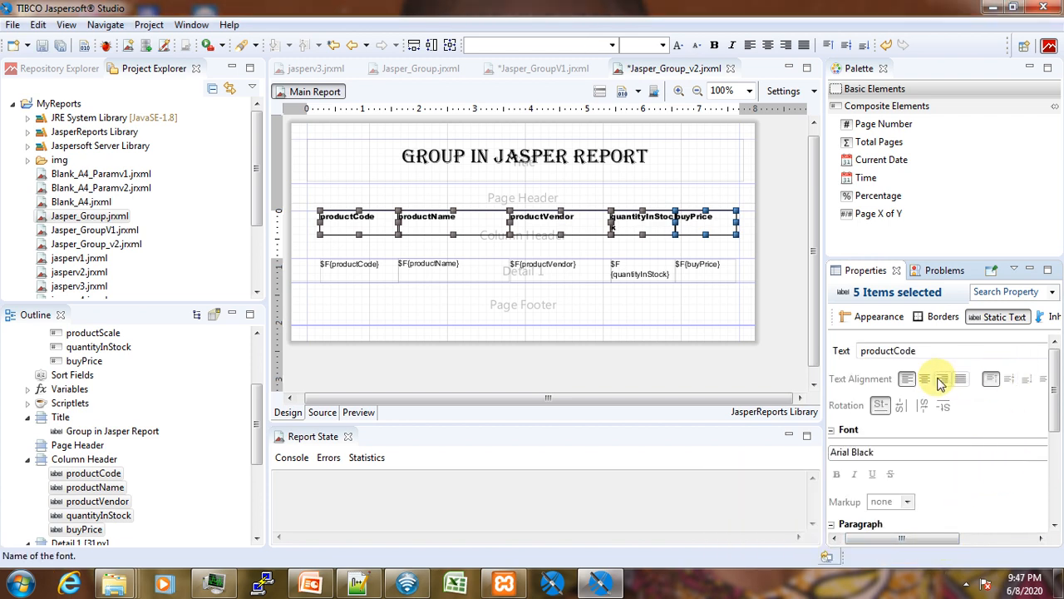
{"action": "left_click", "coordinate": [925, 378]}
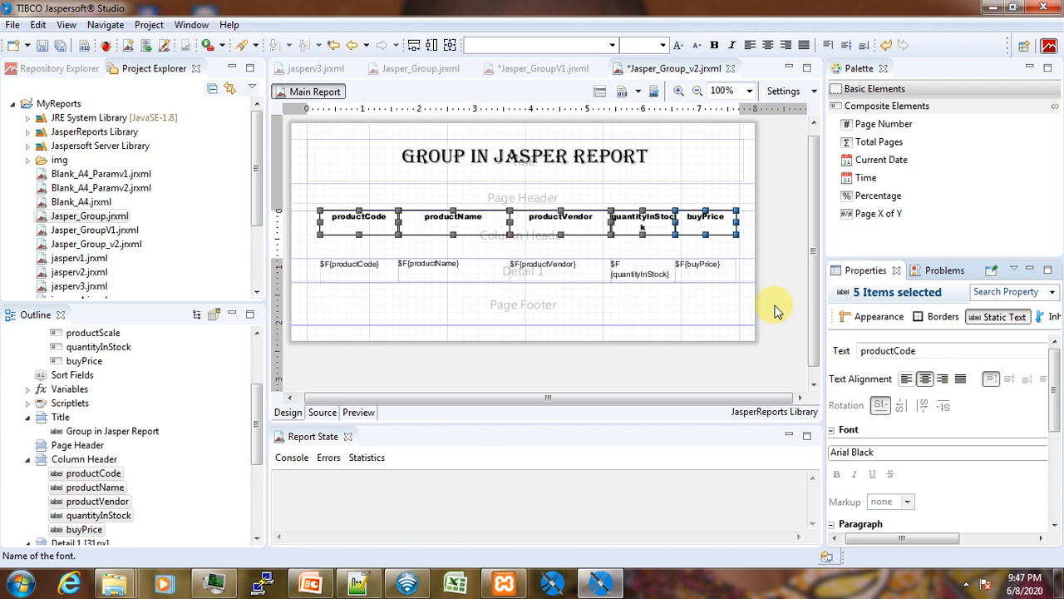
{"action": "mouse_move", "coordinate": [573, 293]}
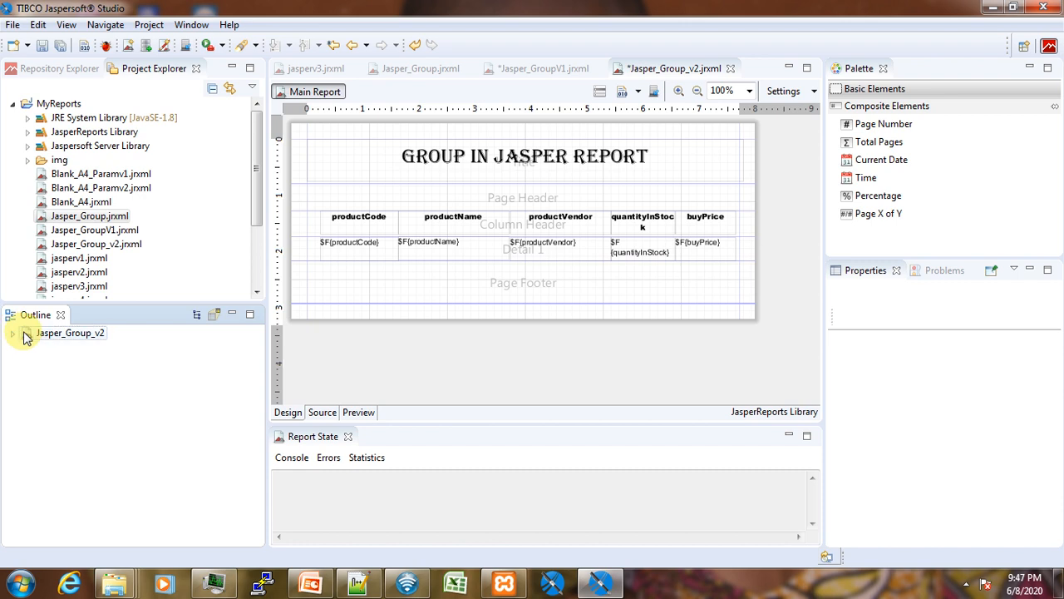
Create group GroupProdLine on productLine from the Outline, keeping header and footer bands.
{"action": "right_click", "coordinate": [71, 333]}
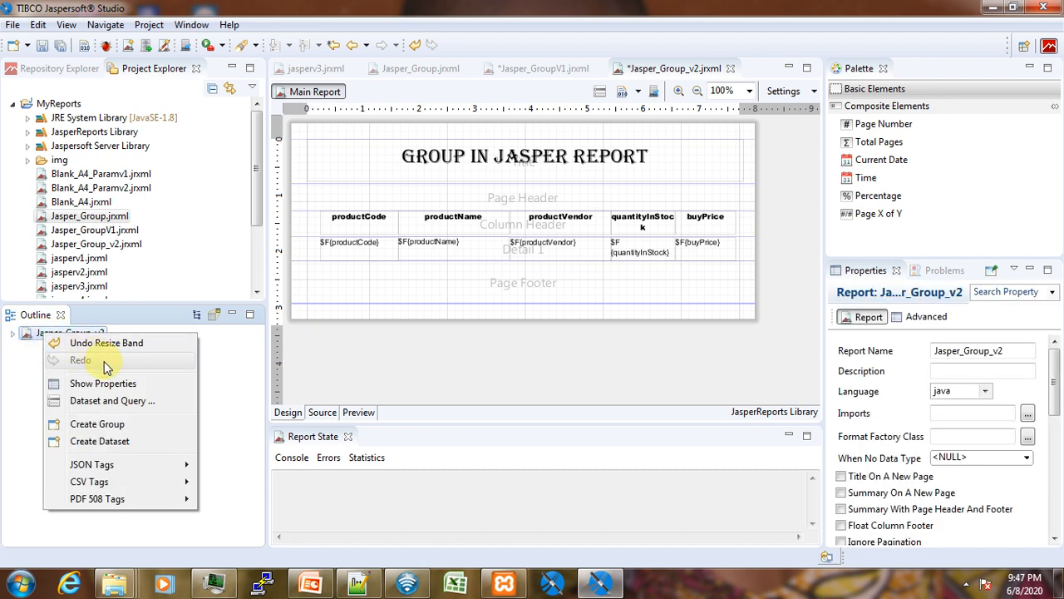
{"action": "mouse_move", "coordinate": [139, 429]}
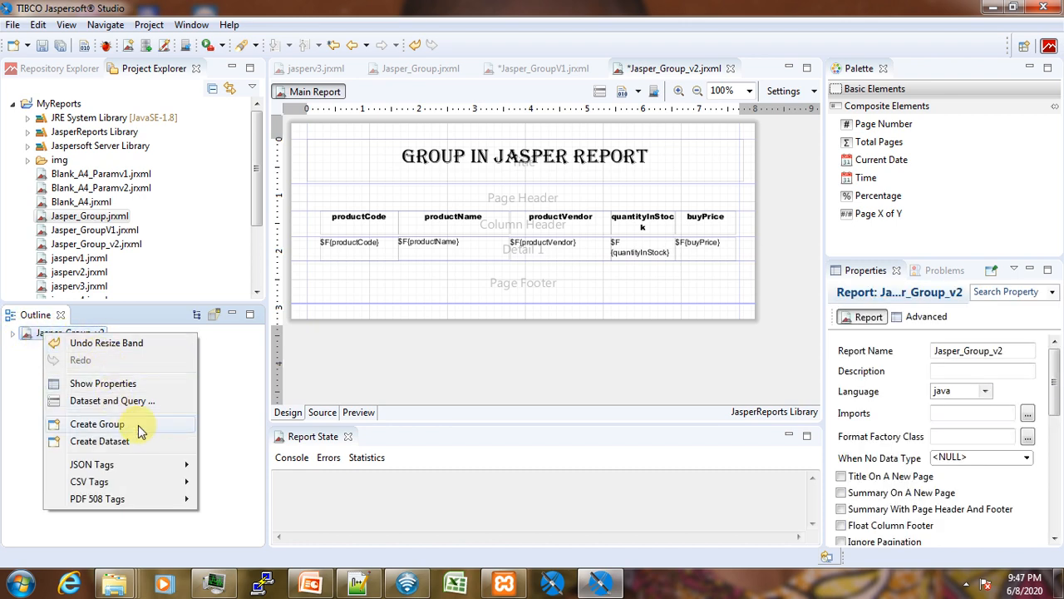
{"action": "left_click", "coordinate": [97, 424]}
{"action": "type", "text": "GroupProdLine"}
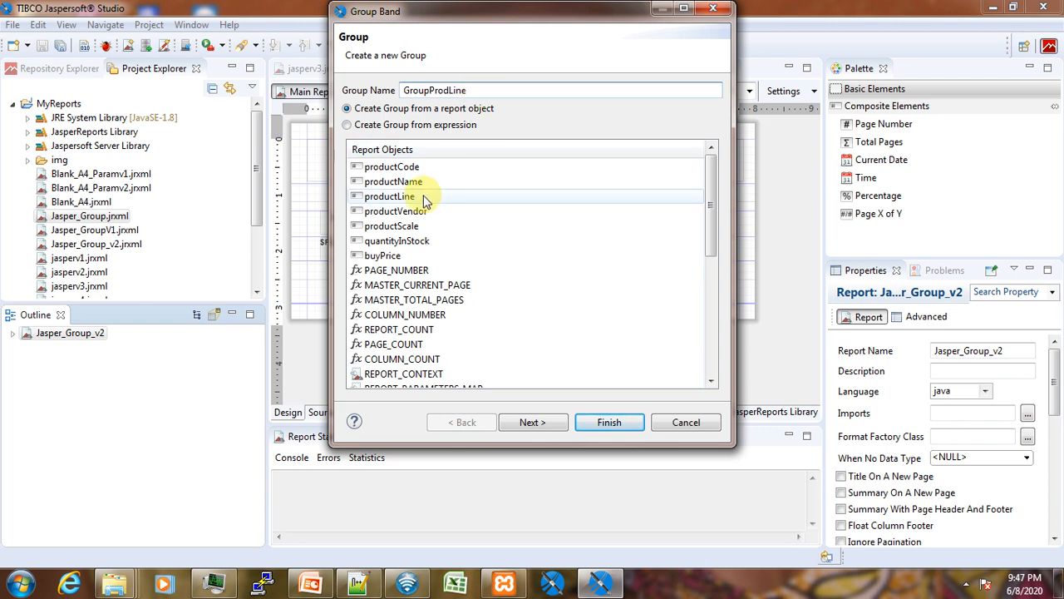
{"action": "left_click", "coordinate": [394, 181]}
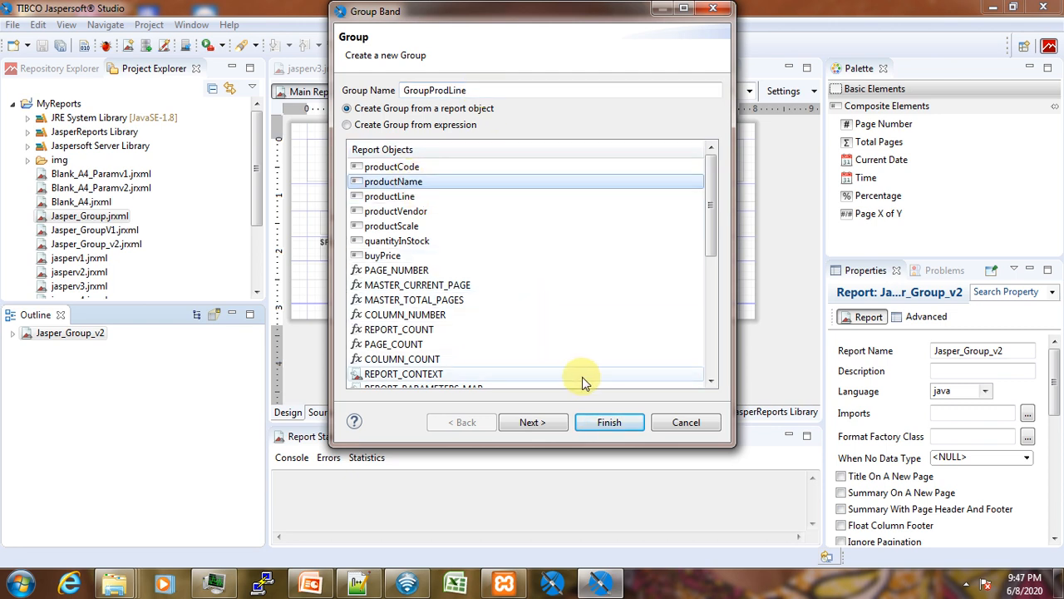
{"action": "left_click", "coordinate": [389, 196]}
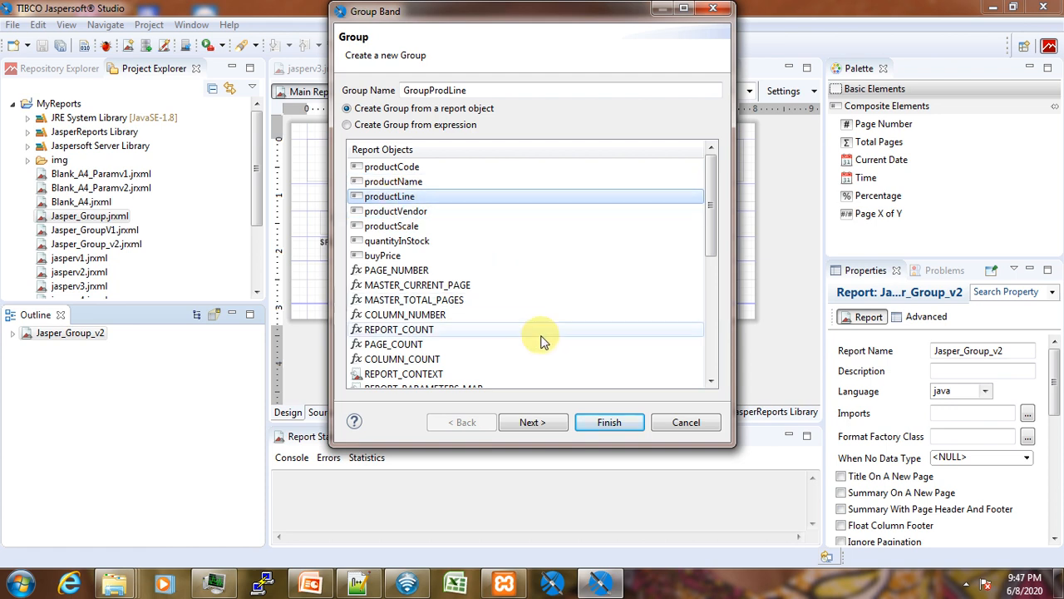
{"action": "left_click", "coordinate": [532, 421]}
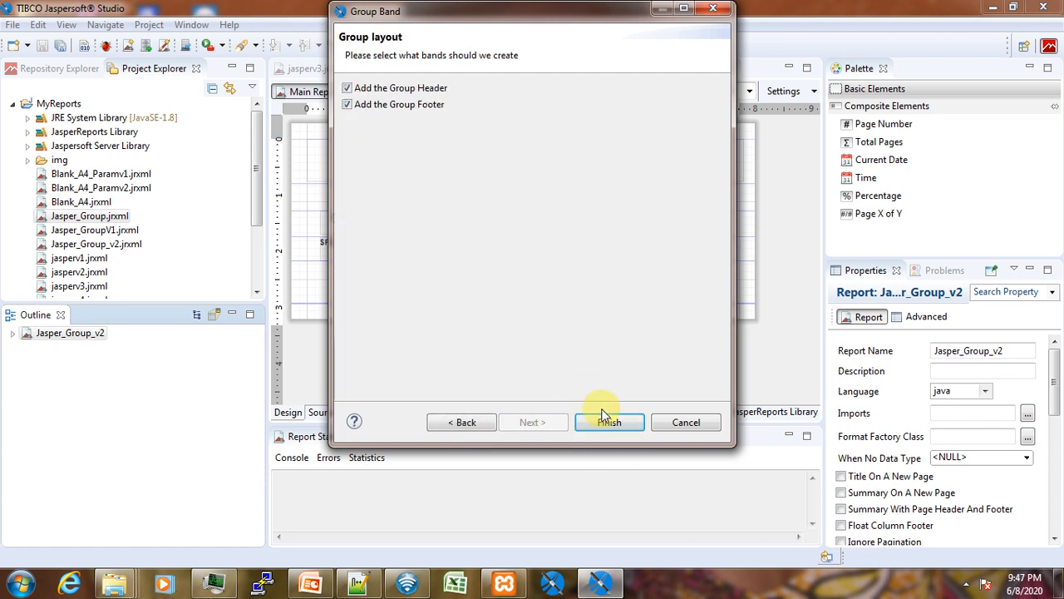
{"action": "left_click", "coordinate": [609, 421]}
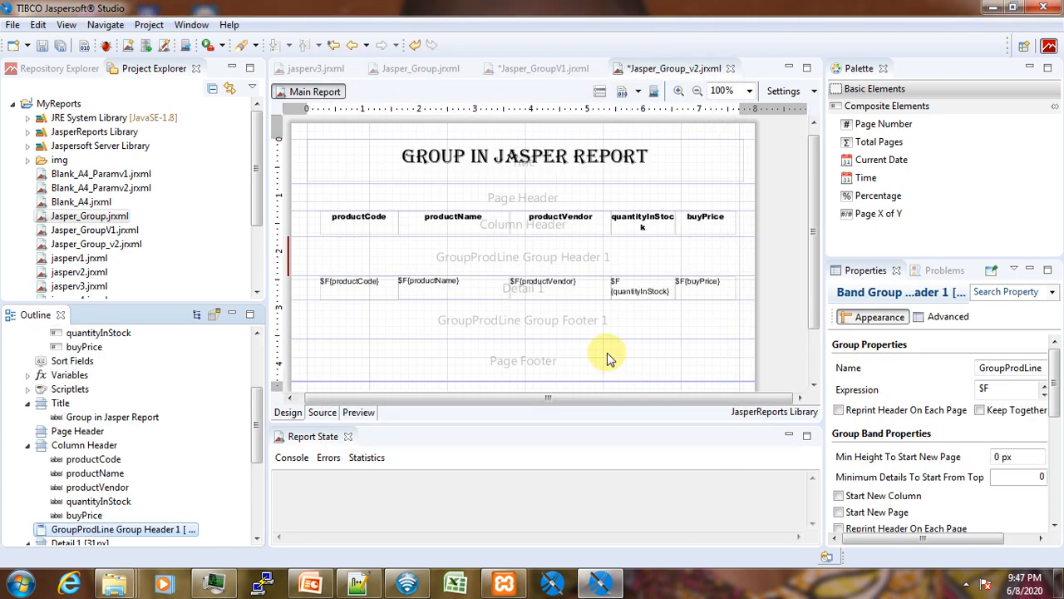
{"action": "mouse_move", "coordinate": [538, 333]}
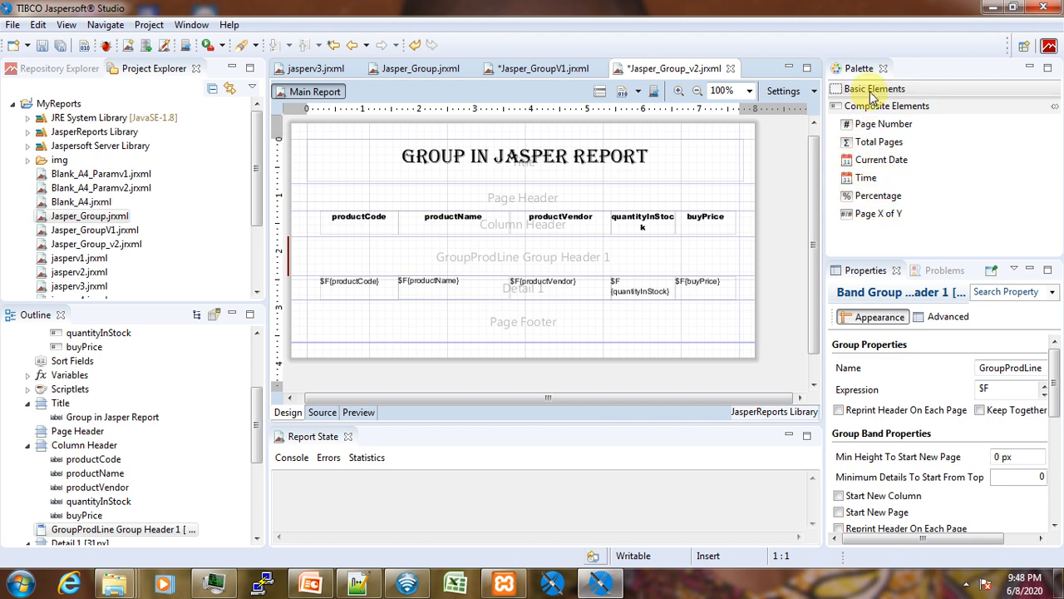
{"action": "mouse_move", "coordinate": [873, 89]}
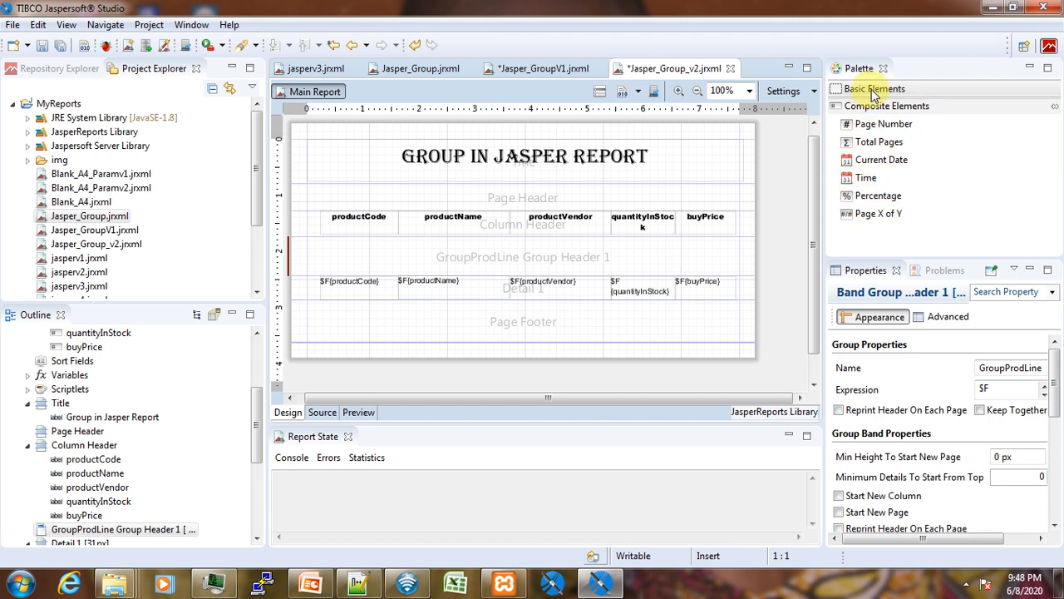
Stretch the group header rectangle across the band at 550 by 60 px.
{"action": "left_click", "coordinate": [873, 89]}
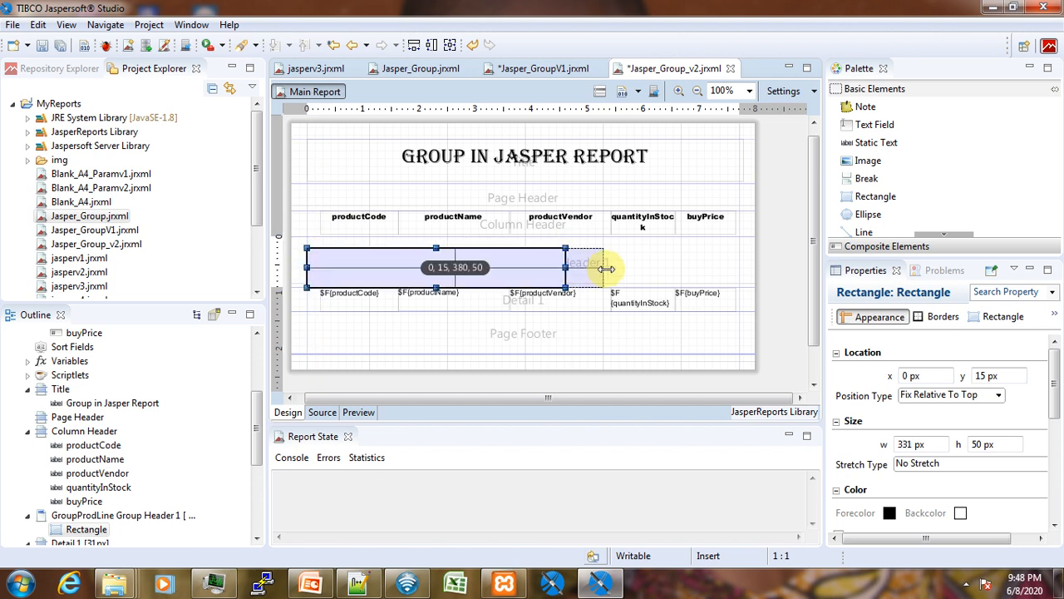
{"action": "left_click_drag", "start_coordinate": [566, 269], "coordinate": [736, 269]}
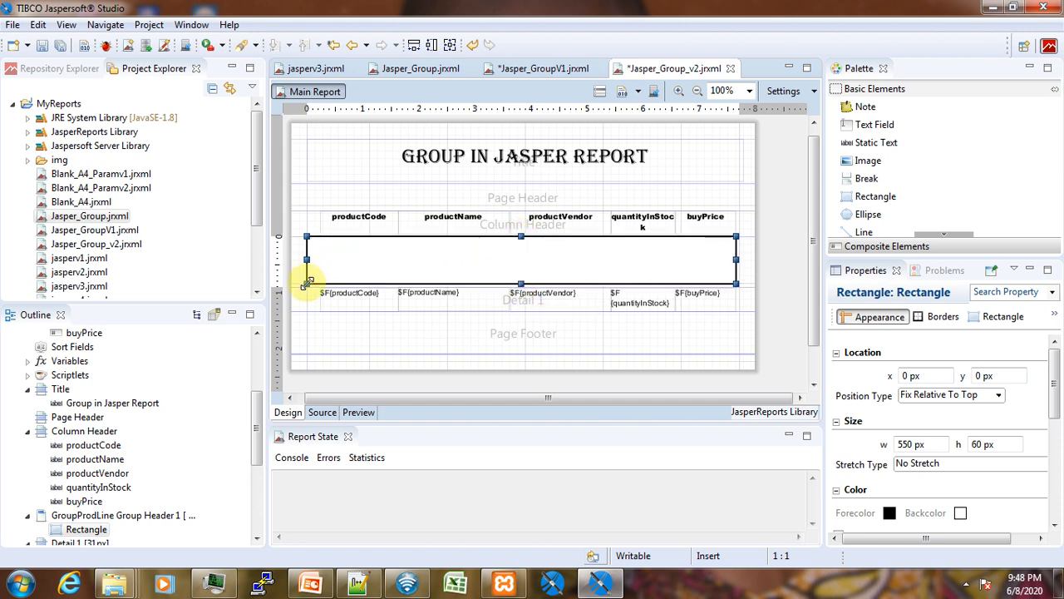
{"action": "mouse_move", "coordinate": [623, 255]}
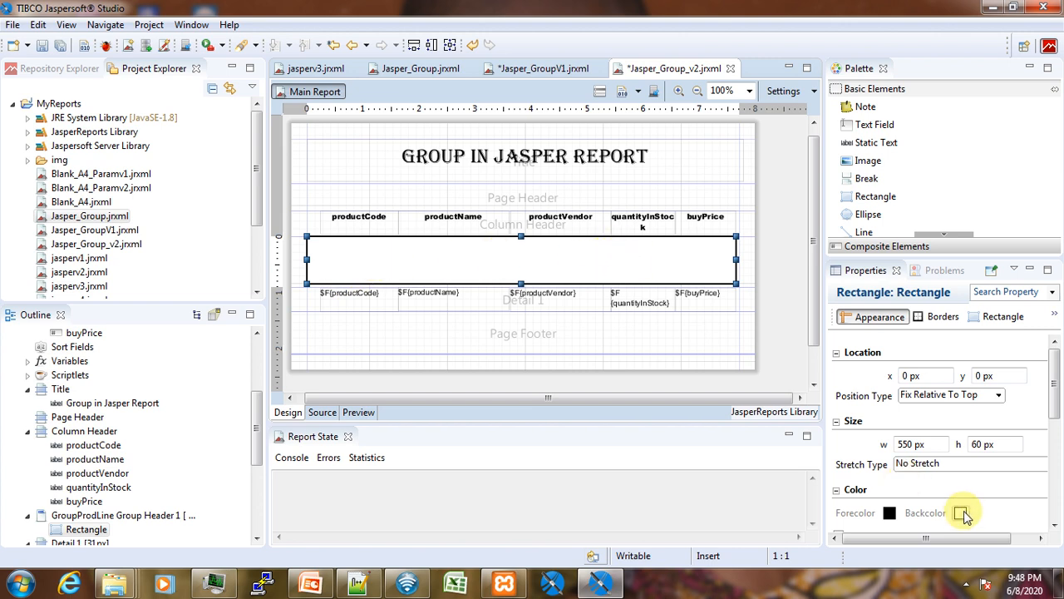
Fill the GroupProdLine header rectangle with pale pink from the colour picker.
{"action": "left_click", "coordinate": [964, 512]}
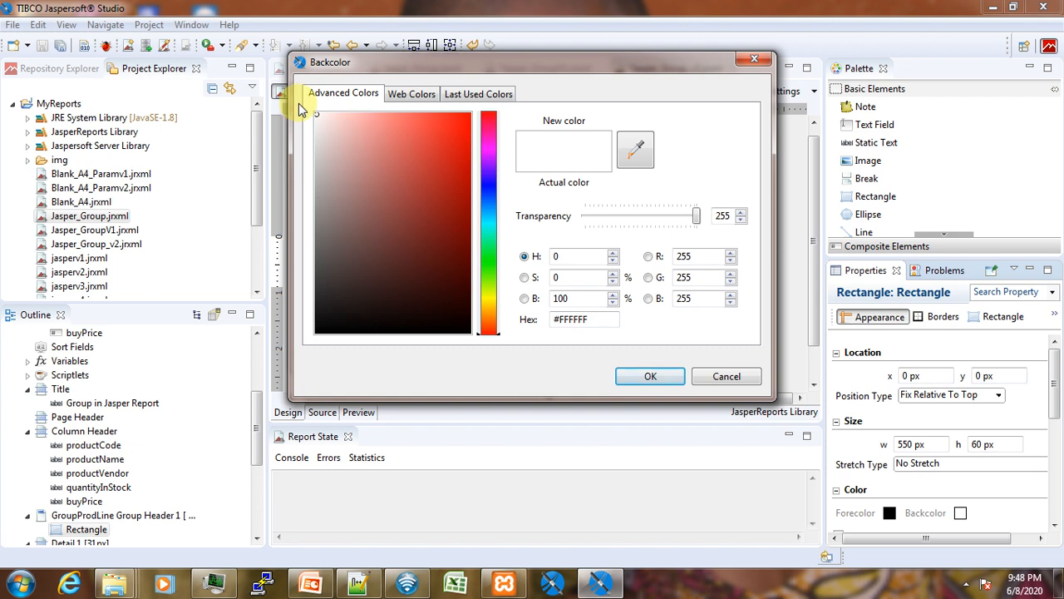
{"action": "left_click", "coordinate": [324, 133]}
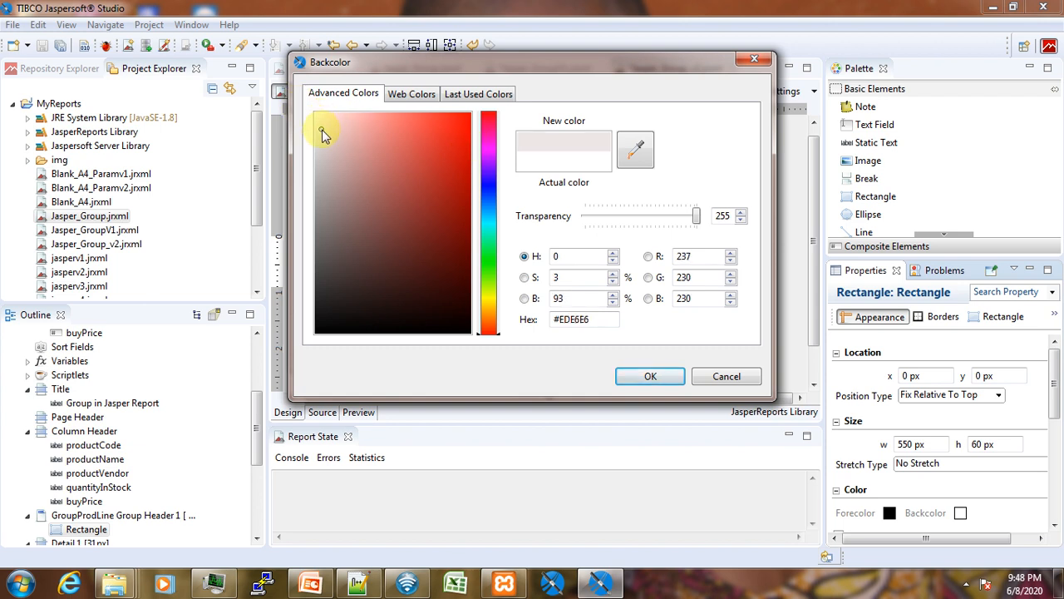
{"action": "left_click", "coordinate": [361, 174]}
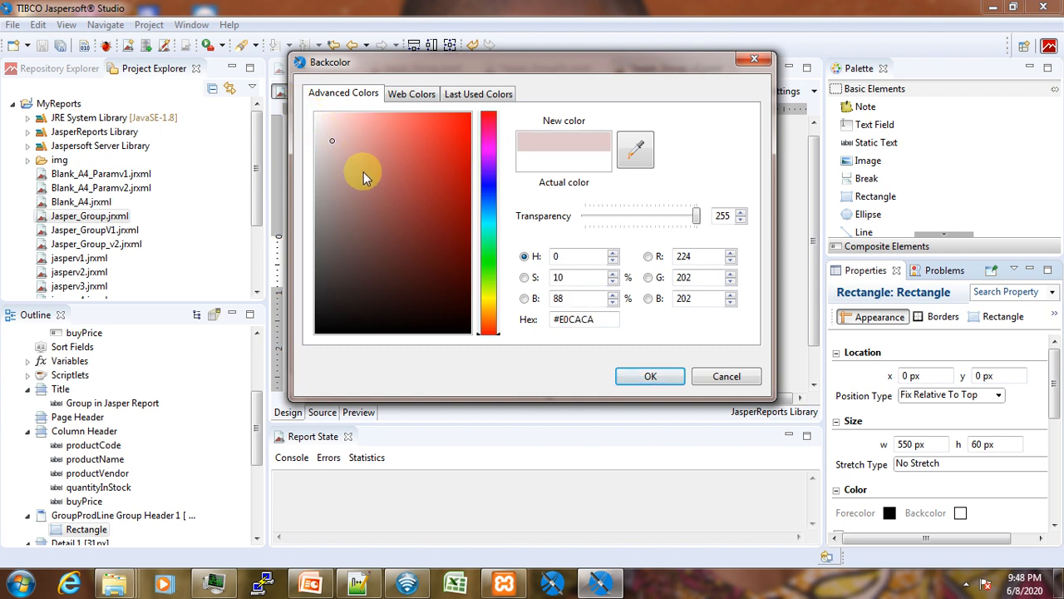
{"action": "left_click", "coordinate": [650, 376]}
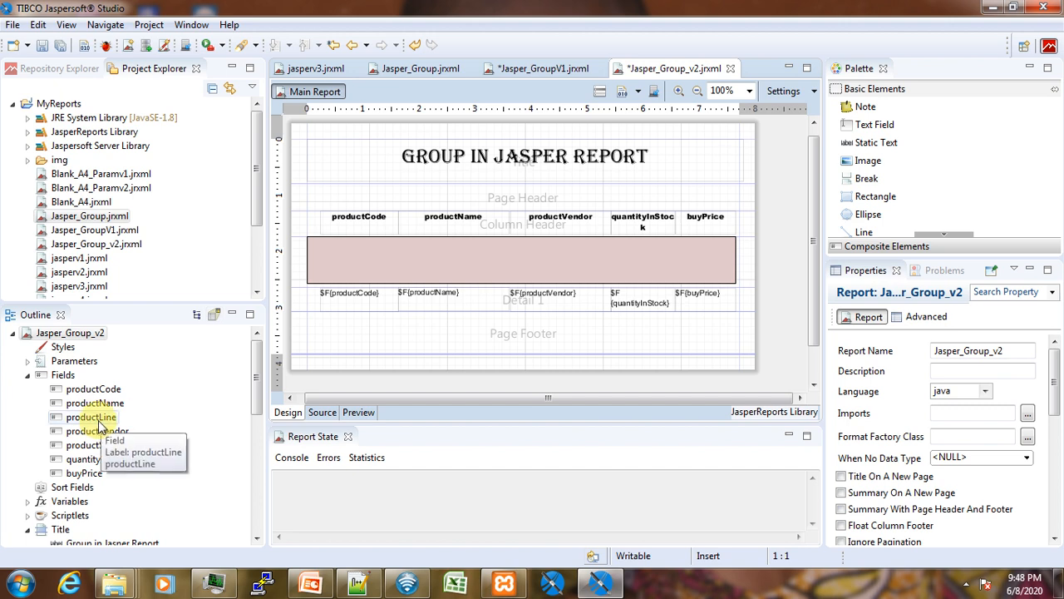
Place the productLine field in the pink band without calculation, filling the band at size 20.
{"action": "left_click_drag", "start_coordinate": [91, 416], "coordinate": [478, 258]}
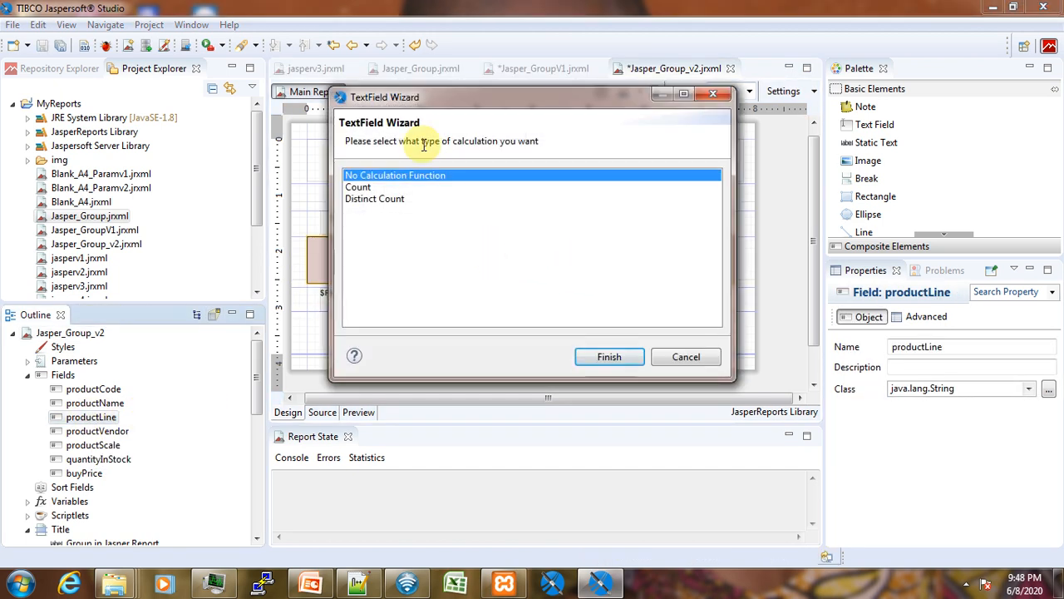
{"action": "left_click", "coordinate": [609, 355]}
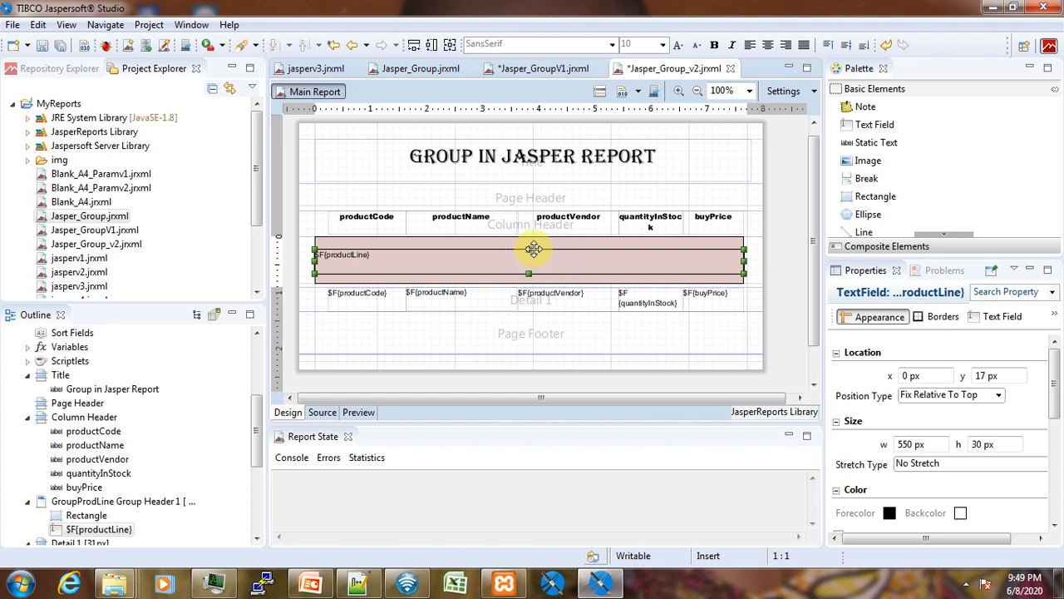
{"action": "left_click_drag", "start_coordinate": [533, 249], "coordinate": [522, 273]}
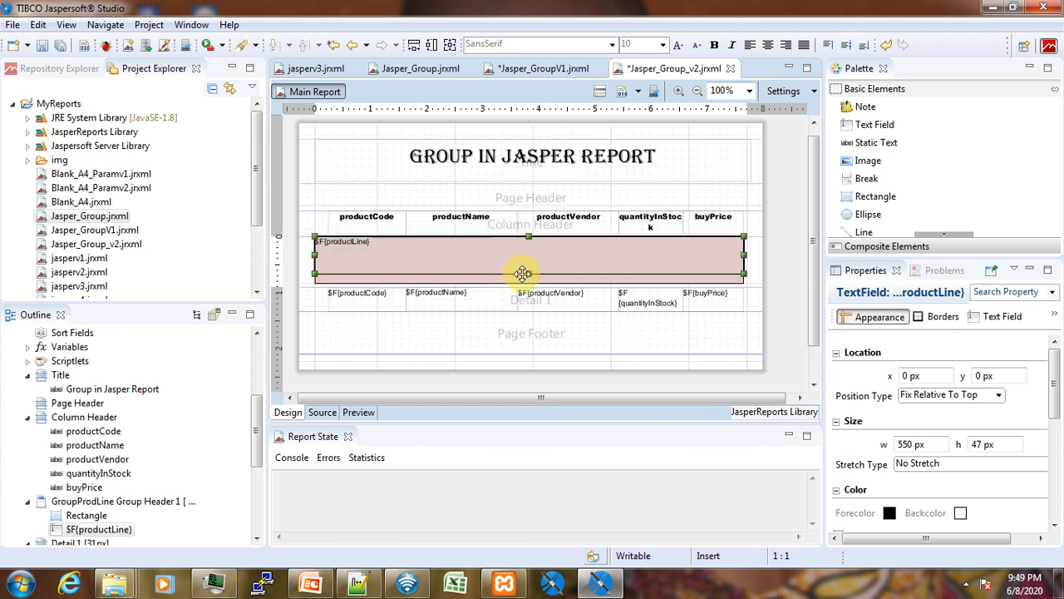
{"action": "left_click_drag", "start_coordinate": [523, 274], "coordinate": [523, 278]}
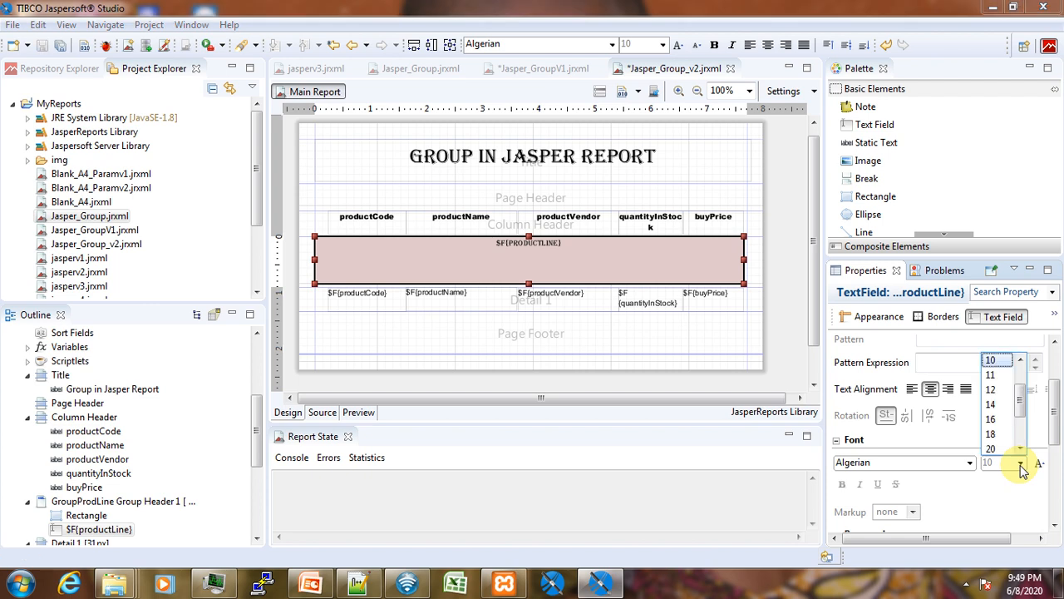
{"action": "left_click", "coordinate": [990, 449]}
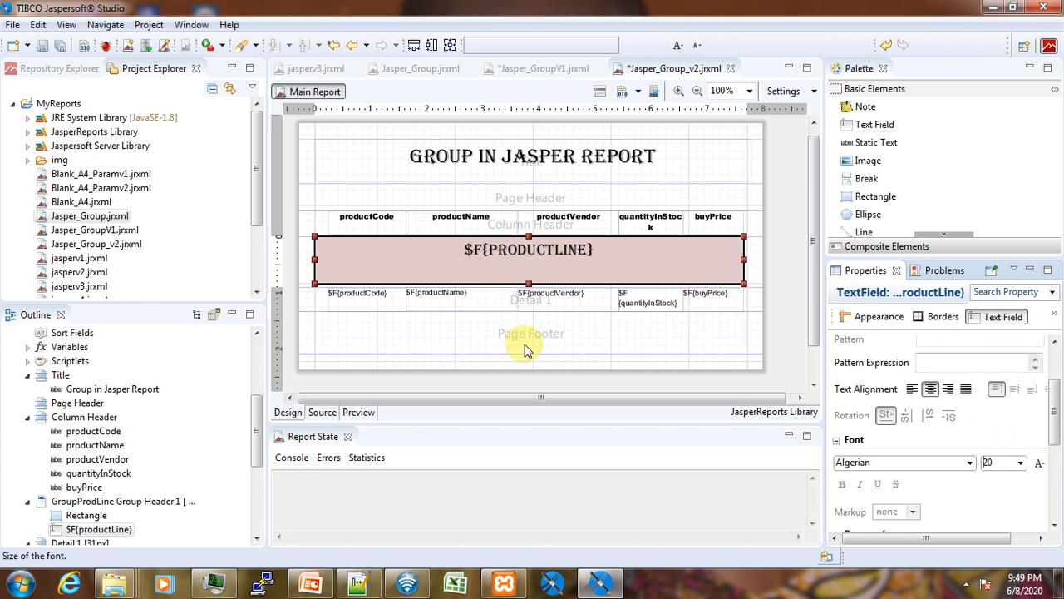
{"action": "left_click", "coordinate": [531, 341]}
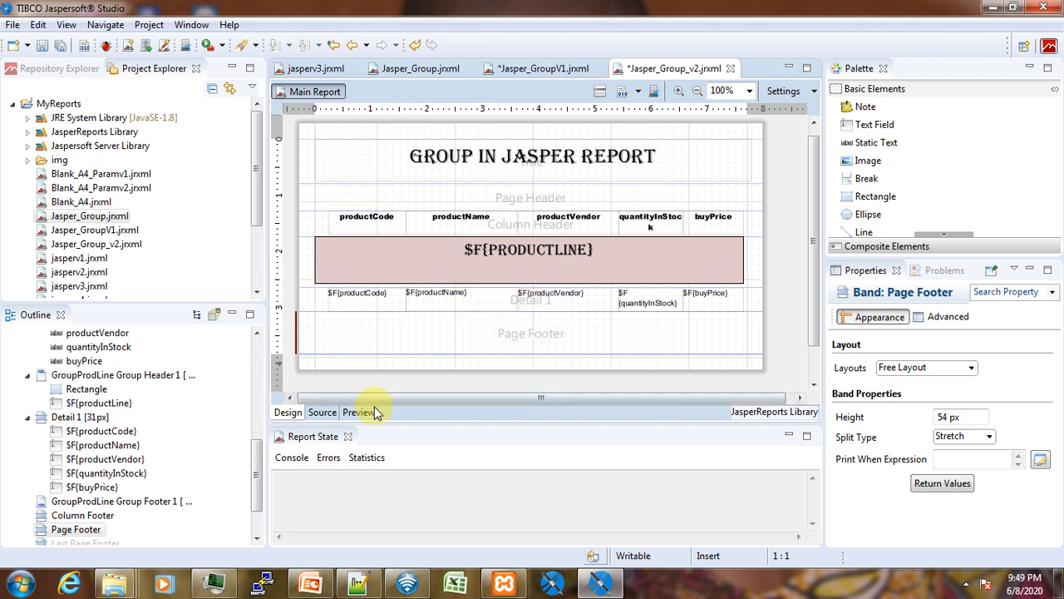
{"action": "left_click", "coordinate": [359, 412]}
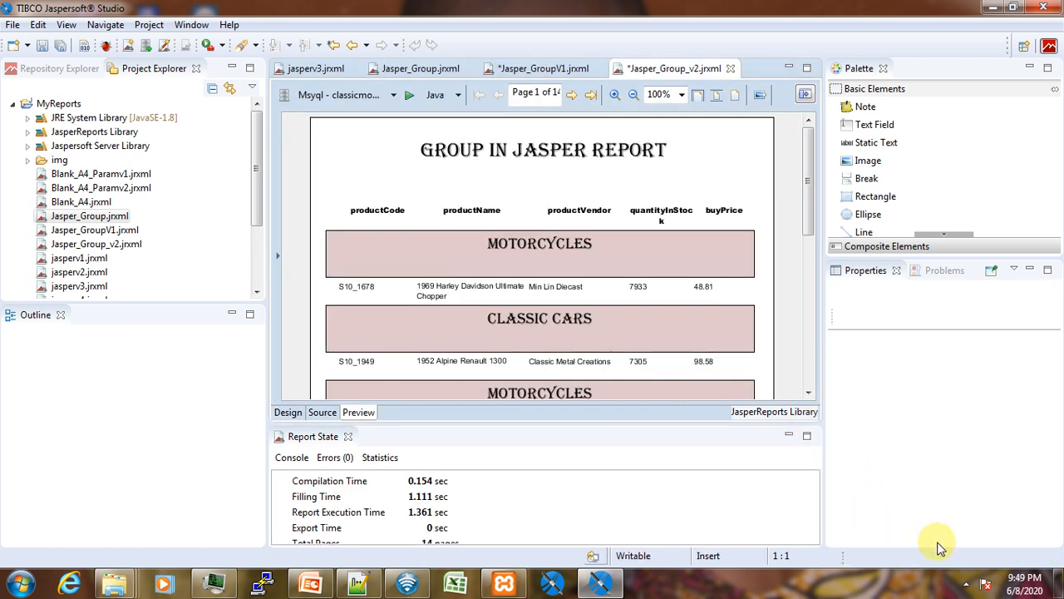
{"action": "left_click", "coordinate": [967, 582]}
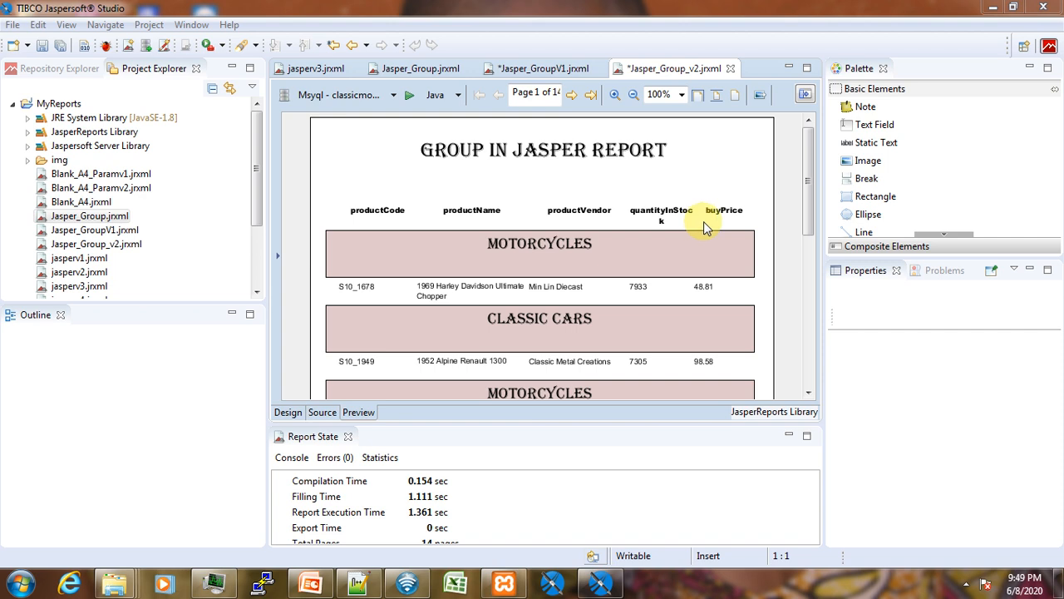
{"action": "scroll", "scroll_direction": "down", "scroll_amount": 3}
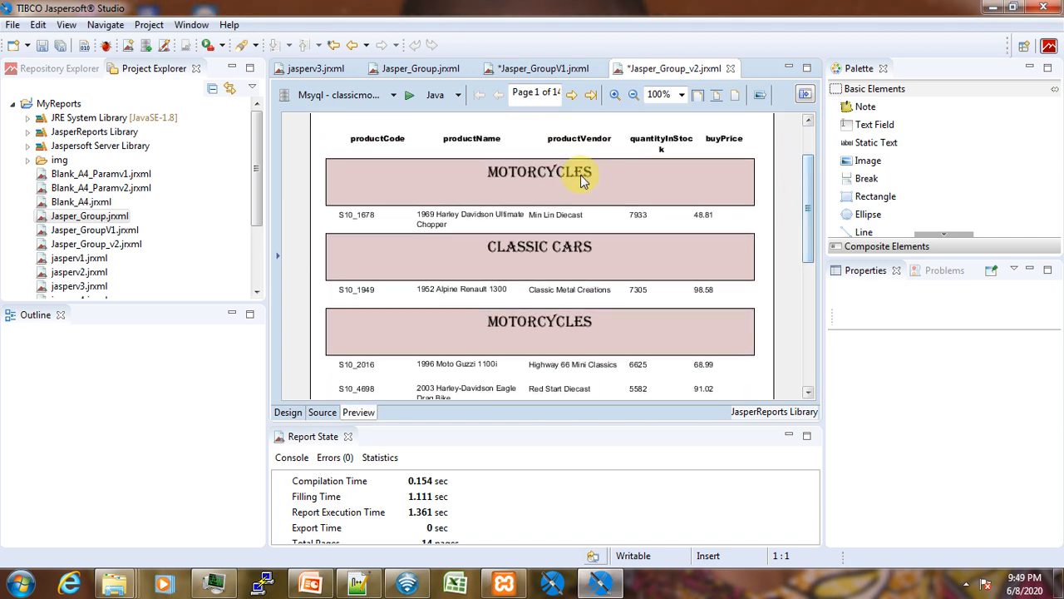
{"action": "mouse_move", "coordinate": [823, 163]}
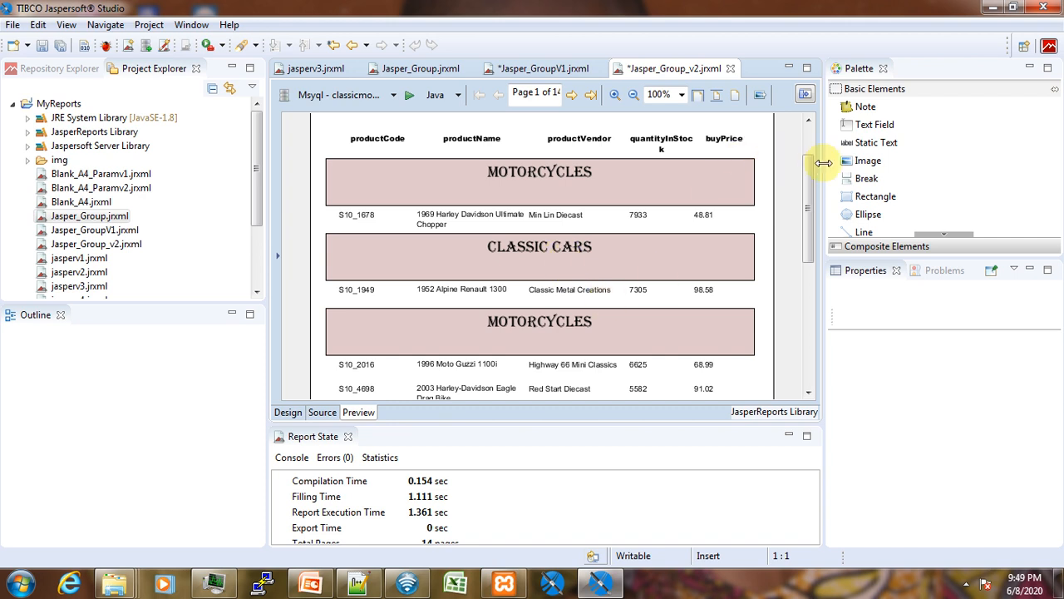
{"action": "scroll", "scroll_direction": "down", "scroll_amount": 3}
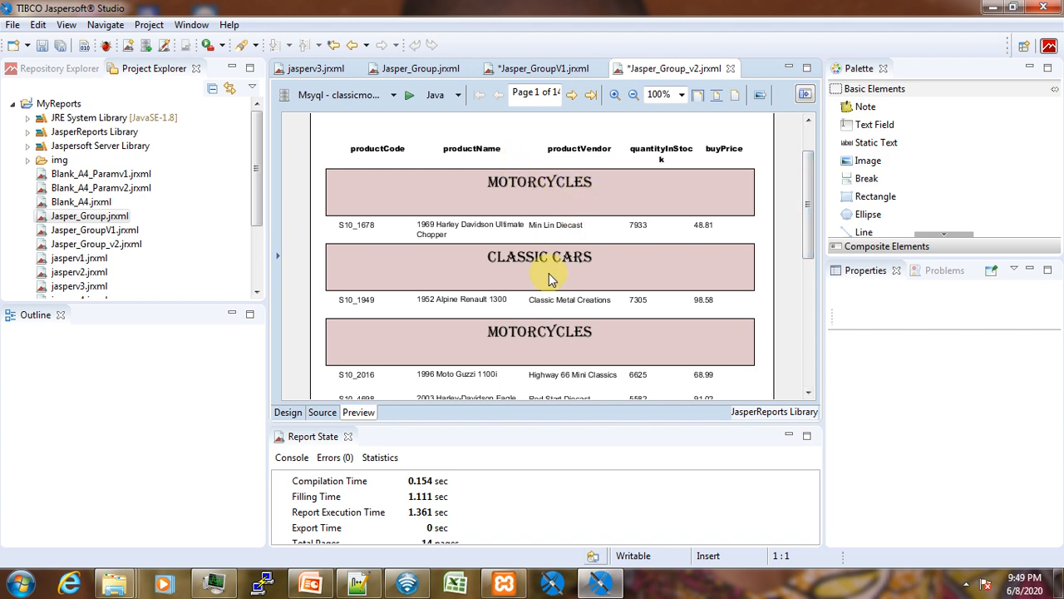
{"action": "mouse_move", "coordinate": [614, 251]}
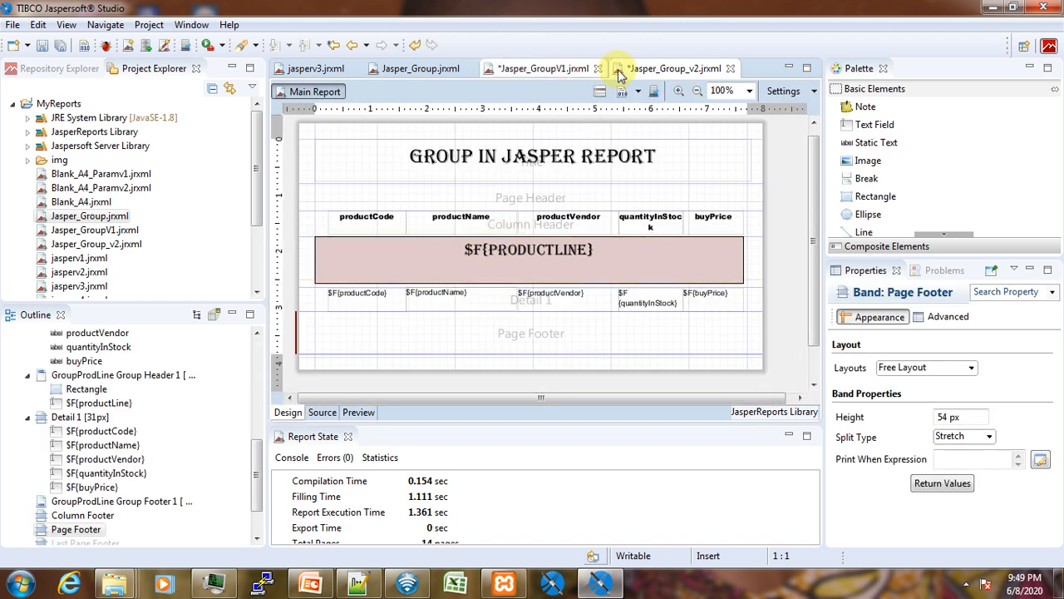
{"action": "mouse_move", "coordinate": [599, 91]}
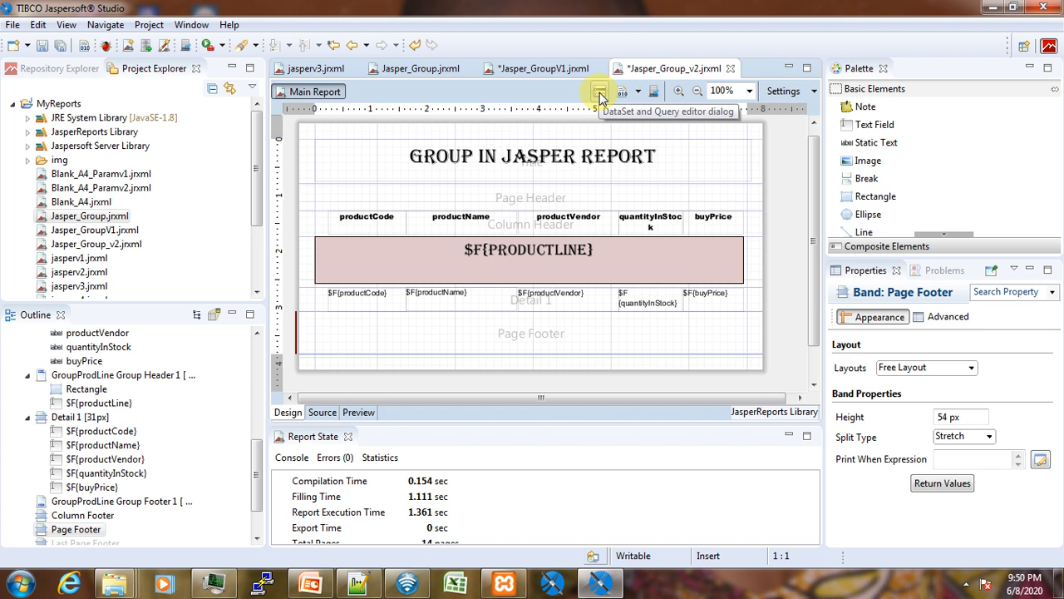
Add an ascending productLine sort field in the Dataset and Query Sorting tab.
{"action": "left_click", "coordinate": [598, 91]}
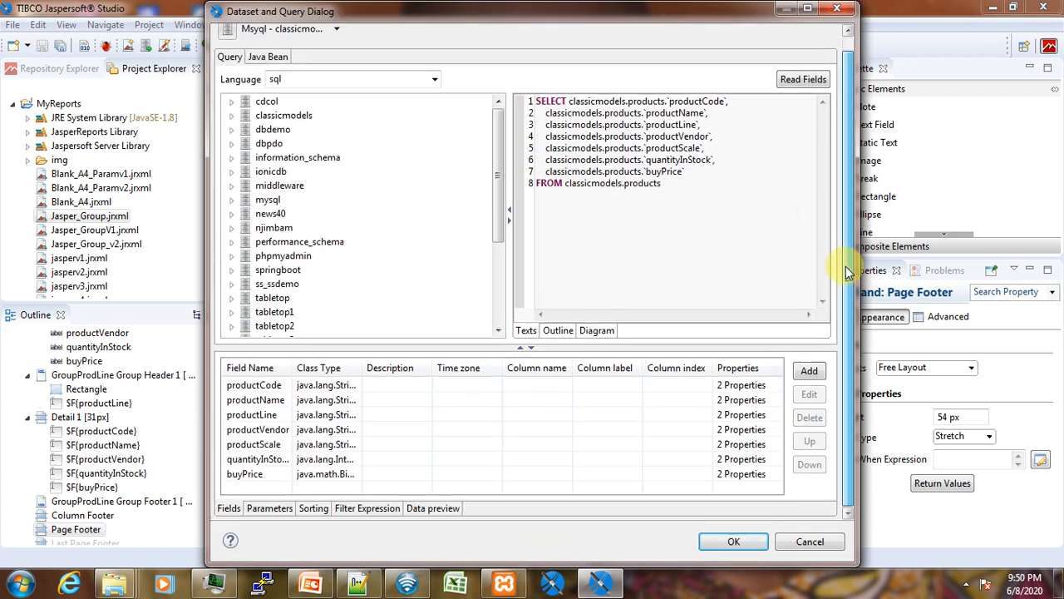
{"action": "left_click", "coordinate": [314, 508]}
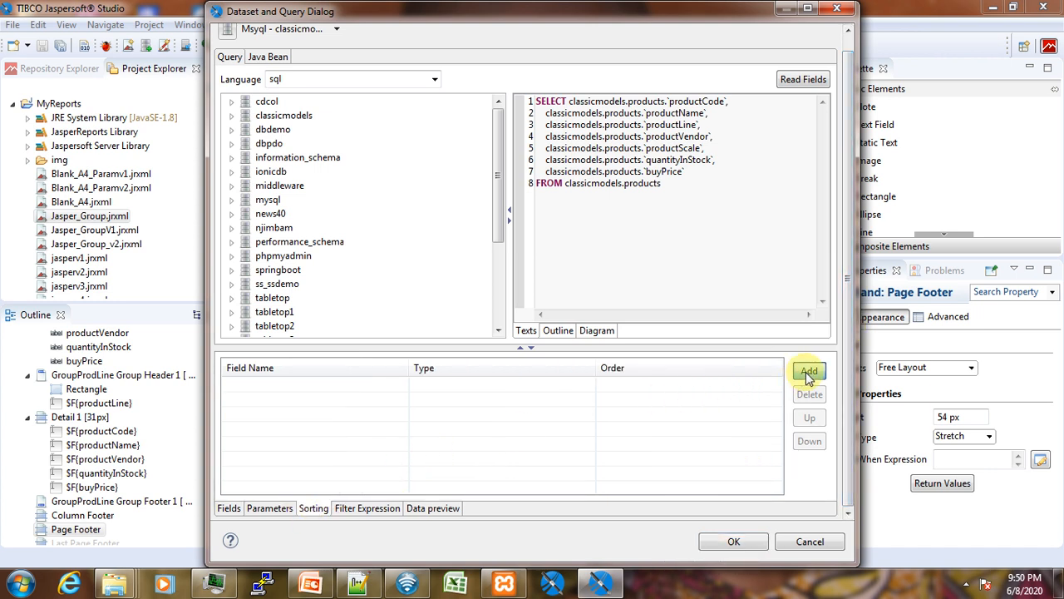
{"action": "left_click", "coordinate": [808, 371]}
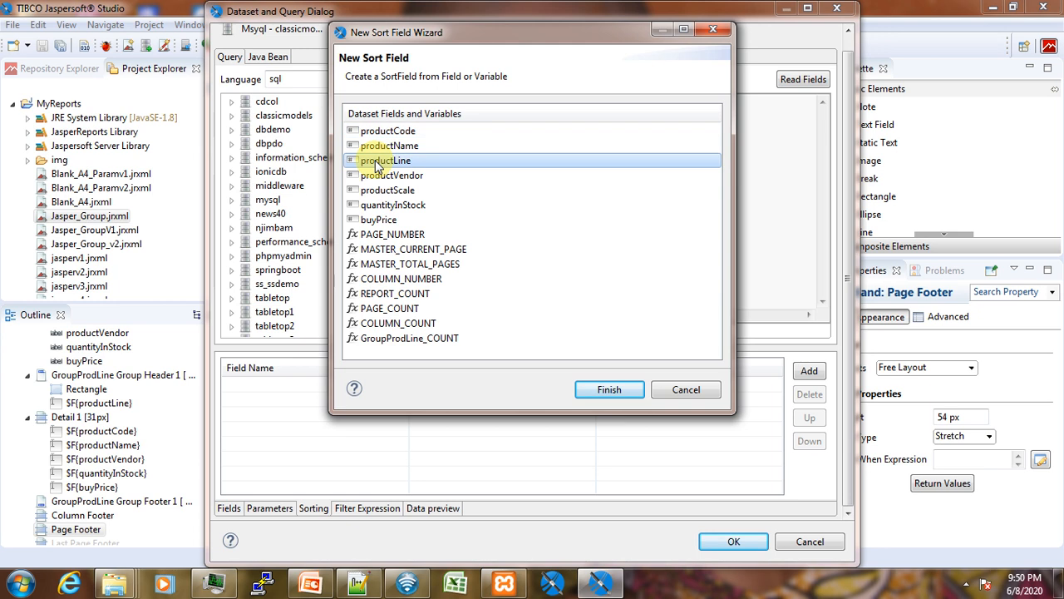
{"action": "left_click", "coordinate": [608, 389]}
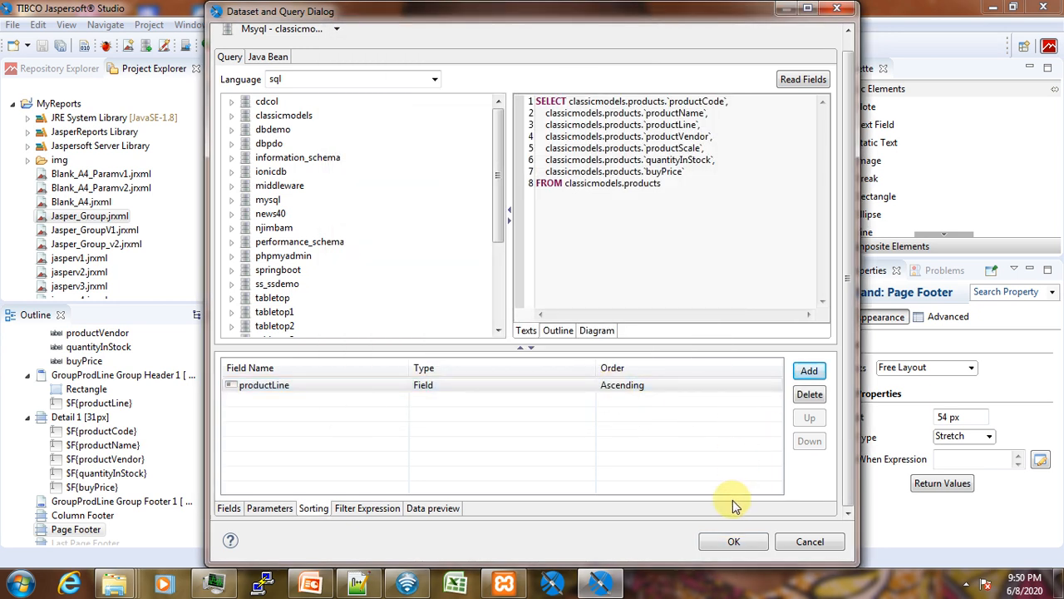
{"action": "left_click", "coordinate": [733, 542]}
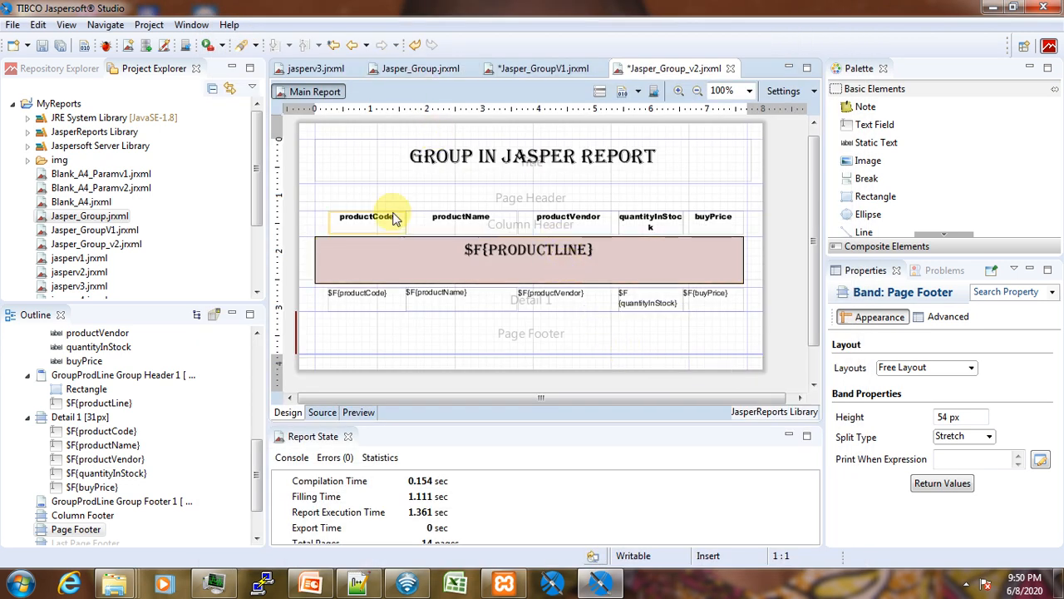
Preview the sorted six-page report, checking the last page and returning to the first.
{"action": "left_click", "coordinate": [358, 411]}
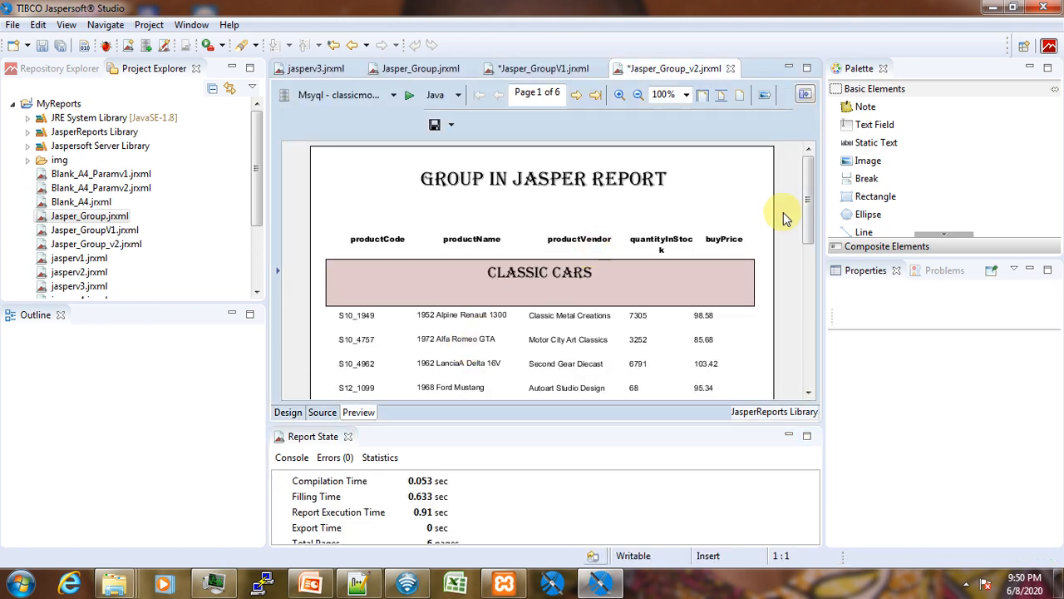
{"action": "scroll", "scroll_direction": "down", "scroll_amount": 3}
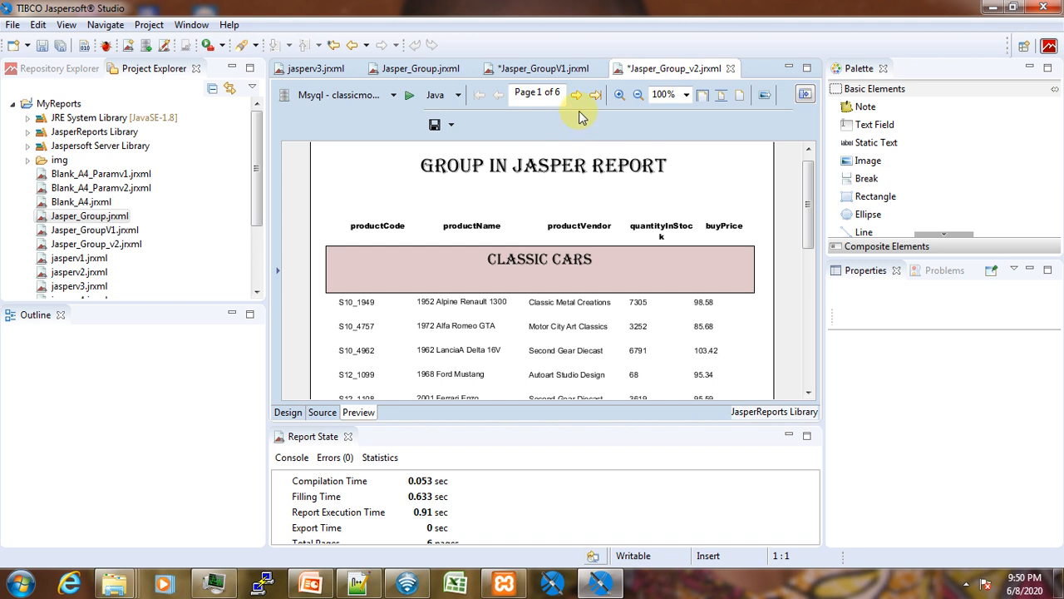
{"action": "left_click", "coordinate": [576, 94]}
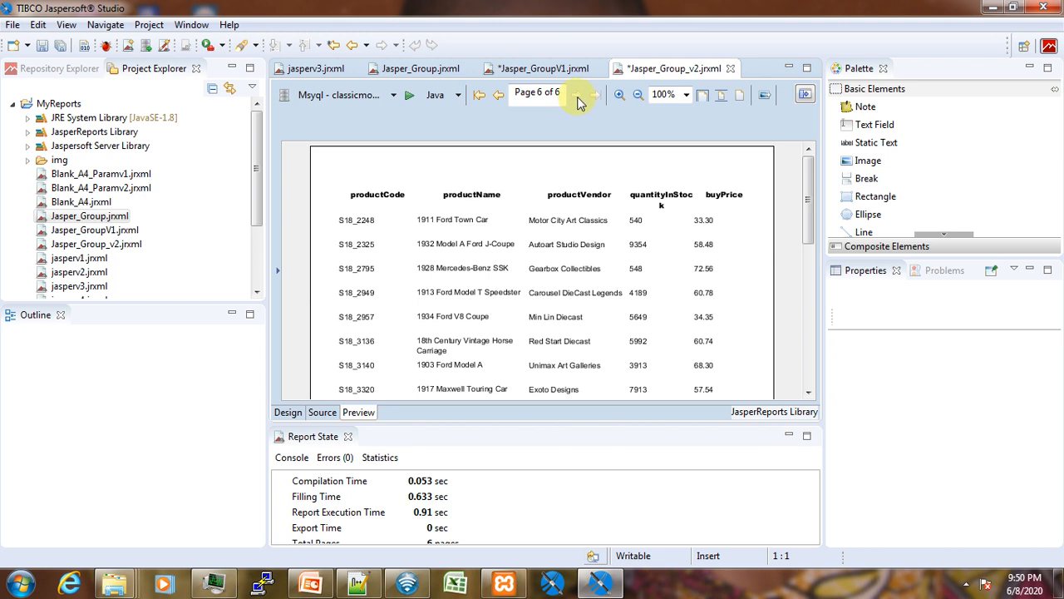
{"action": "left_click", "coordinate": [479, 94]}
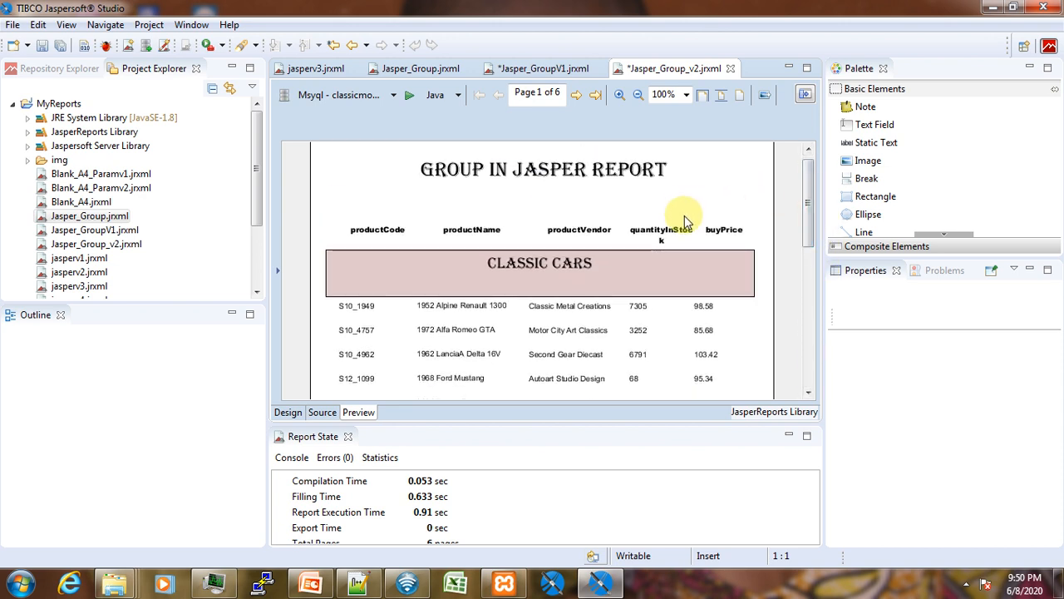
{"action": "mouse_move", "coordinate": [694, 253]}
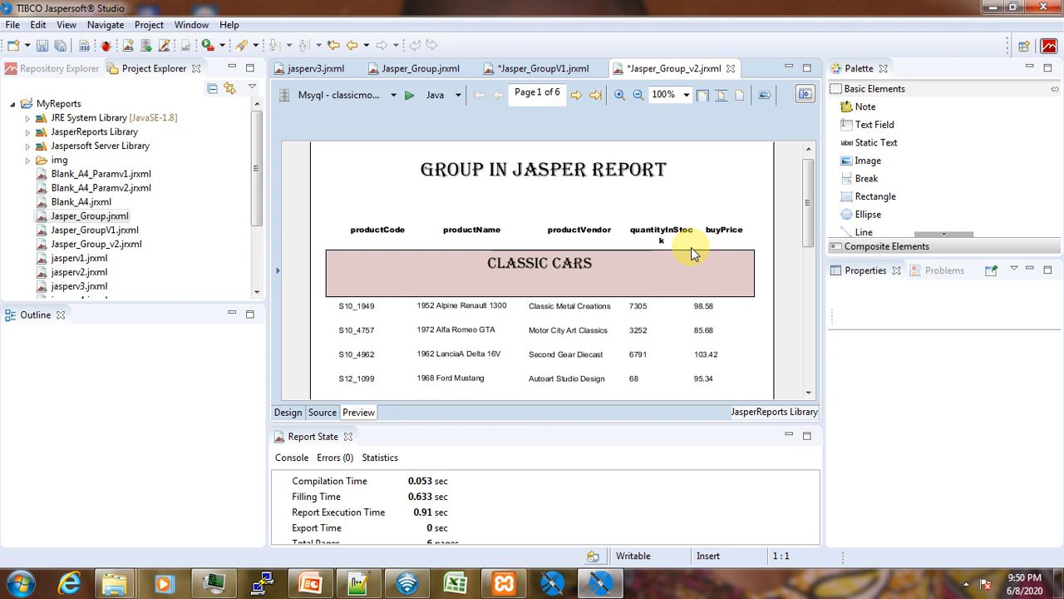